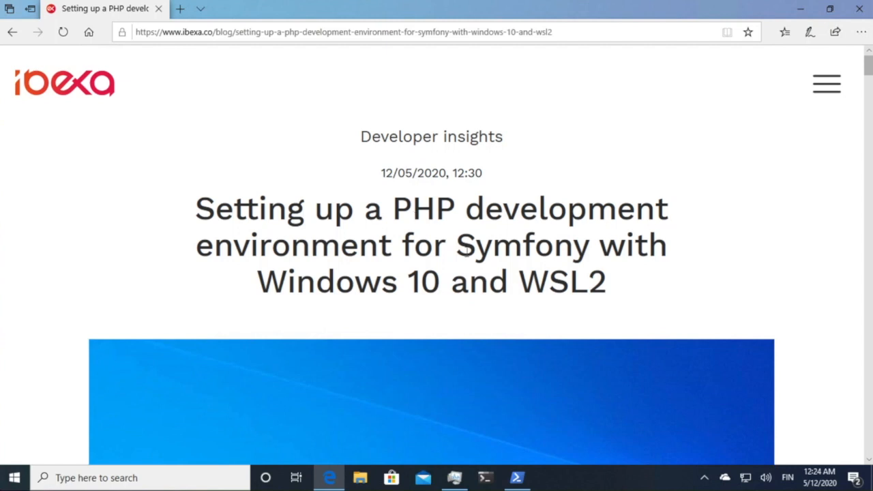
# Highlight 'WSL2' and 'eZ Platform' in the ibexa article's title and installation heading
pyautogui.doubleClick(562, 281)
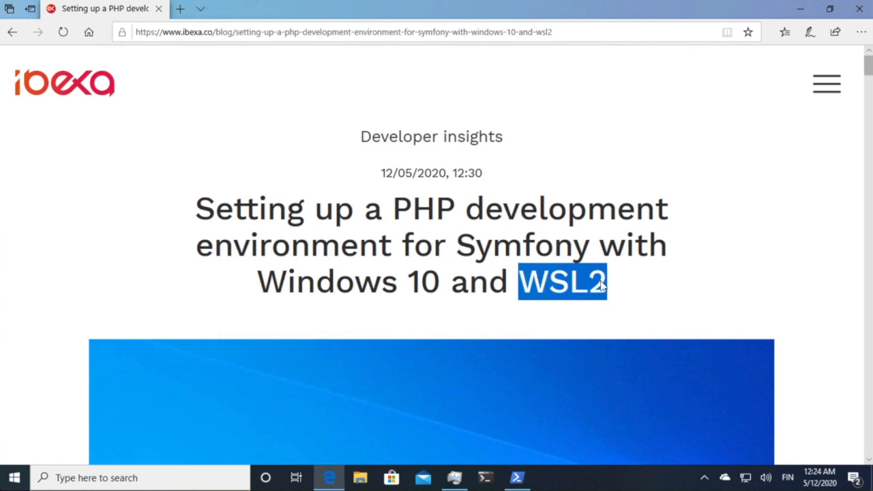
pyautogui.moveTo(602, 287)
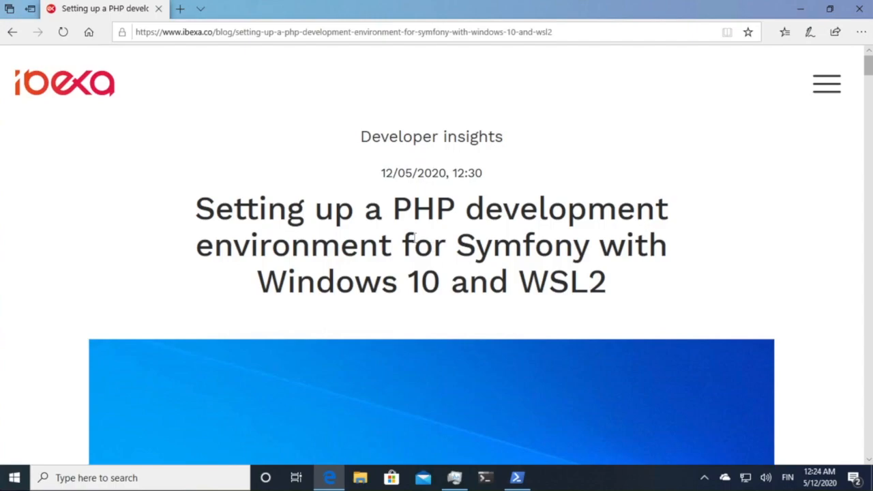
pyautogui.scroll(-3)
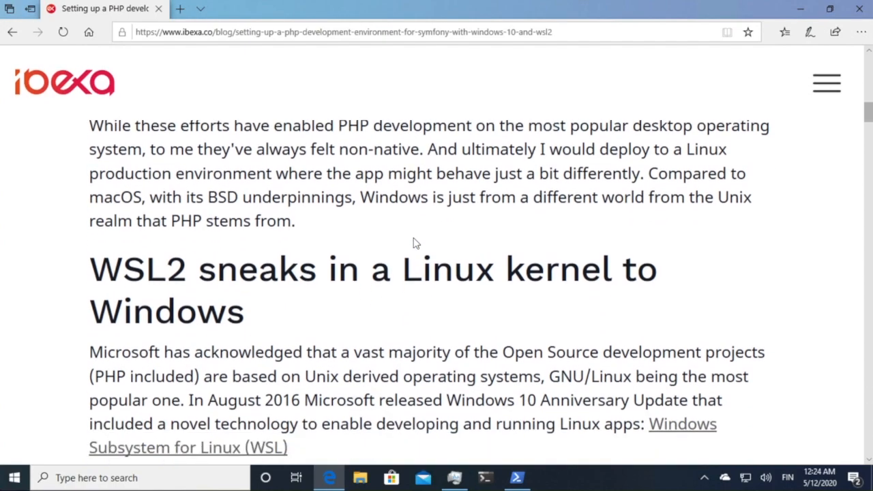
pyautogui.scroll(-3)
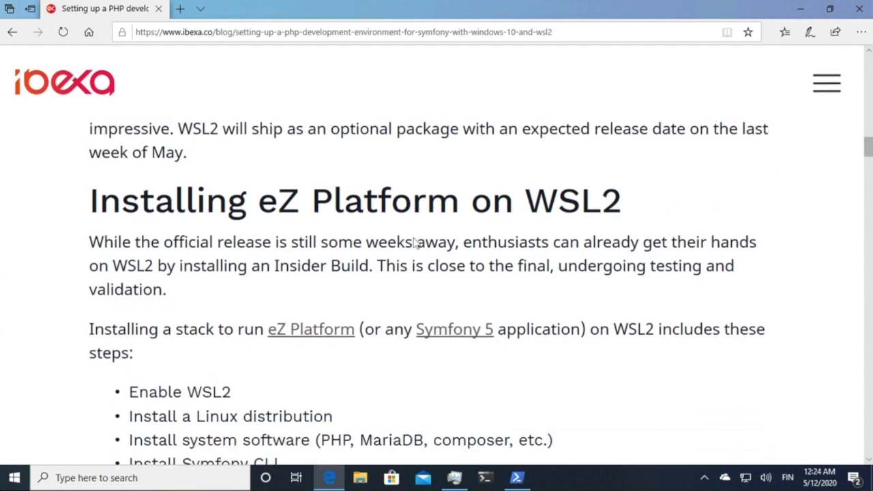
pyautogui.doubleClick(300, 200)
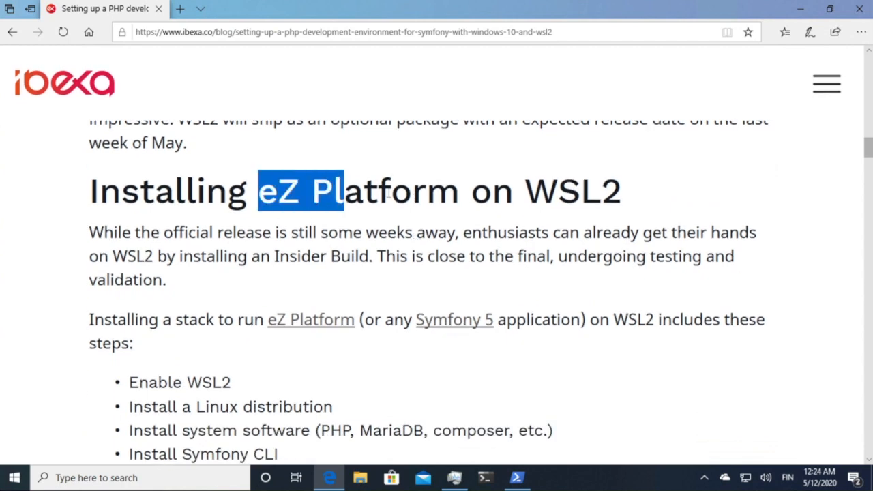
pyautogui.moveTo(335, 190); pyautogui.dragTo(461, 191)
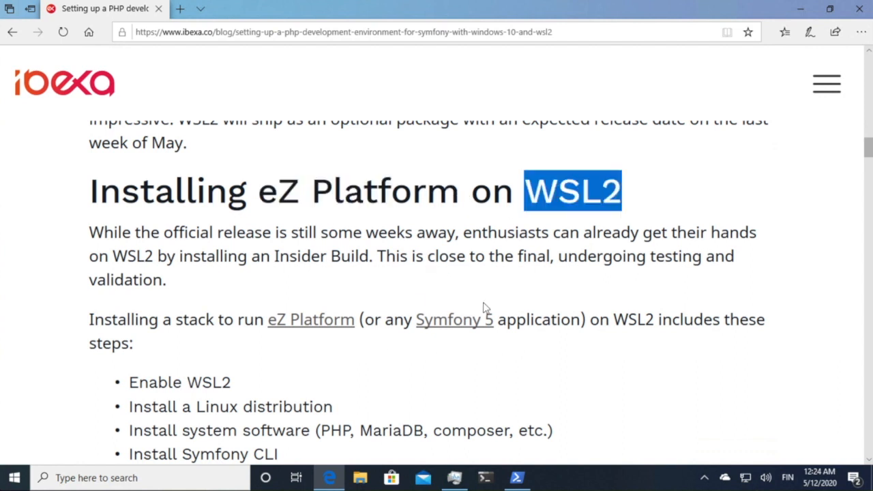
# Scroll to the dism.exe commands and highlight the Microsoft-Windows-Subsystem-Linux feature name
pyautogui.scroll(-3)
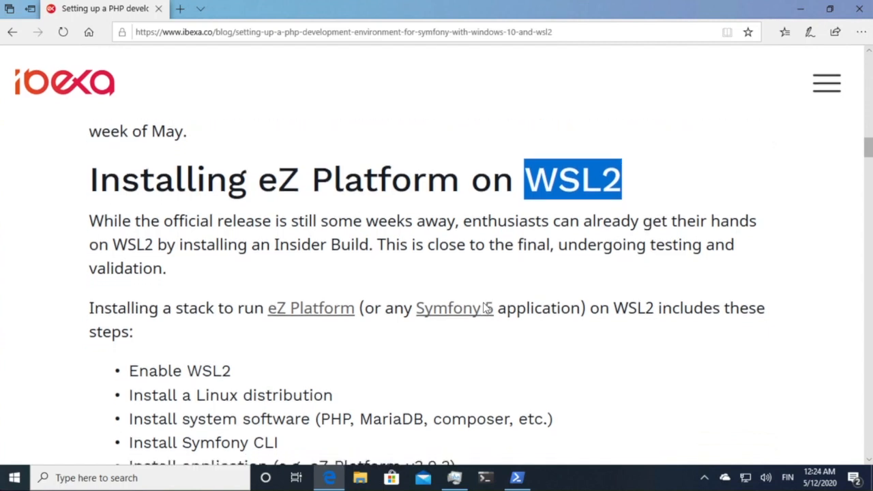
pyautogui.scroll(-3)
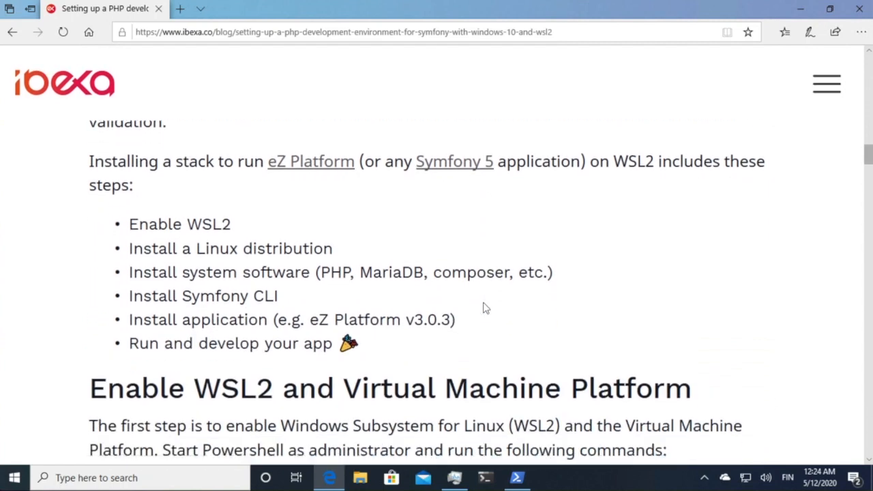
pyautogui.scroll(-3)
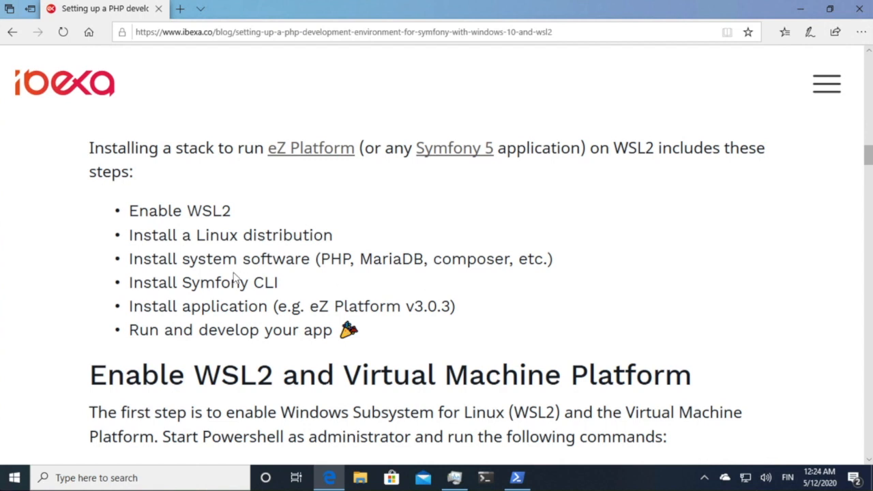
pyautogui.scroll(-3)
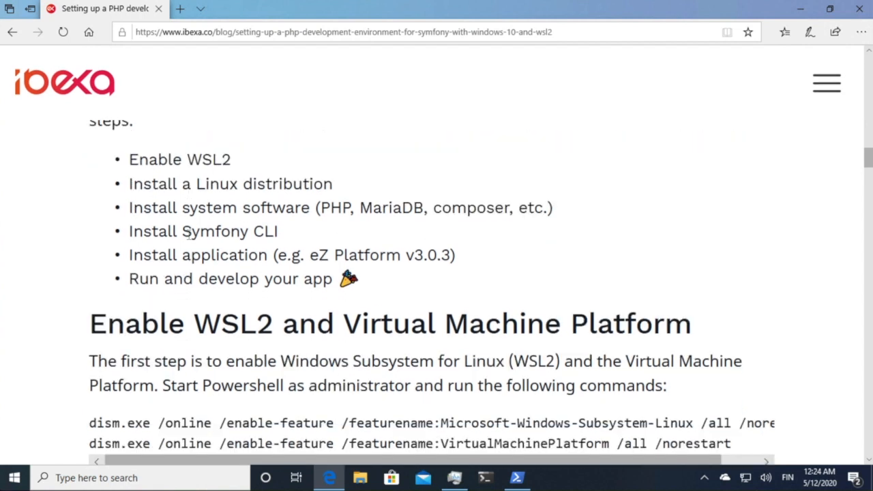
pyautogui.scroll(-3)
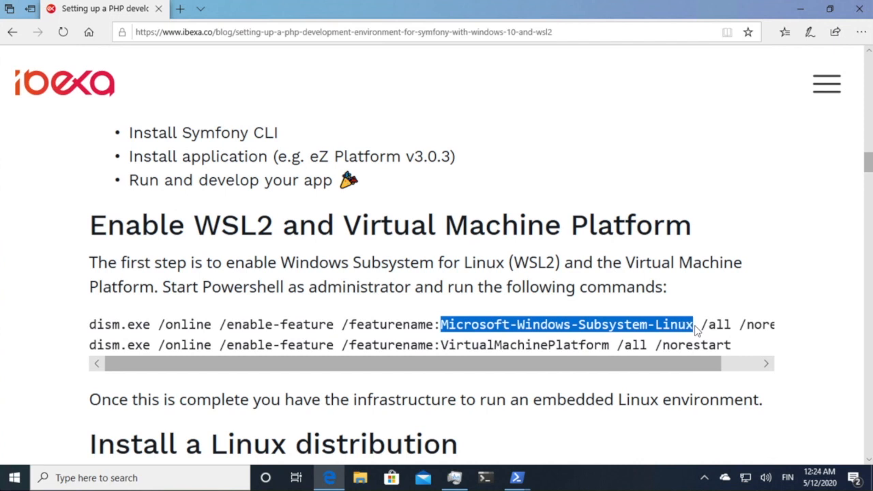
pyautogui.doubleClick(527, 345)
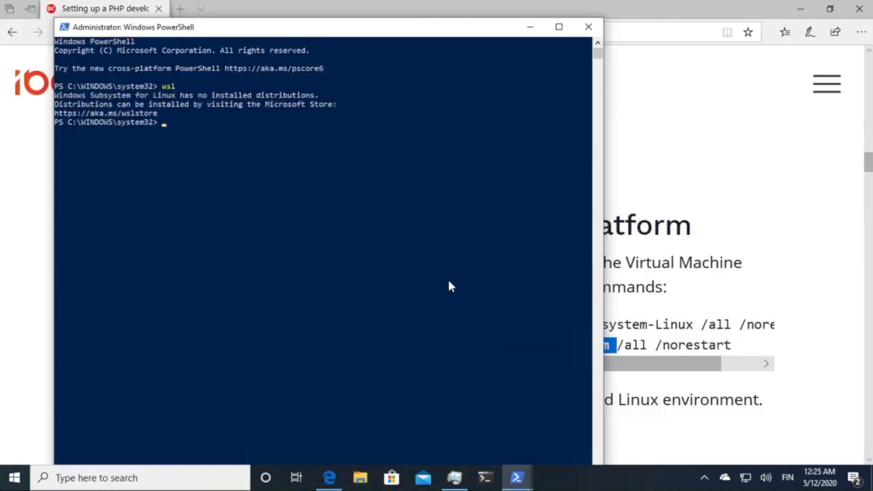
pyautogui.moveTo(178, 120)
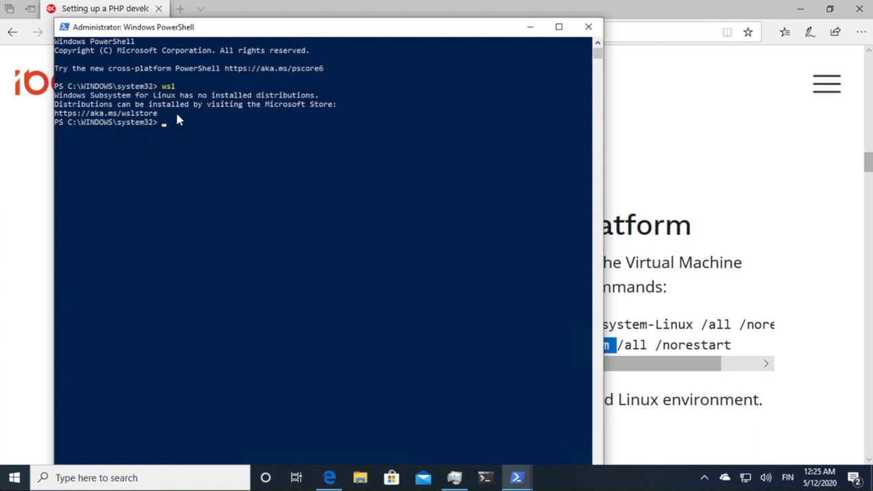
pyautogui.moveTo(163, 101)
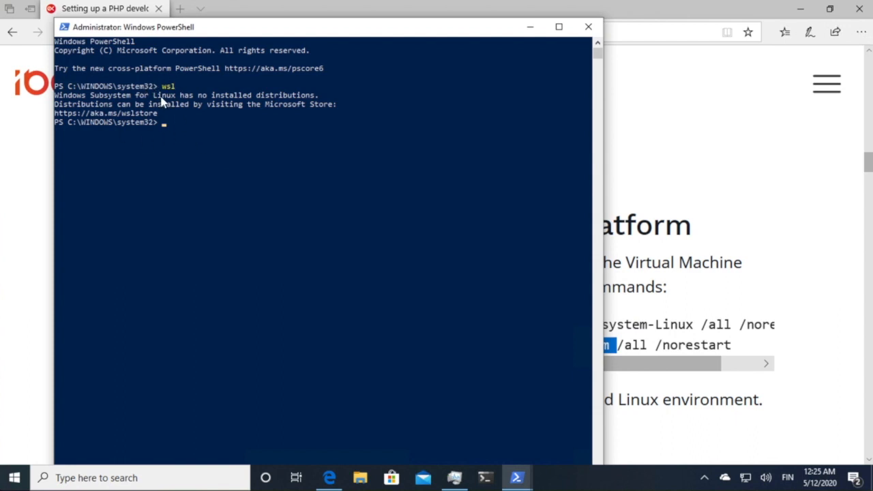
pyautogui.moveTo(412, 167)
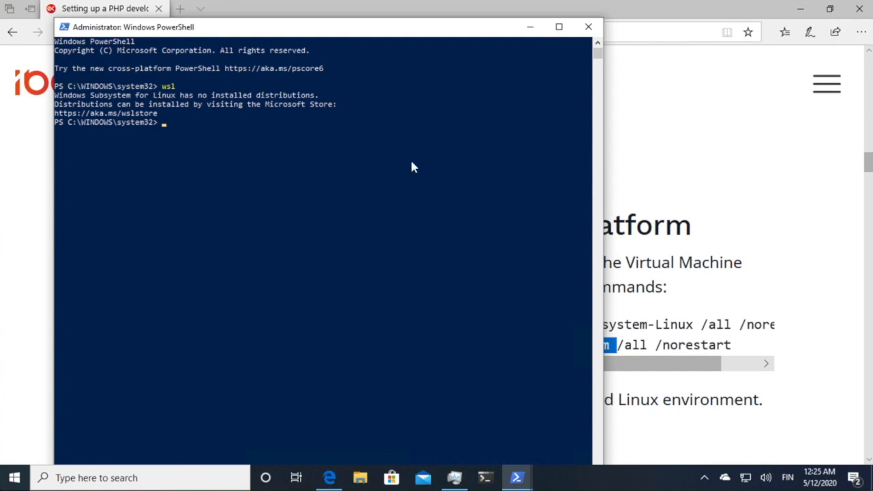
pyautogui.moveTo(518, 171)
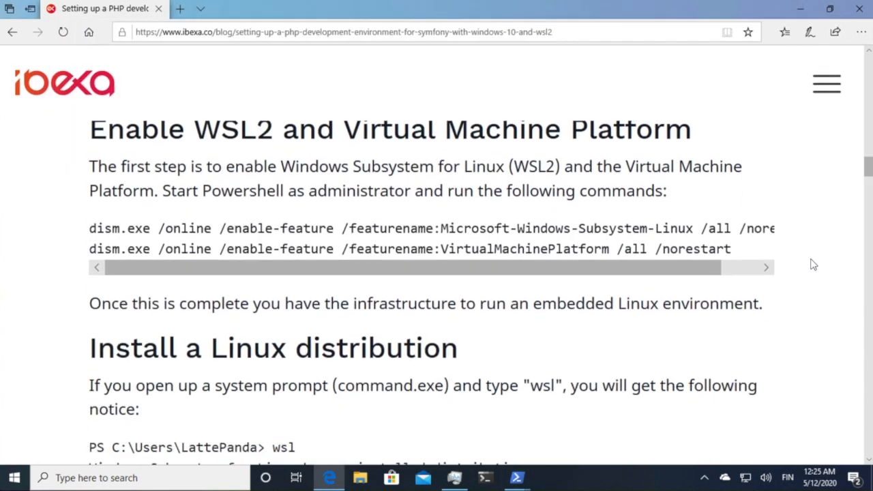
# Scroll to 'Install a Linux distribution' and the wsl --set-default-version 2 command
pyautogui.scroll(-3)
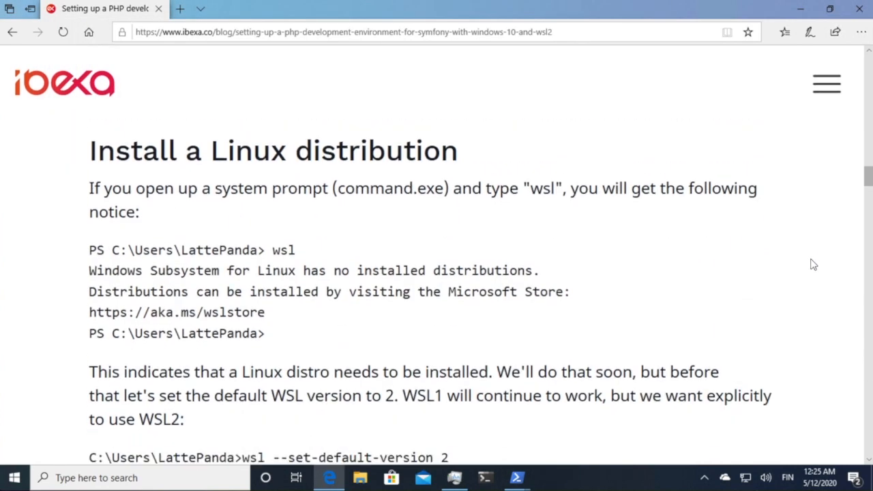
pyautogui.scroll(-3)
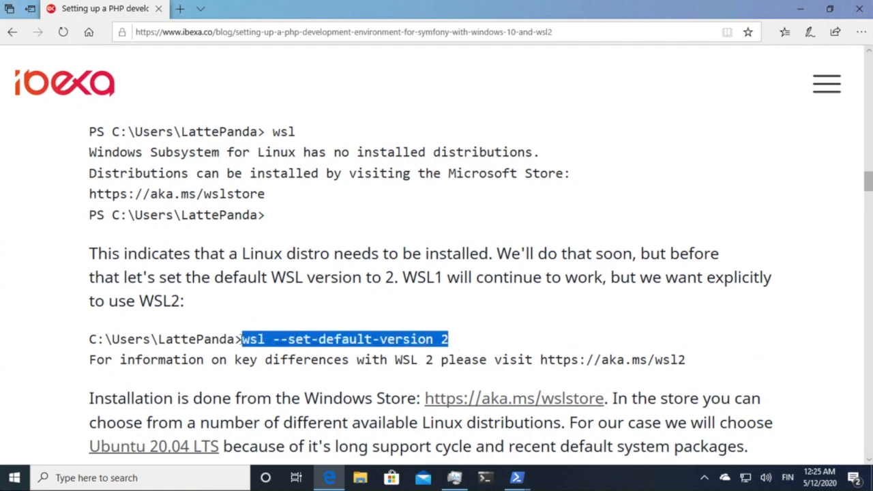
pyautogui.click(350, 338)
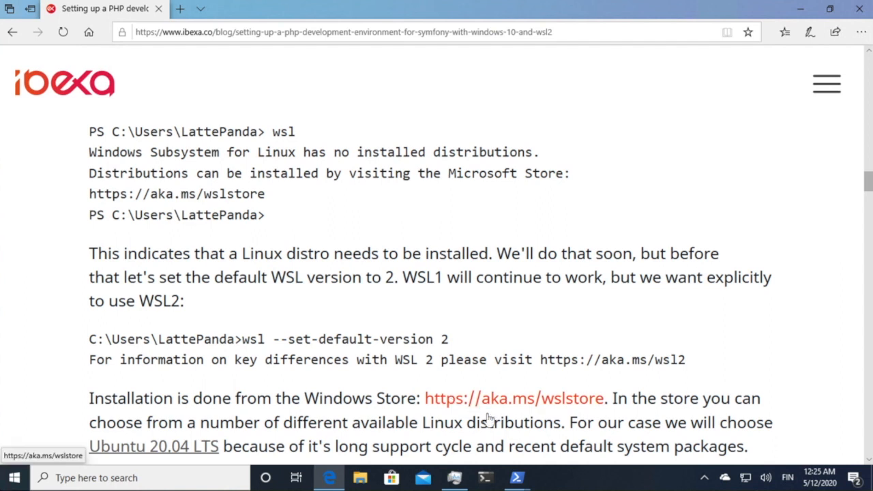
pyautogui.moveTo(300, 352)
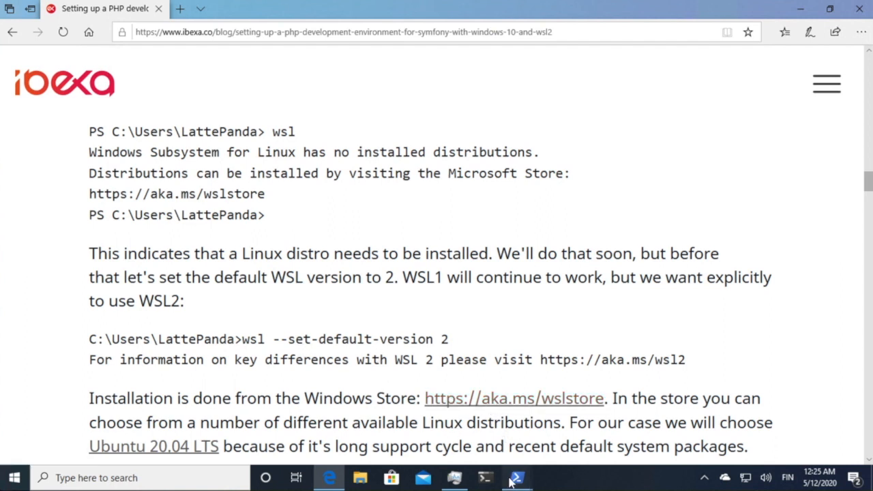
# Clear the pasted link in PowerShell and run the copied wsl --set-default-version 2 command
pyautogui.click(516, 478)
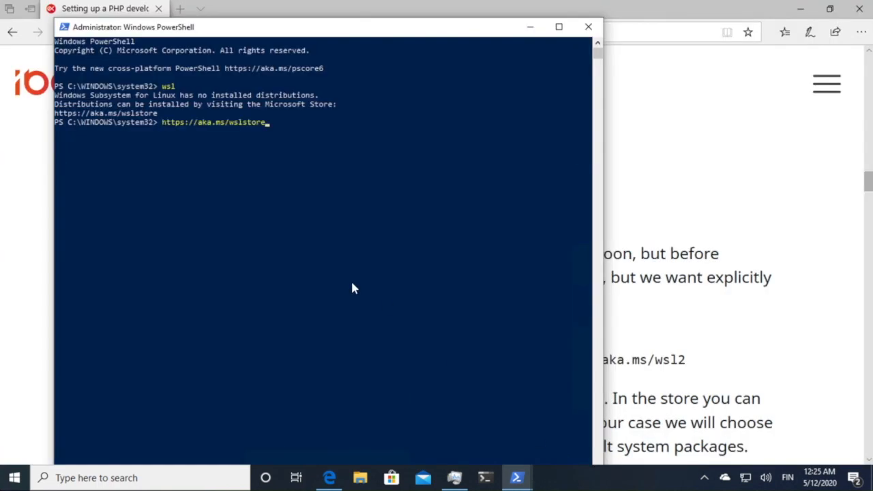
pyautogui.press('Backspace')
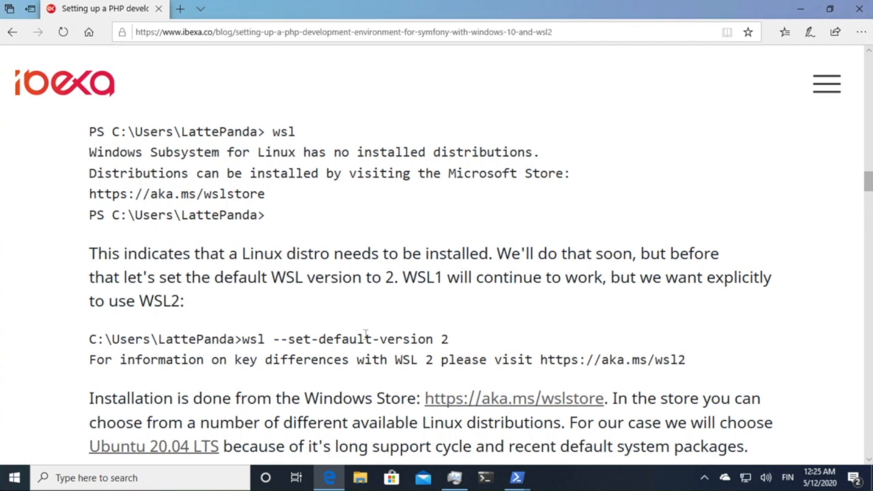
pyautogui.rightClick(364, 339)
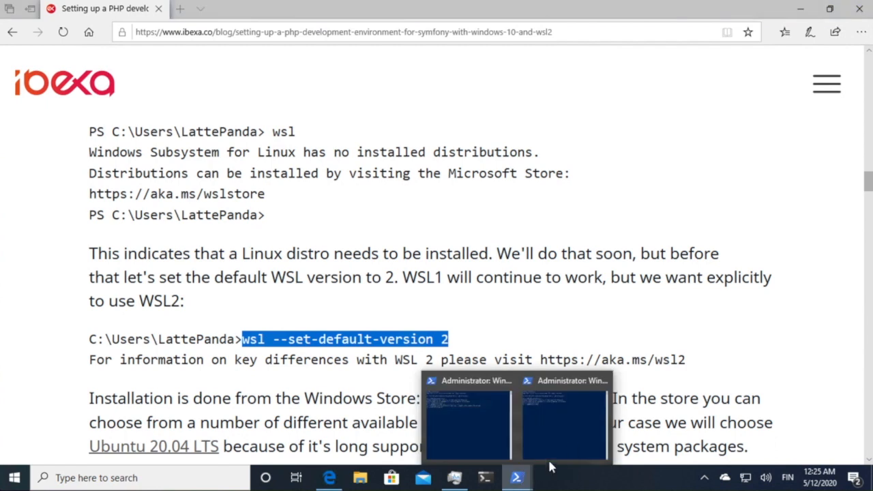
pyautogui.click(467, 416)
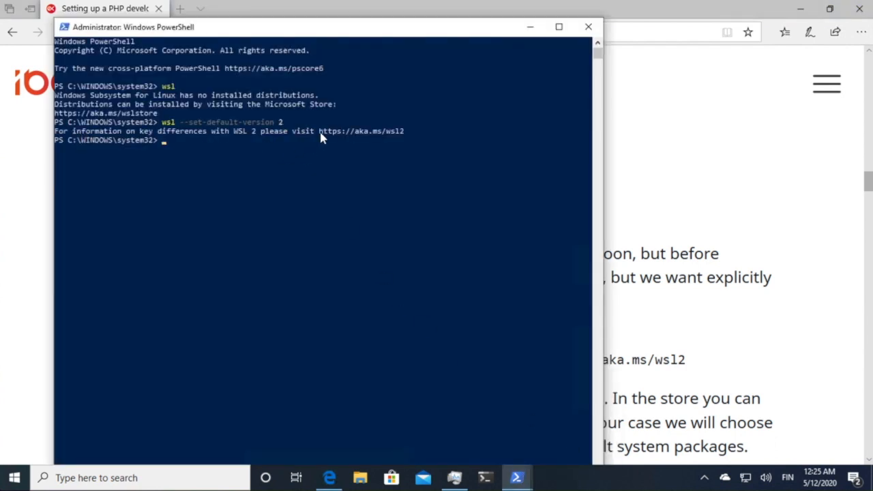
pyautogui.moveTo(396, 133)
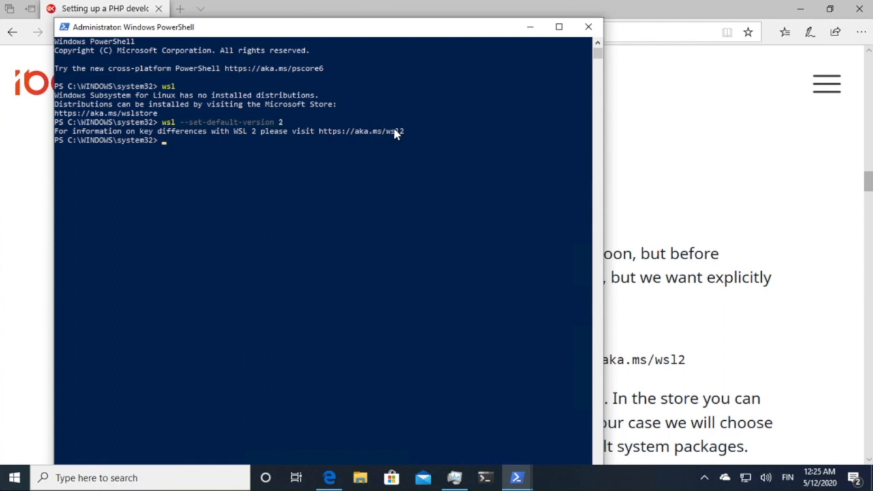
pyautogui.moveTo(367, 135)
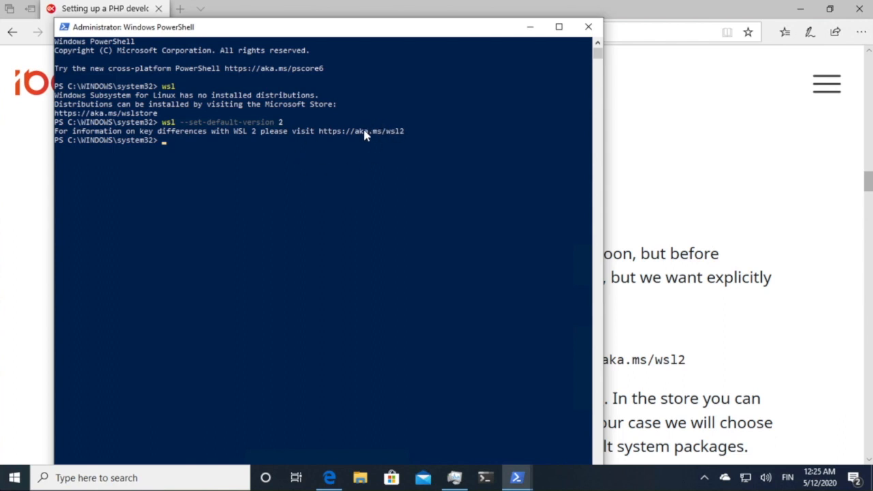
pyautogui.moveTo(212, 100)
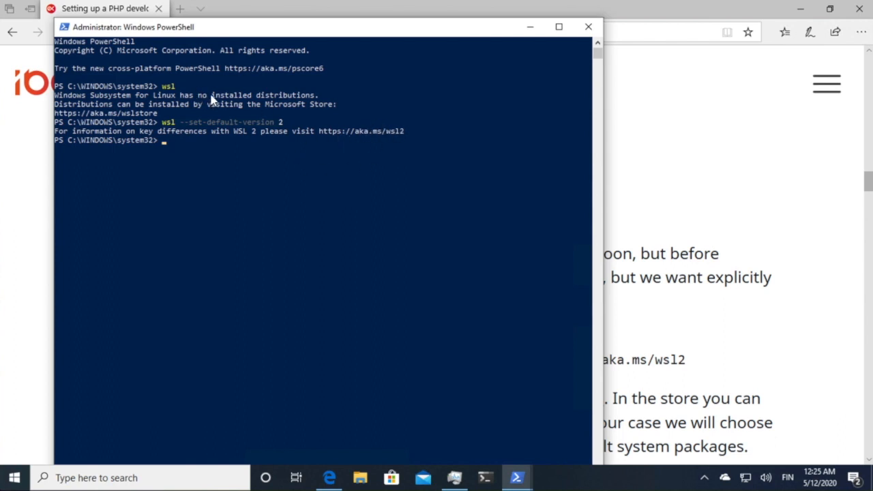
pyautogui.moveTo(157, 116)
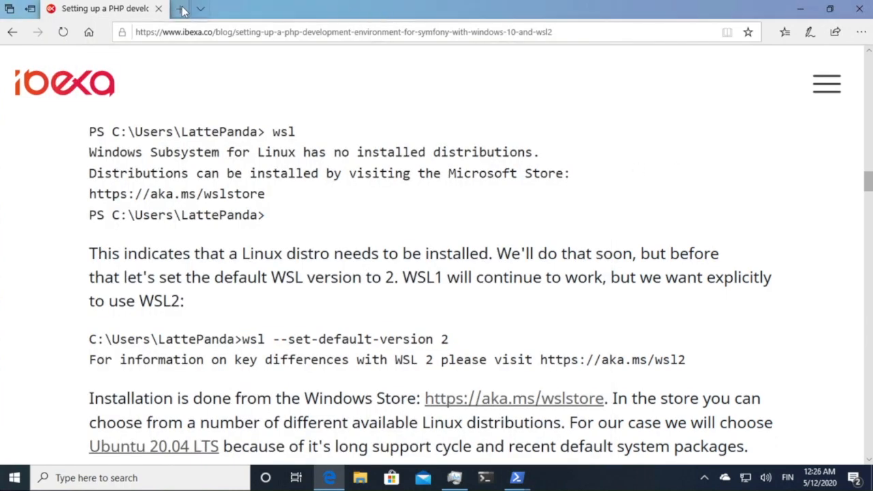
# Open the Ubuntu store page and launch the installed Ubuntu distribution
pyautogui.click(182, 8)
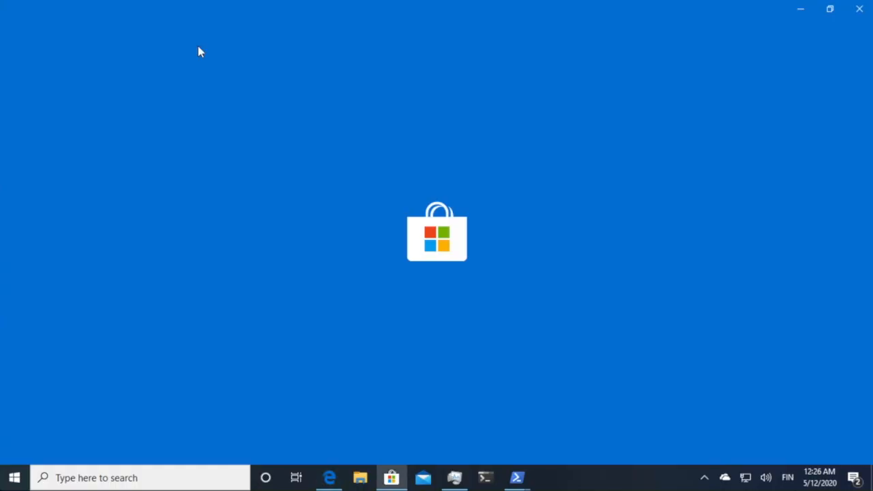
pyautogui.click(392, 477)
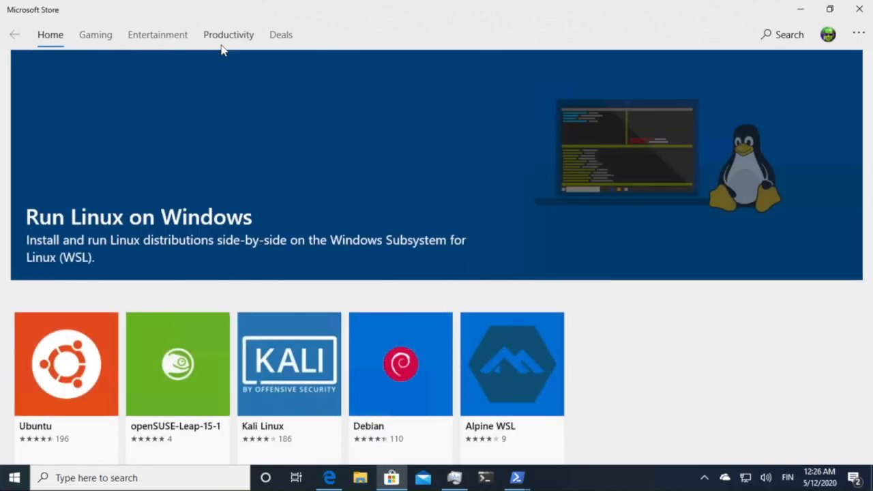
pyautogui.moveTo(157, 202)
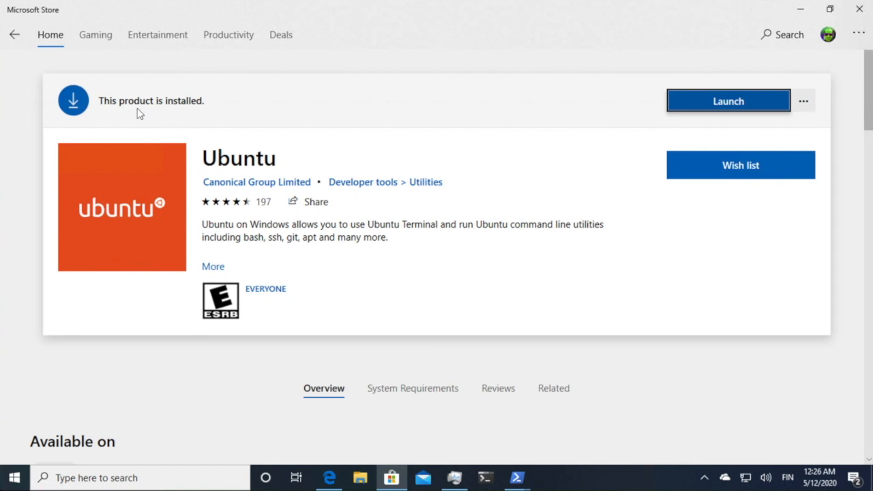
pyautogui.moveTo(314, 143)
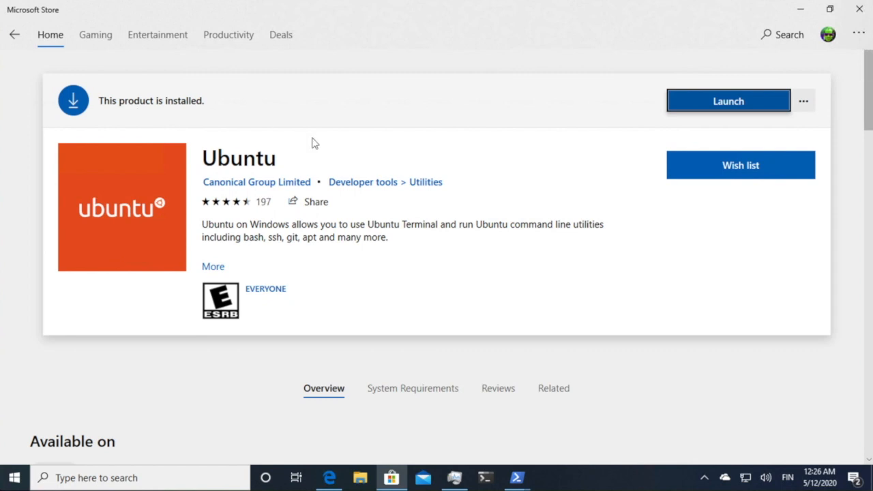
pyautogui.moveTo(519, 138)
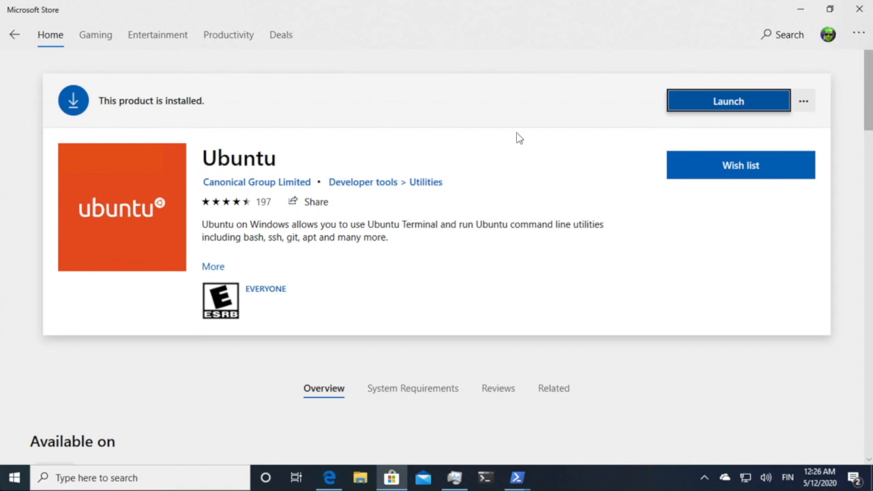
pyautogui.click(728, 101)
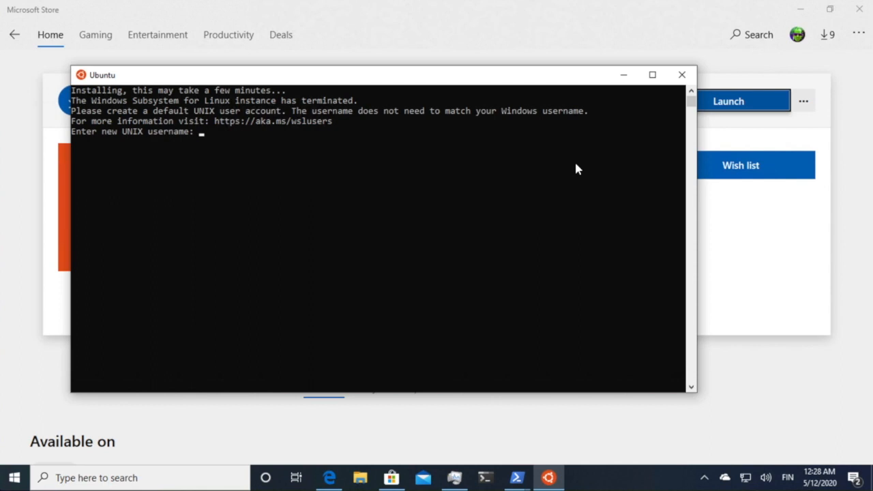
# Create UNIX user 'janit' and run cat /etc/issue to confirm Ubuntu 20.04 LTS
pyautogui.write('janit')
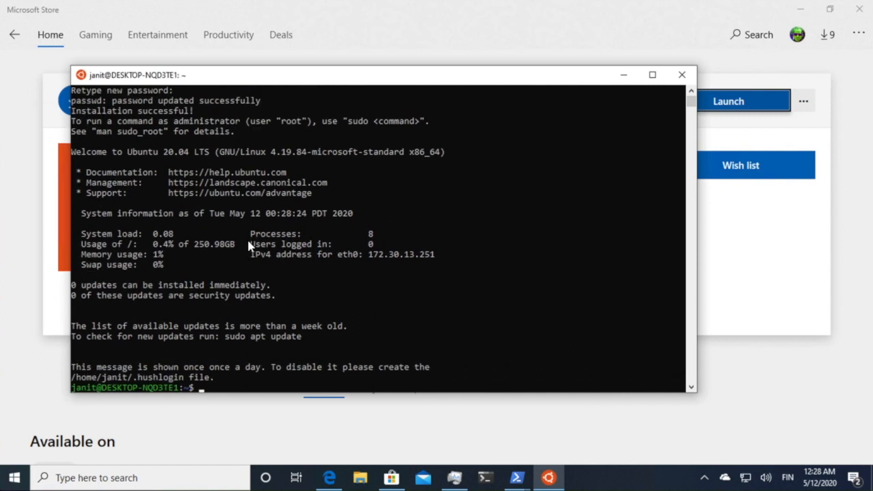
pyautogui.moveTo(273, 231)
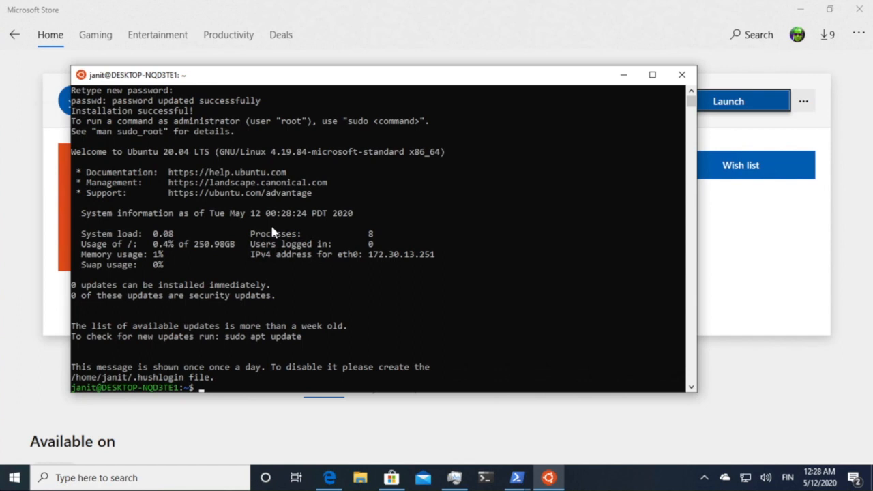
pyautogui.write('cat /etc/')
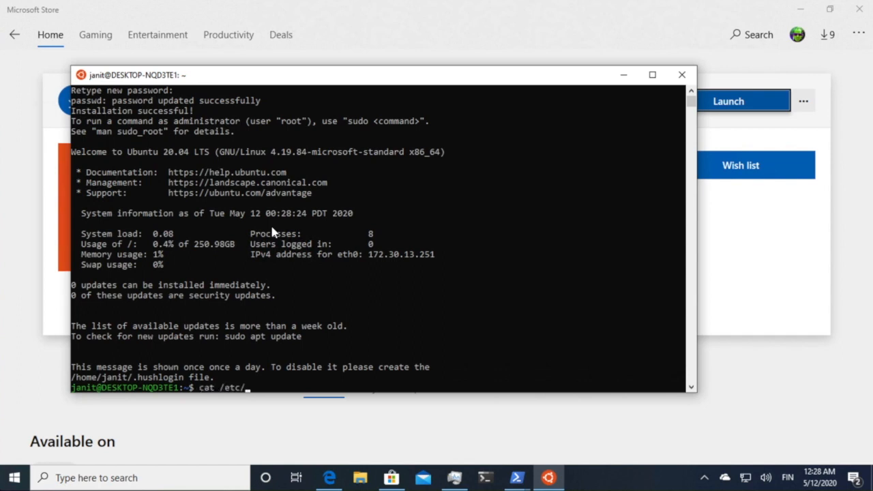
pyautogui.write('issue')
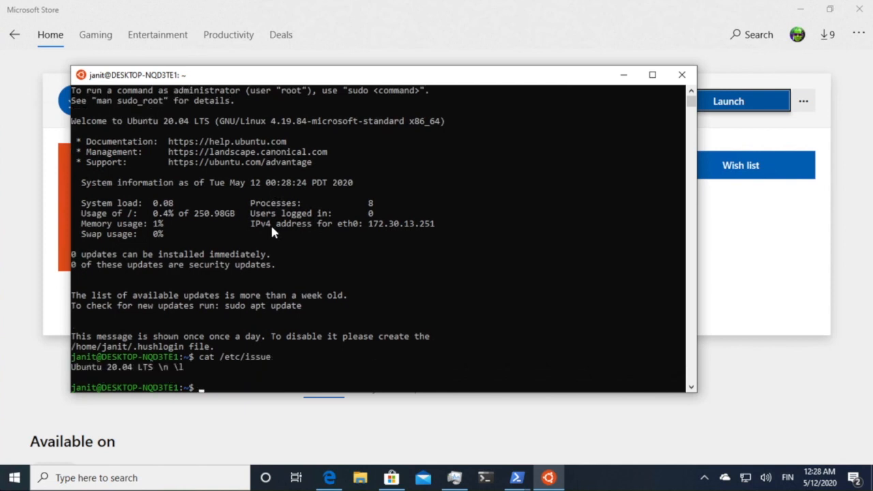
pyautogui.moveTo(112, 375)
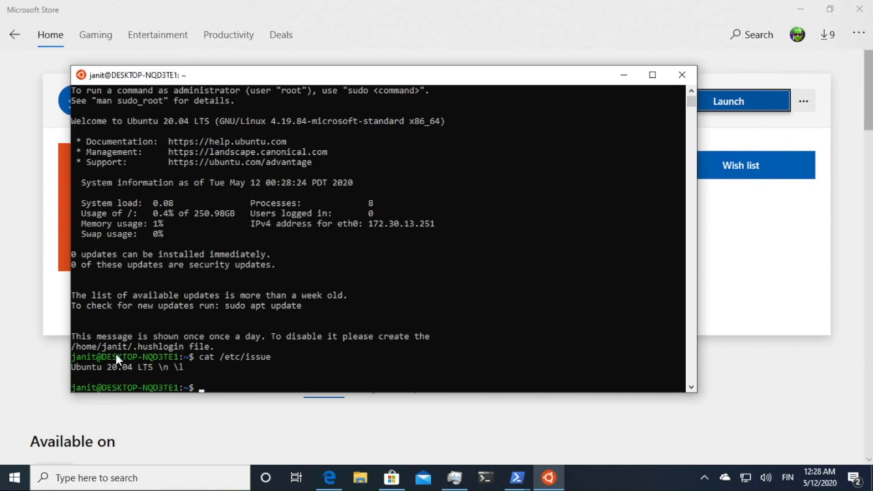
pyautogui.moveTo(309, 383)
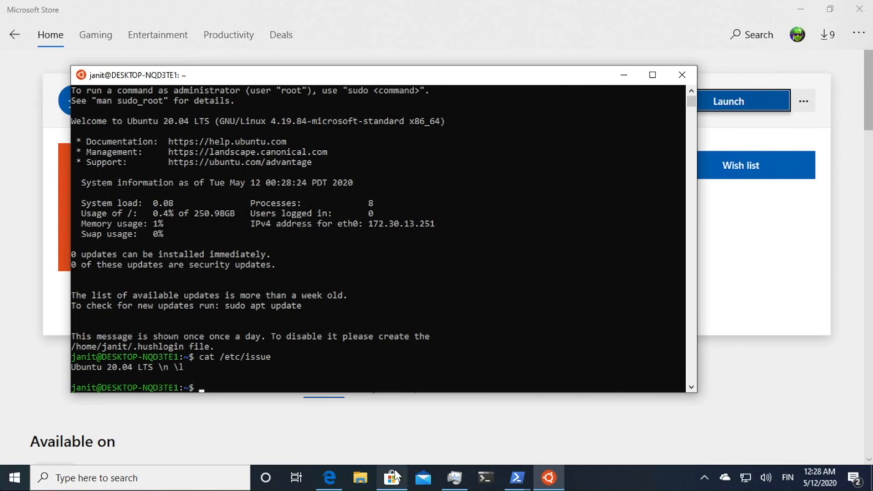
# Return to the PHP development setup guide tab in Edge and scroll down
pyautogui.click(329, 477)
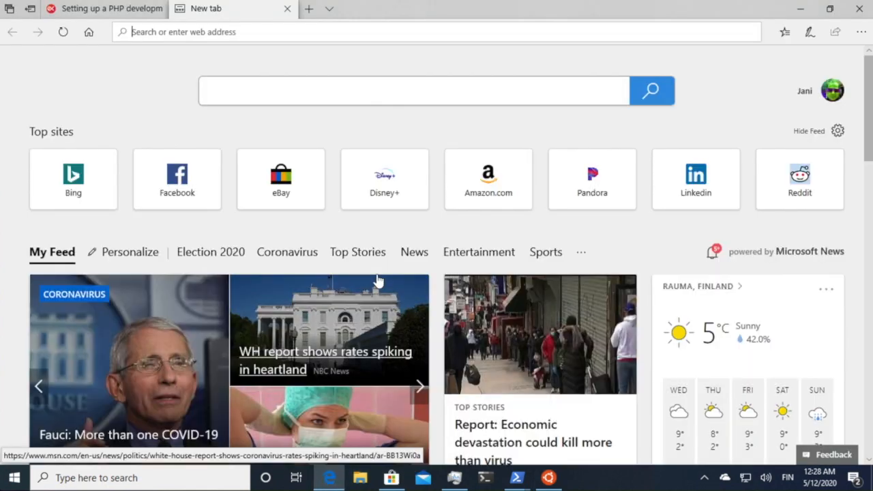
pyautogui.click(103, 8)
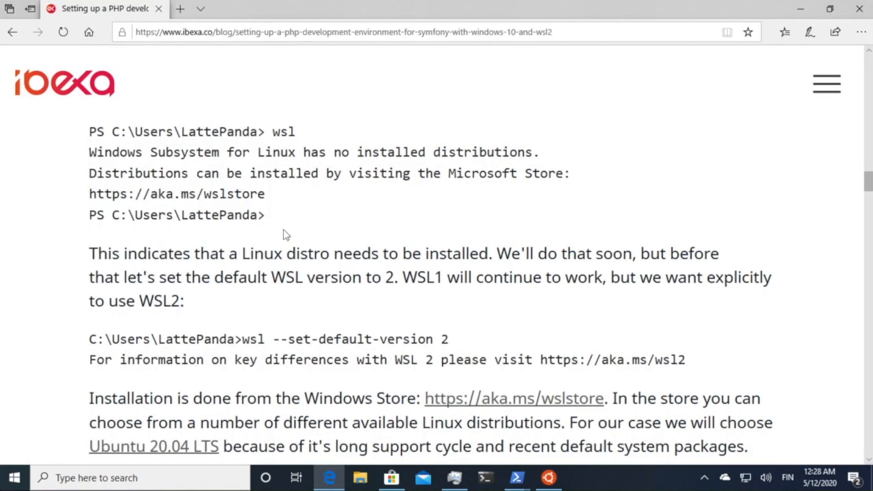
pyautogui.scroll(-3)
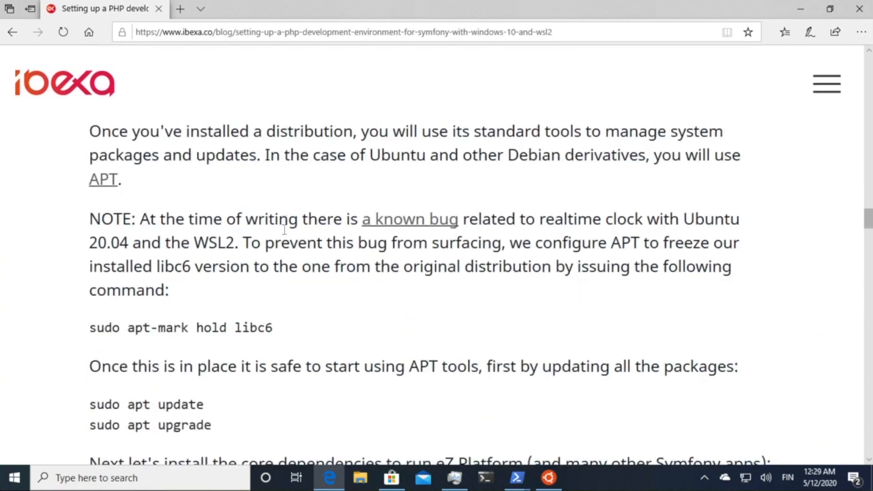
# Hold libc6 with sudo apt-mark hold, then run sudo apt update and upgrade
pyautogui.scroll(-3)
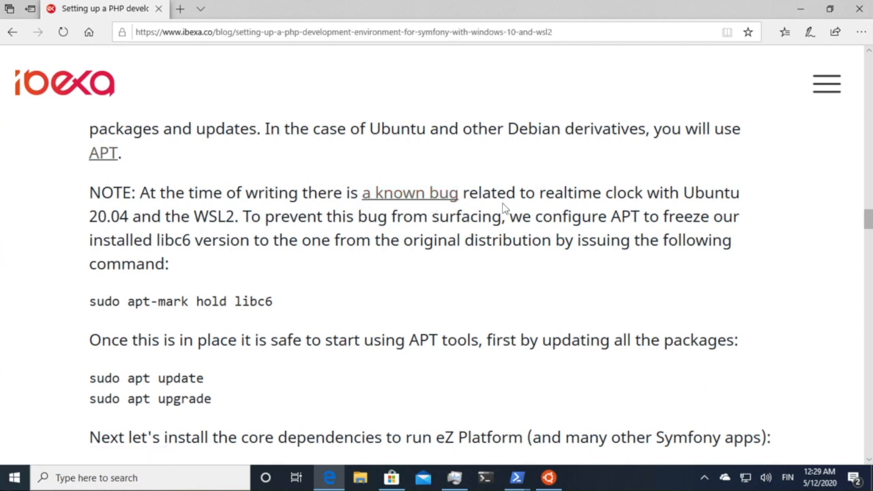
pyautogui.moveTo(584, 198)
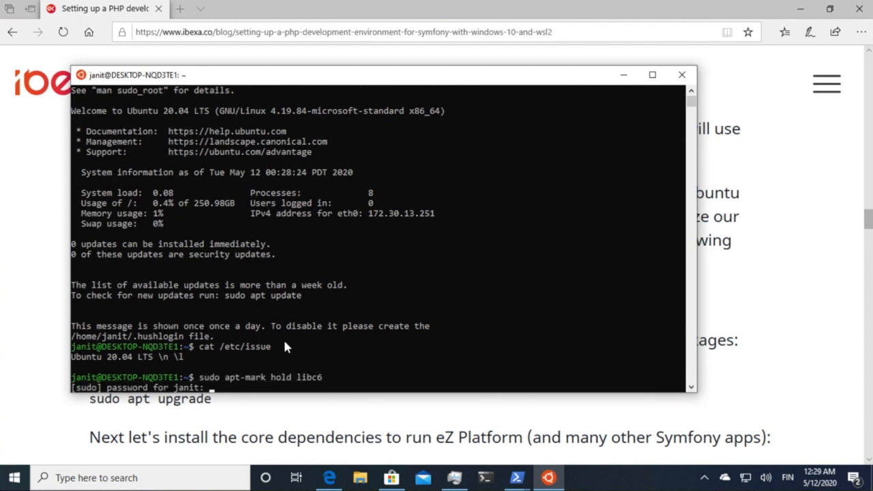
pyautogui.press('Return')
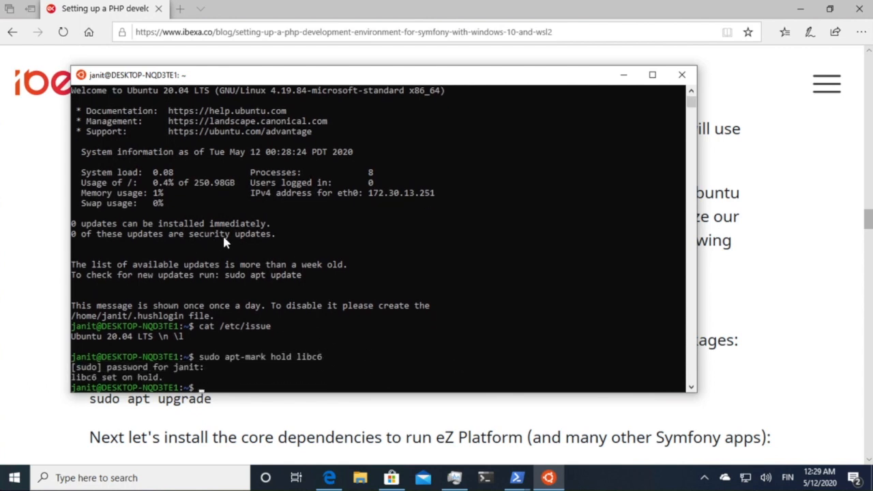
pyautogui.moveTo(334, 196)
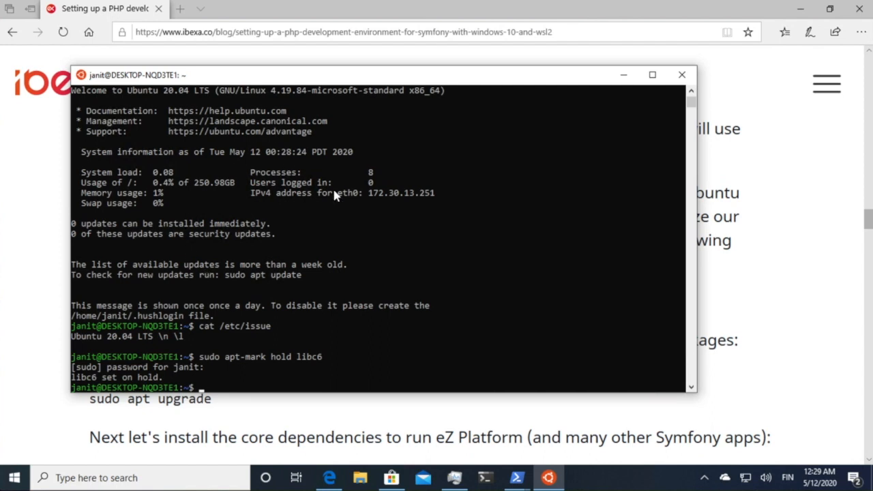
pyautogui.moveTo(94, 386)
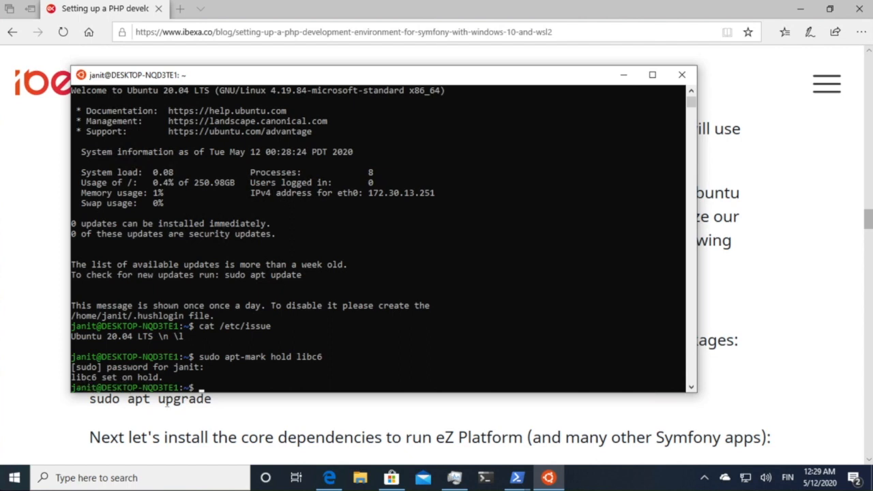
pyautogui.write('sudo apt u')
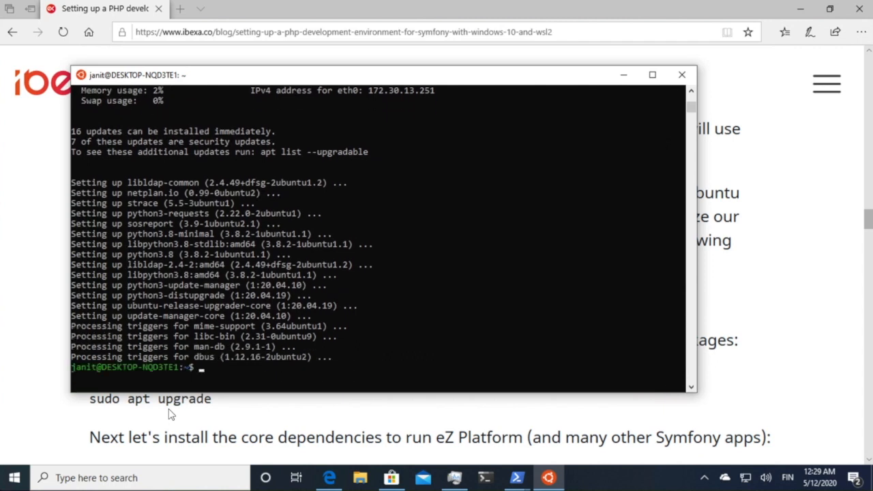
pyautogui.moveTo(231, 412)
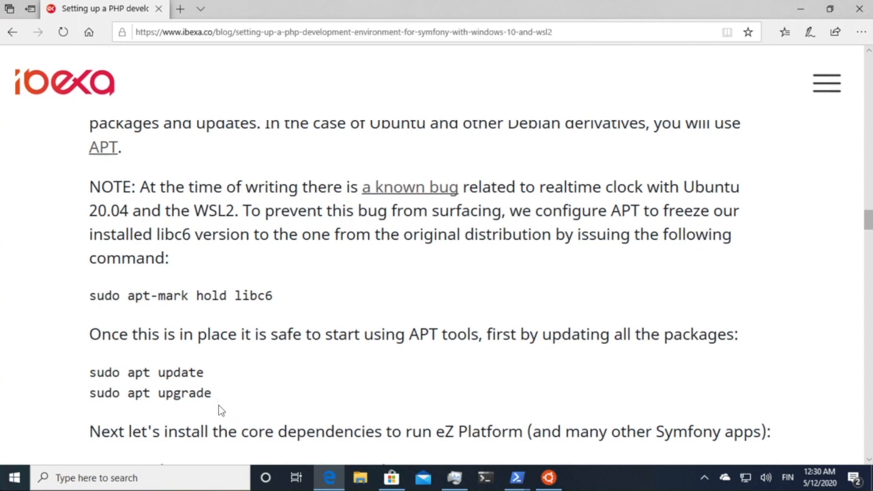
# Install composer, php-xml, php-intl, php-gd, php-curl, php-fpm and check php -v reports 7.4.3
pyautogui.scroll(-3)
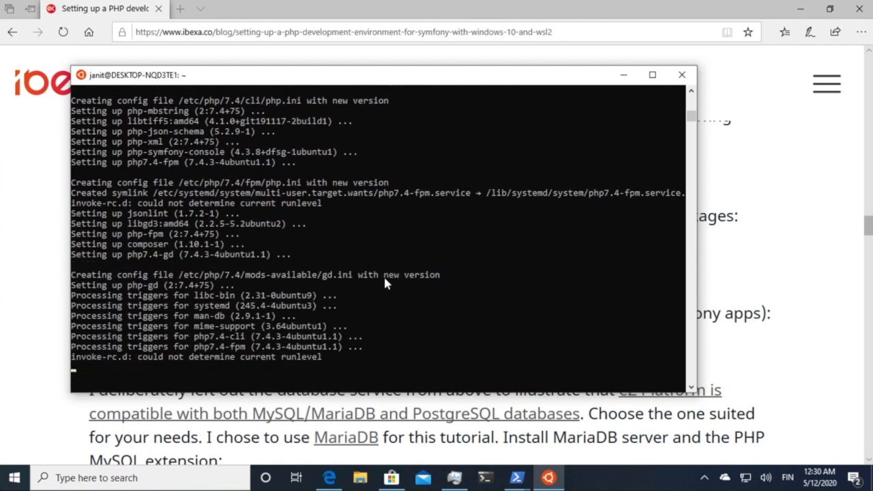
pyautogui.write('php -v')
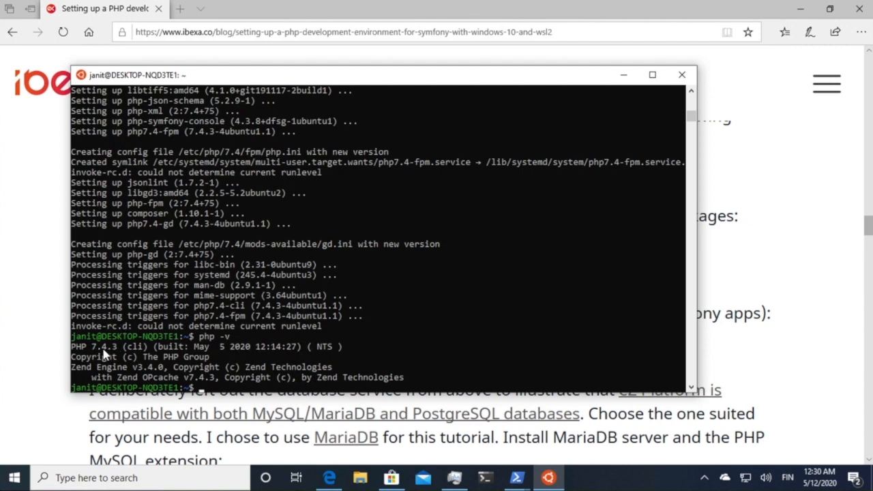
pyautogui.moveTo(808, 306)
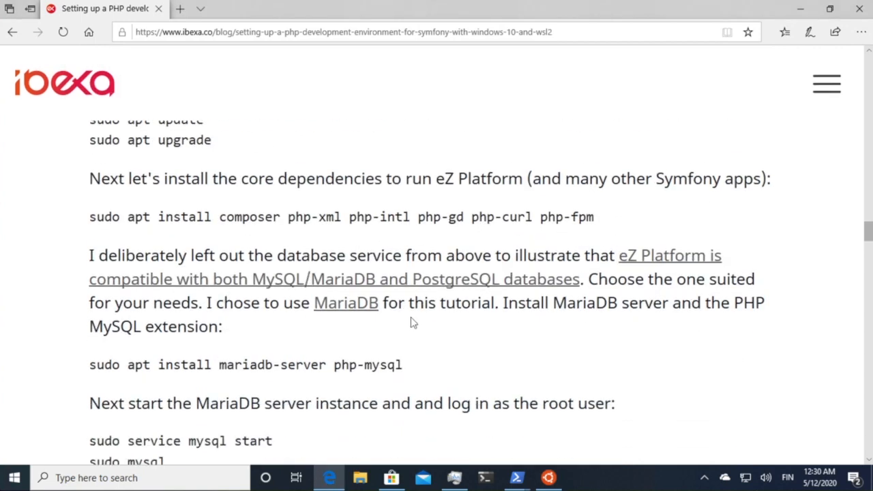
# Copy 'sudo apt install mariadb-server php-mysql' from the guide and run it in the terminal
pyautogui.moveTo(133, 326); pyautogui.dragTo(402, 364)
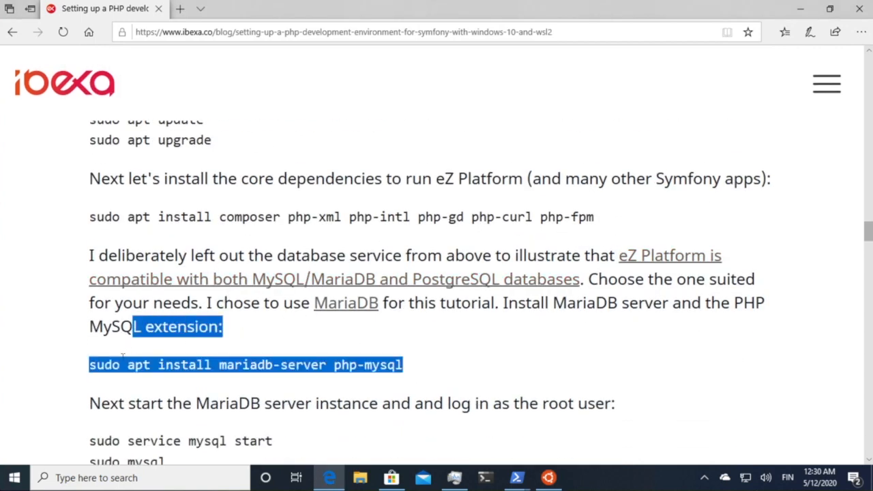
pyautogui.rightClick(245, 364)
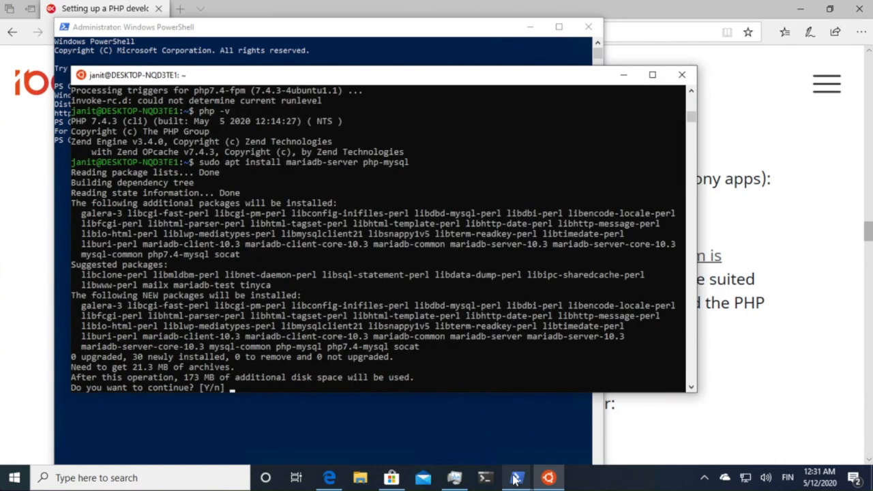
pyautogui.rightClick(516, 478)
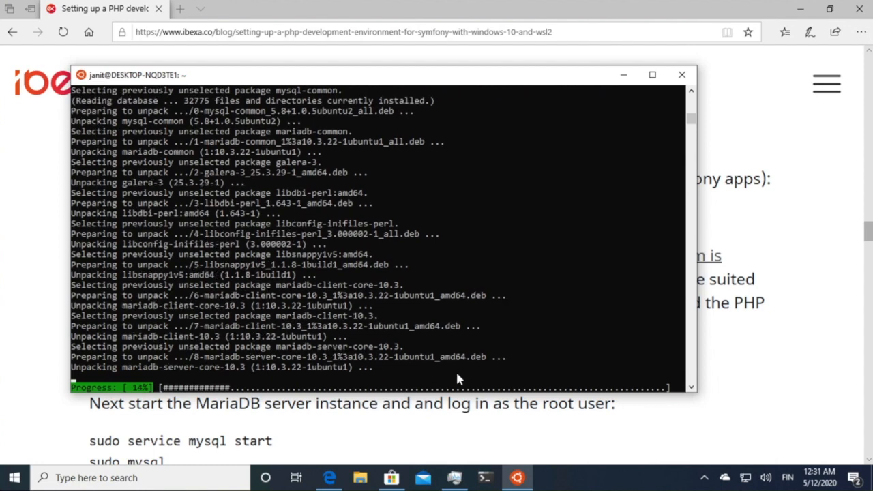
pyautogui.click(453, 477)
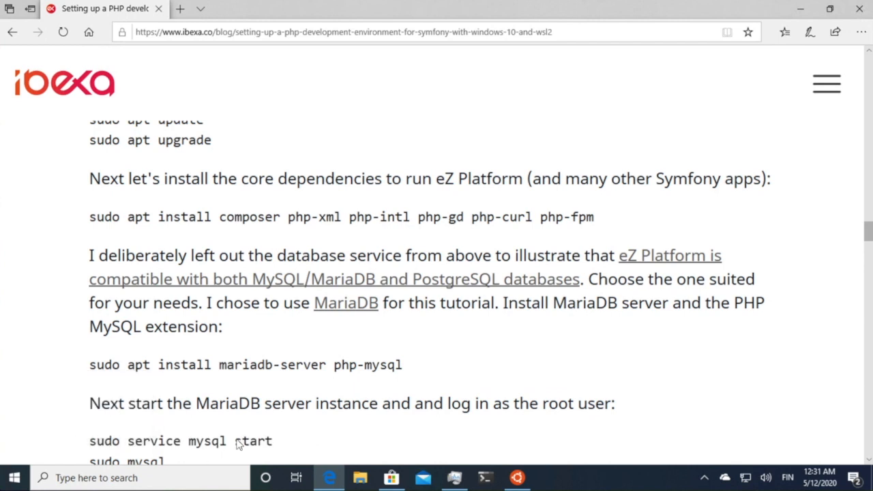
# Start MySQL, open sudo mysql, and create the ezp database and user grants
pyautogui.moveTo(89, 441); pyautogui.dragTo(167, 461)
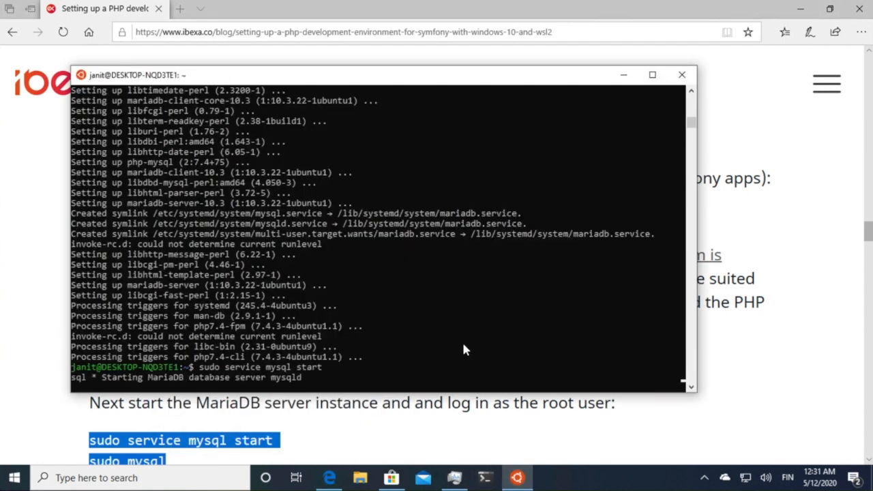
pyautogui.write('sudo mysql')
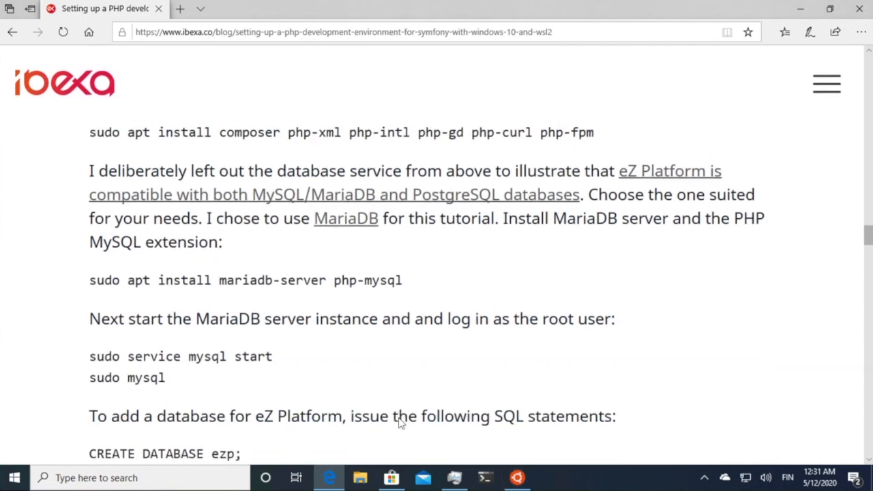
pyautogui.scroll(-3)
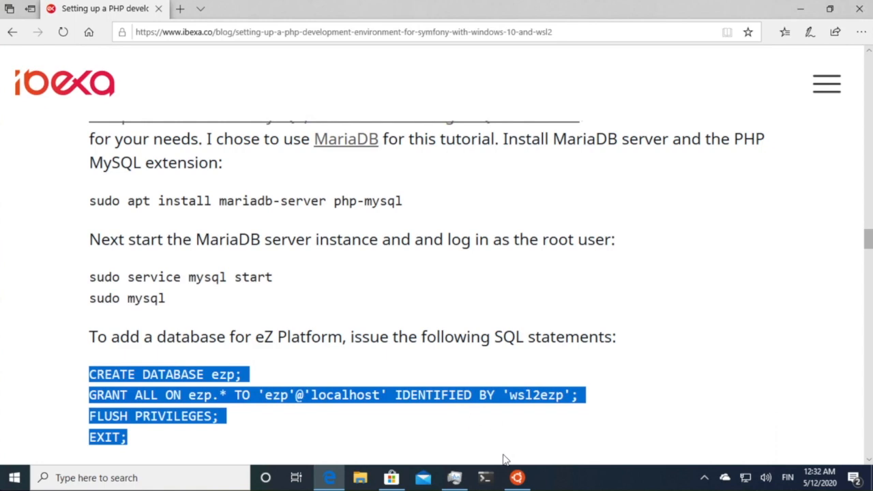
pyautogui.click(517, 477)
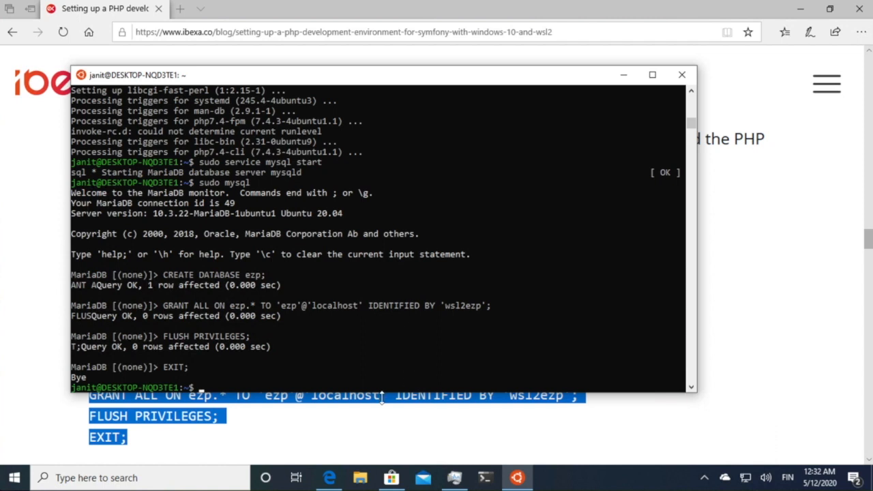
pyautogui.click(681, 74)
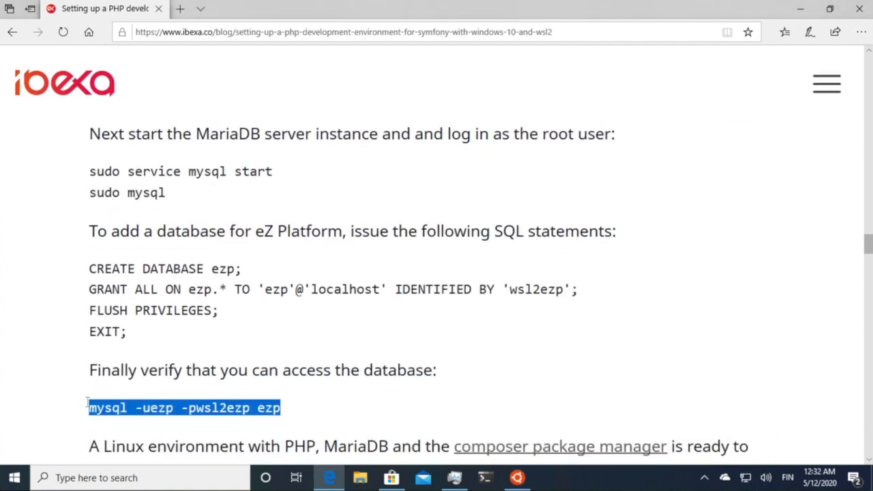
pyautogui.rightClick(184, 407)
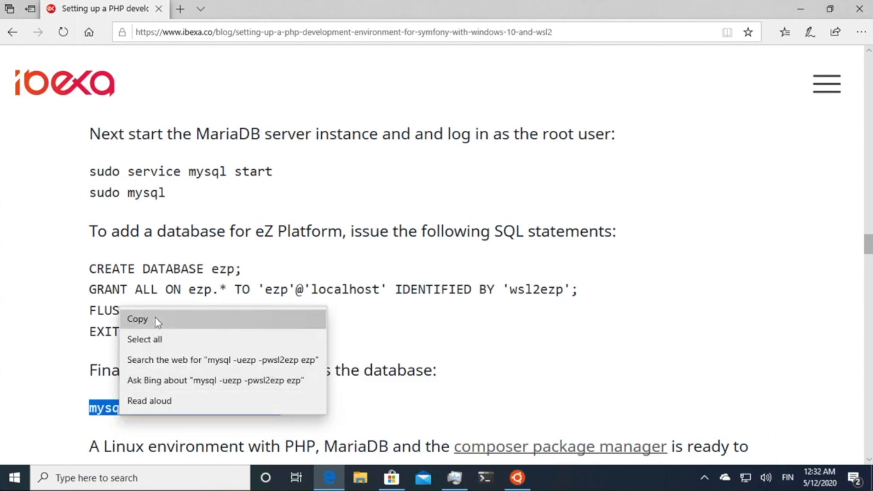
pyautogui.click(138, 318)
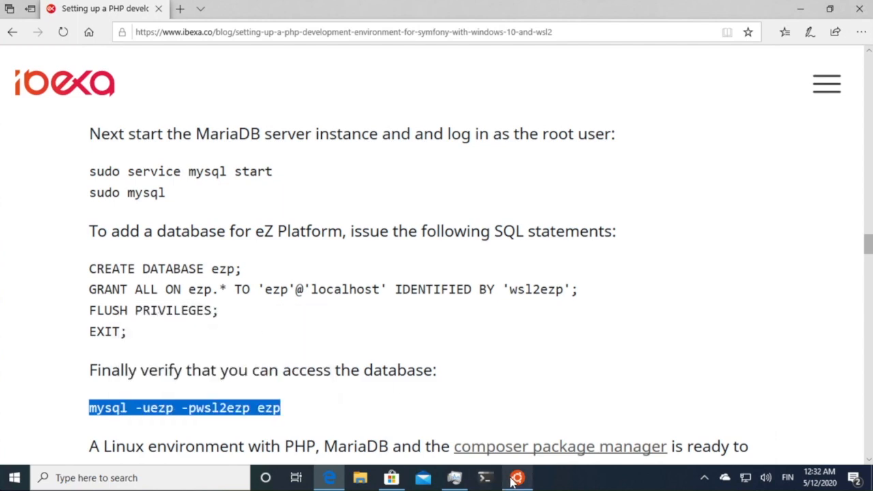
pyautogui.click(517, 478)
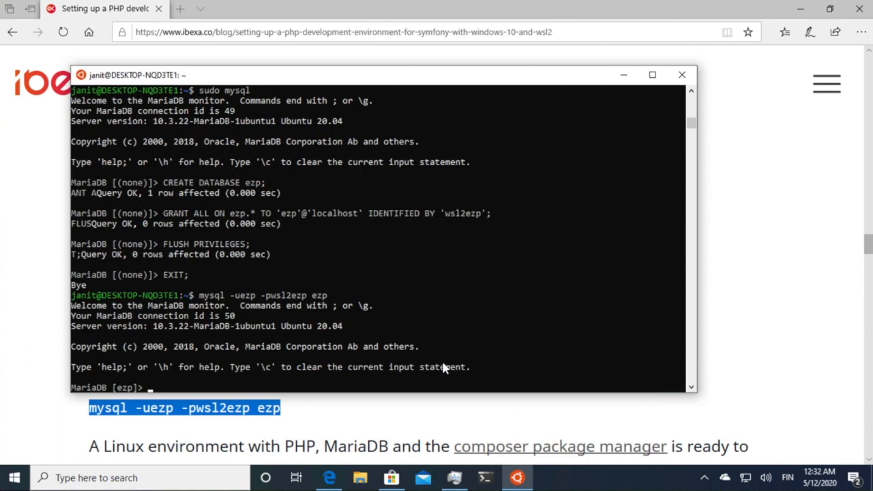
pyautogui.moveTo(380, 279)
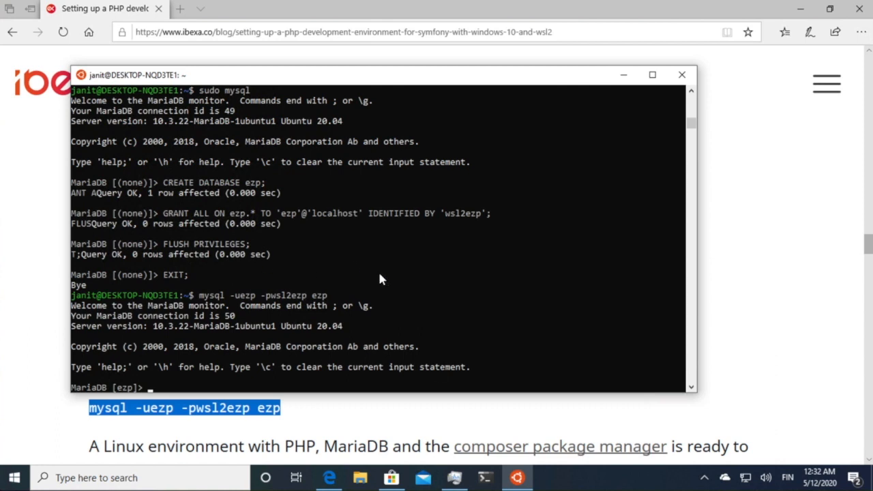
pyautogui.write('e')
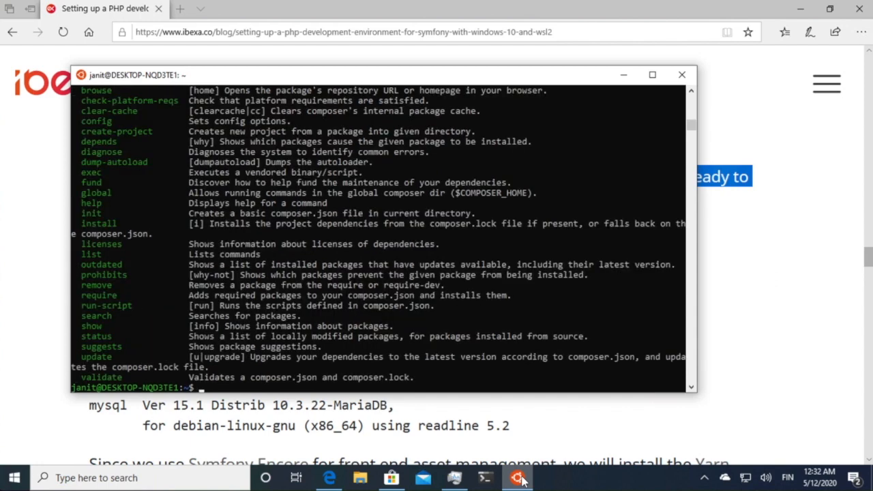
pyautogui.write('composer --version')
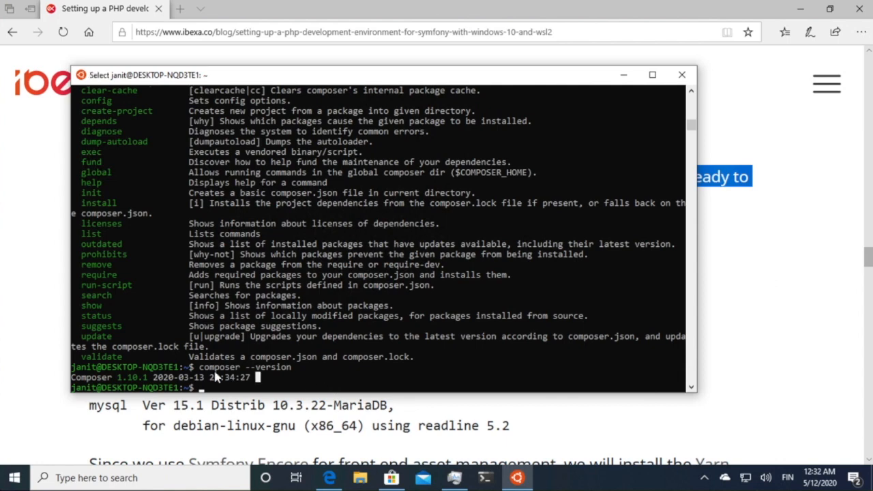
pyautogui.moveTo(116, 377); pyautogui.dragTo(252, 377)
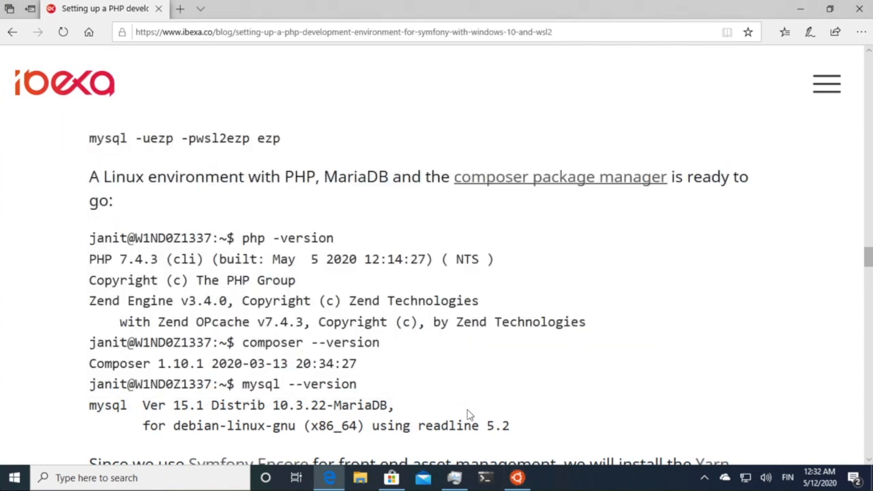
# Add the Yarn apt repository and install Yarn with Node.js, confirming with y
pyautogui.scroll(-3)
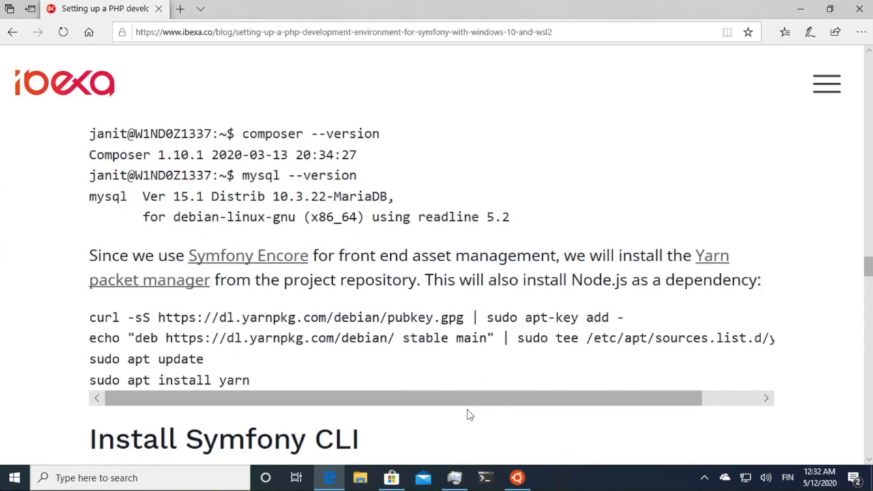
pyautogui.scroll(-3)
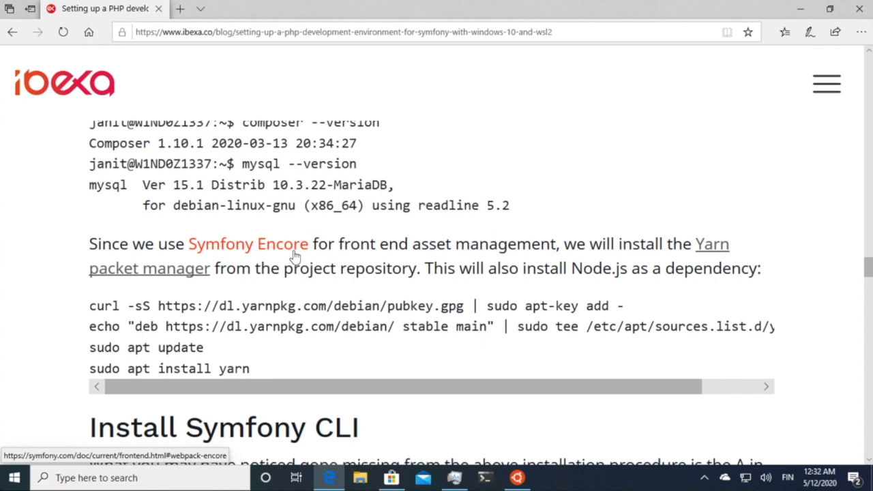
pyautogui.moveTo(333, 249)
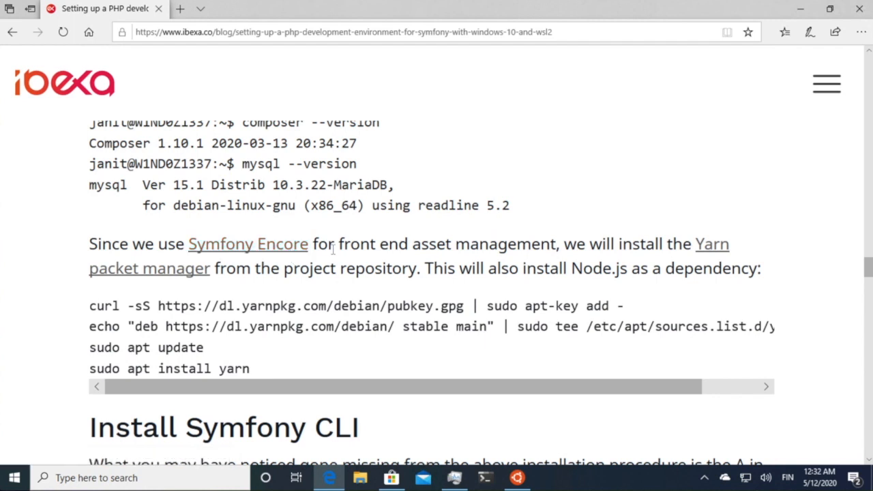
pyautogui.moveTo(550, 351)
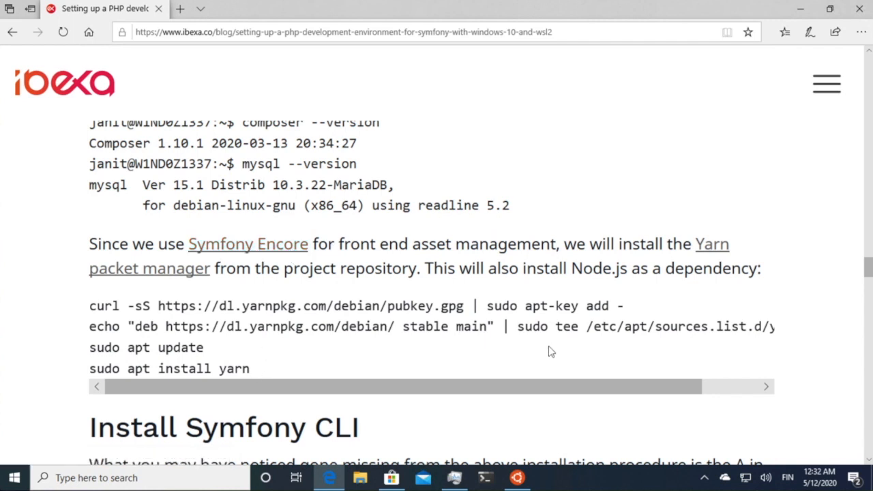
pyautogui.moveTo(88, 306); pyautogui.dragTo(631, 305)
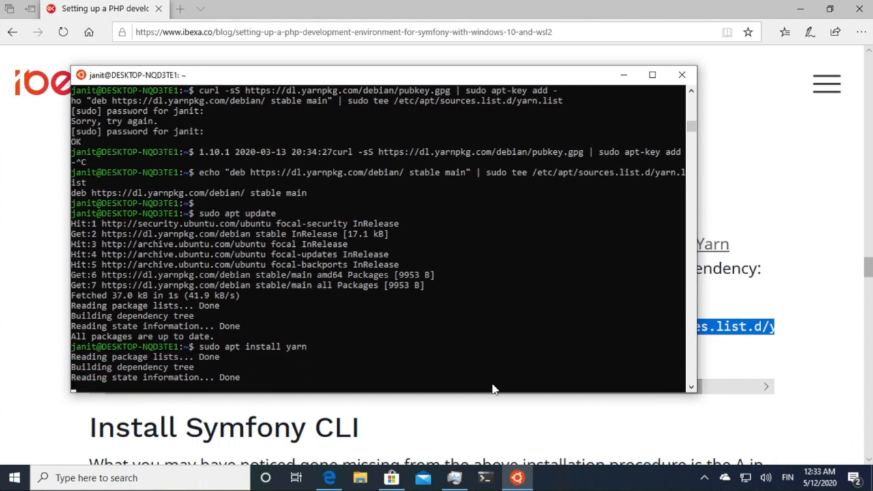
pyautogui.write('y')
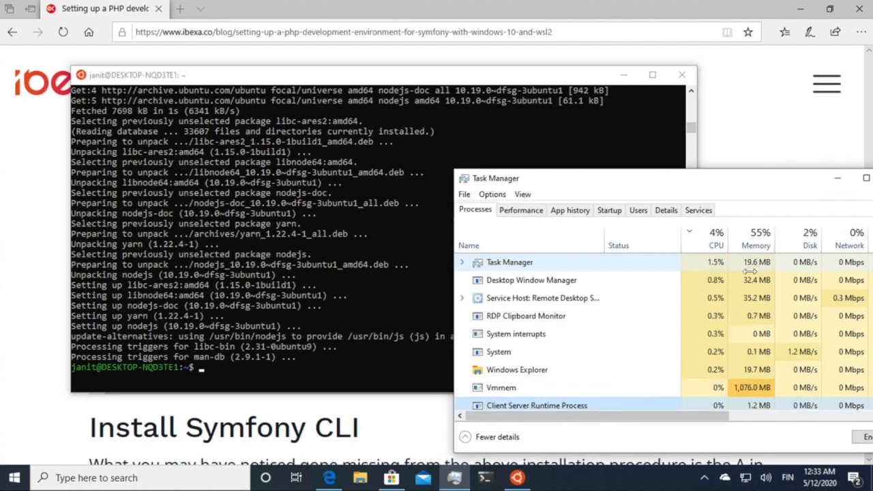
# Run yarn and check the installed Yarn version with 'yarn -v'
pyautogui.click(753, 239)
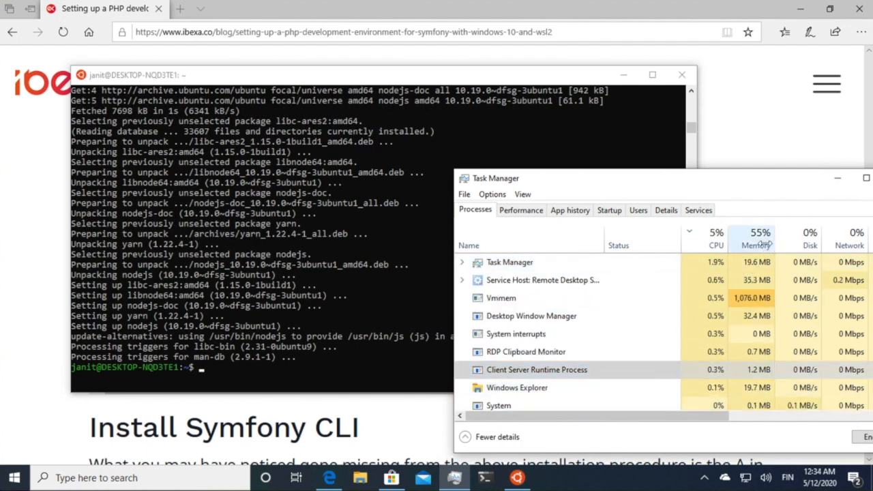
pyautogui.click(753, 244)
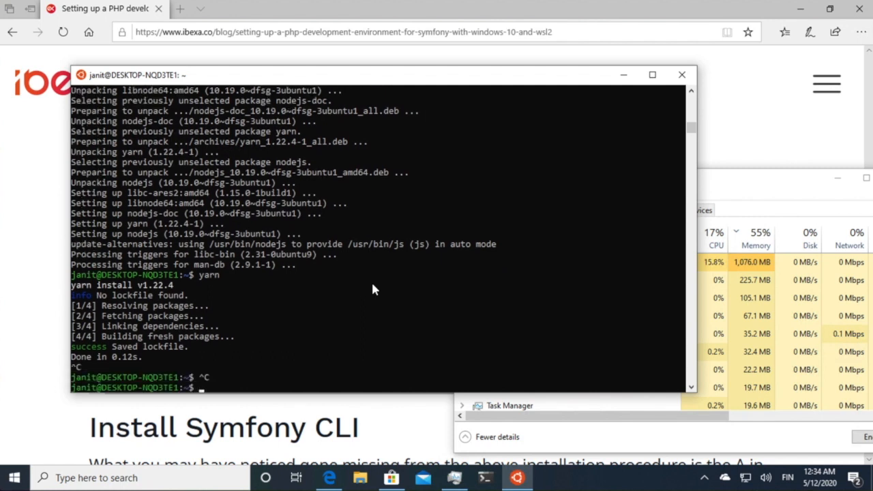
pyautogui.write('yar')
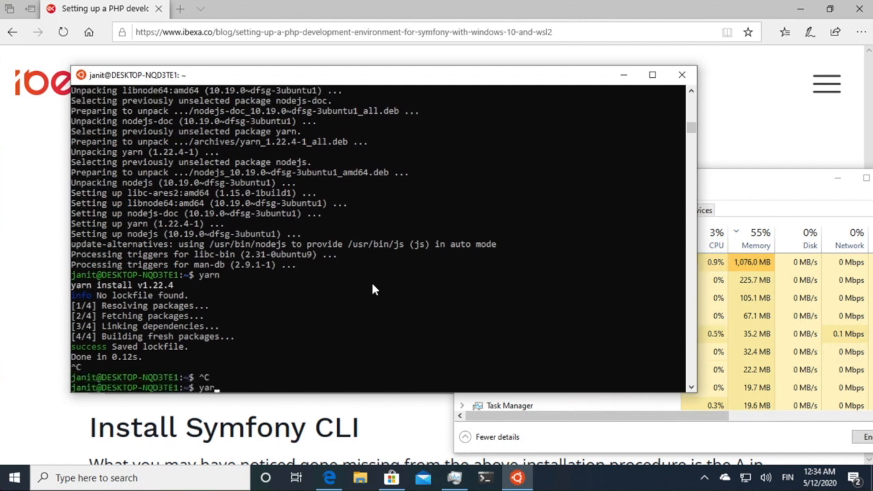
pyautogui.write('yarn -v')
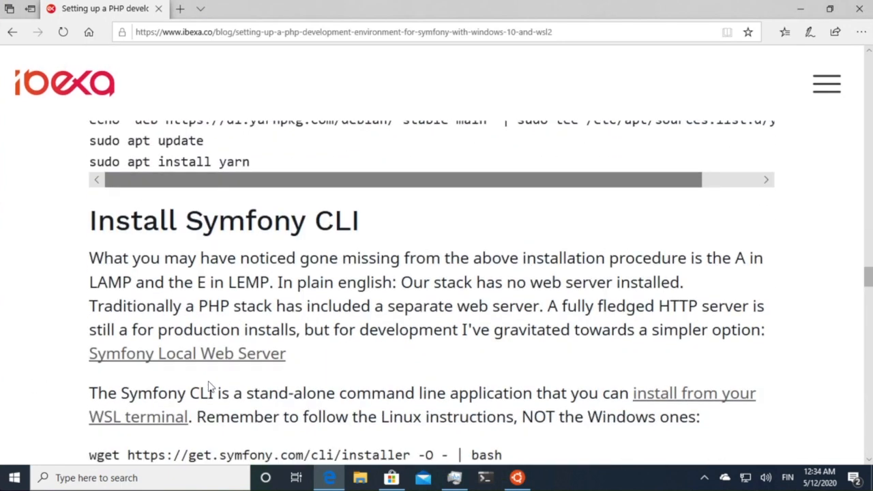
# Copy the guide's 'sudo mv ~/.symfony/bin/symfony /usr/local/bin/symfony' command into the Ubuntu terminal
pyautogui.scroll(3)
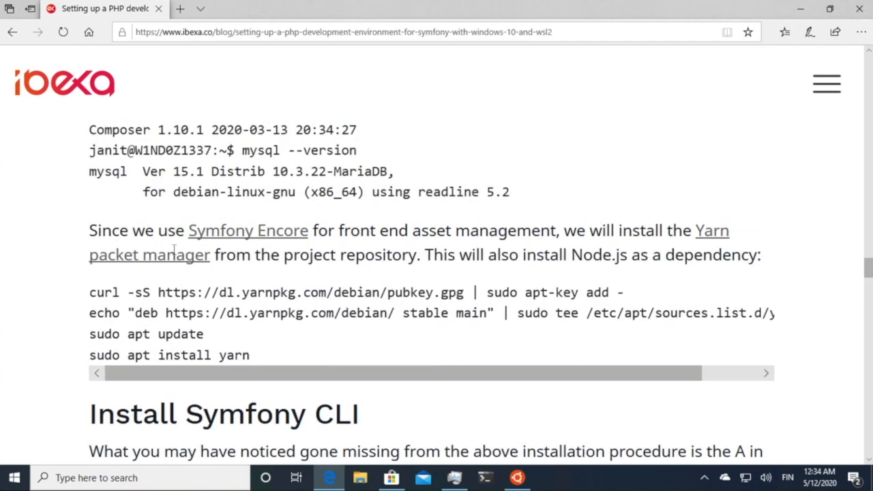
pyautogui.scroll(-3)
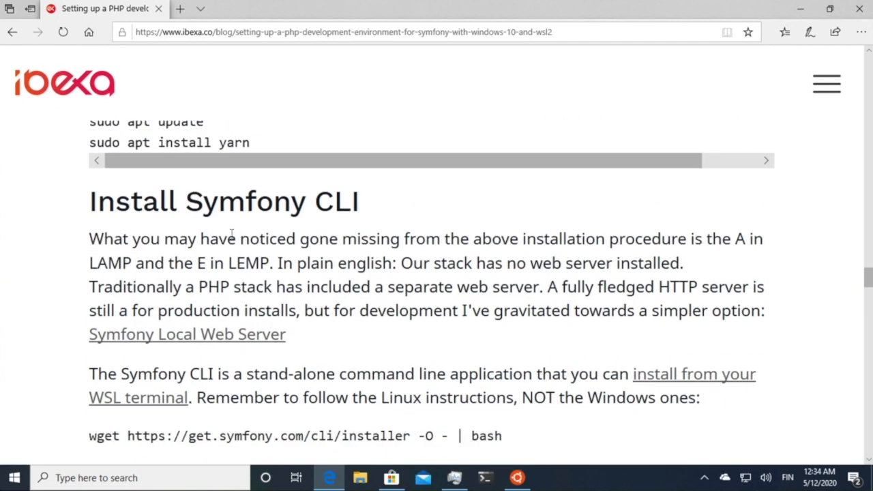
pyautogui.scroll(-3)
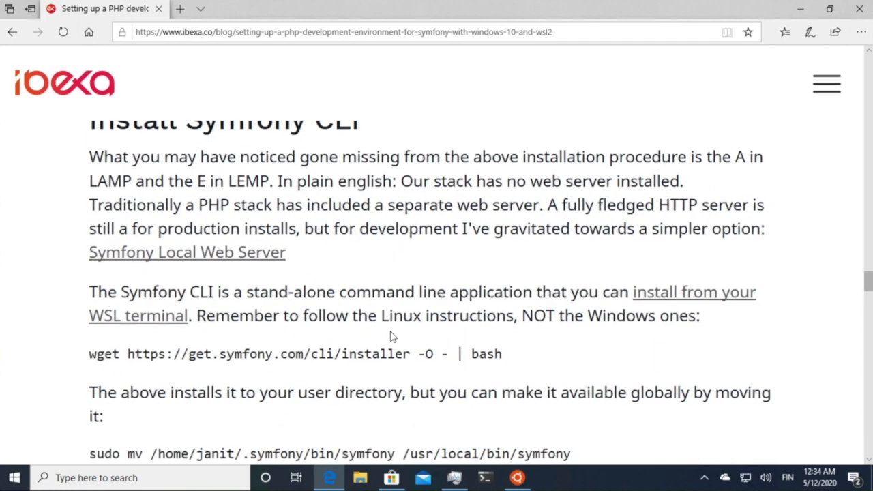
pyautogui.moveTo(271, 15)
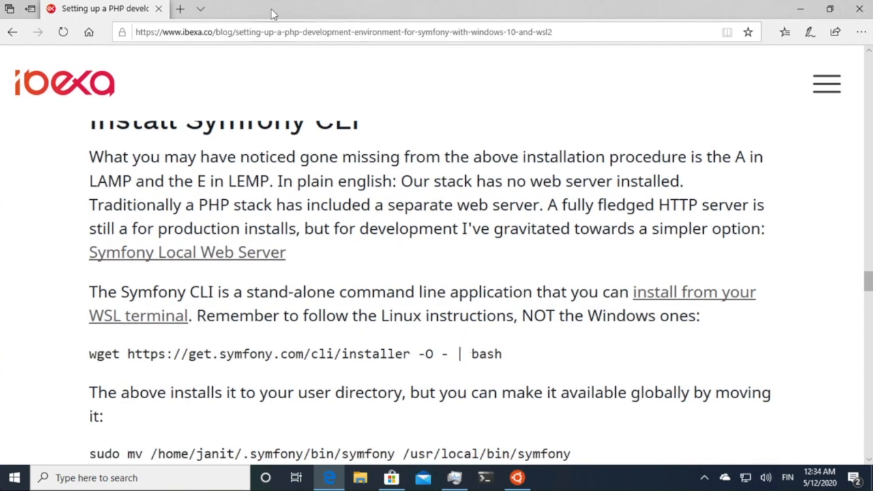
pyautogui.moveTo(144, 353); pyautogui.dragTo(501, 353)
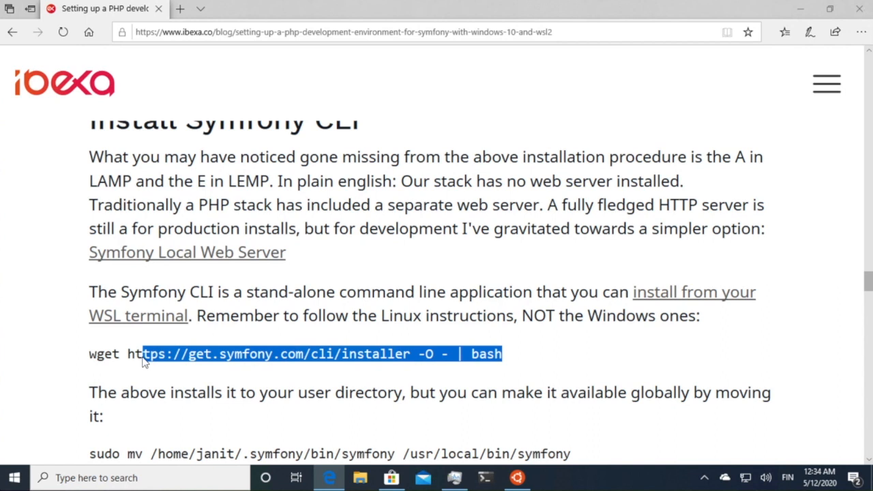
pyautogui.click(127, 353)
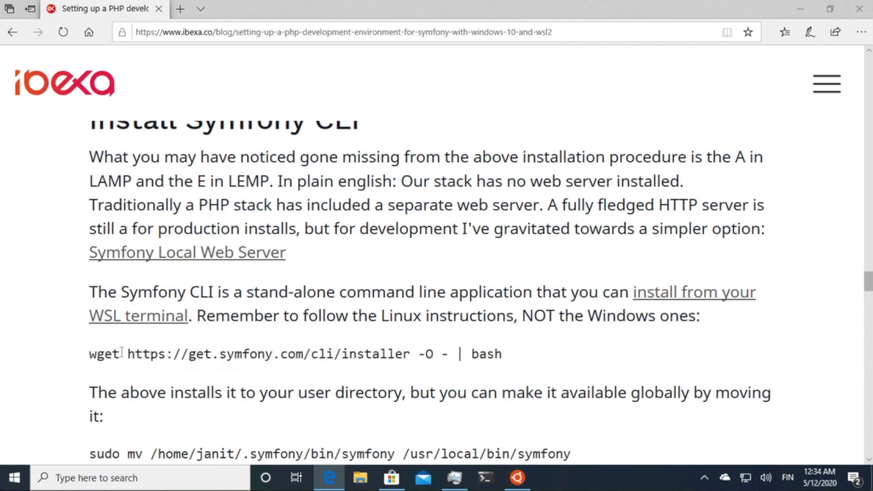
pyautogui.moveTo(89, 353); pyautogui.dragTo(467, 353)
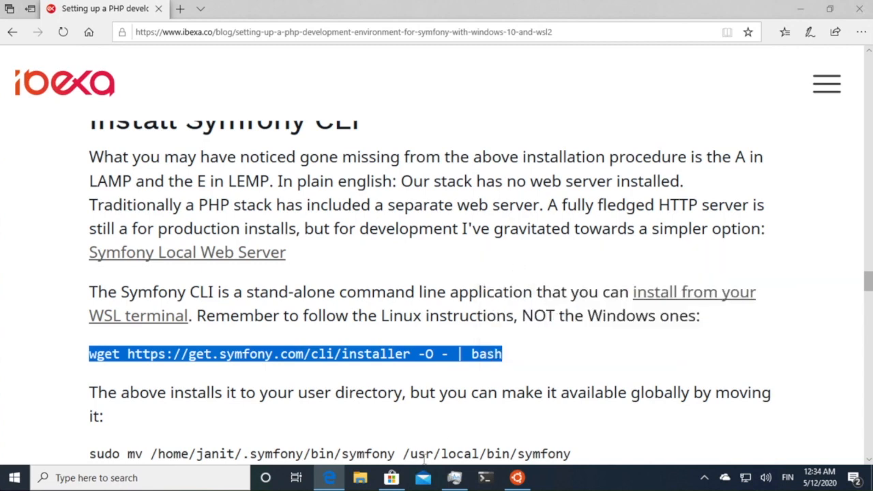
pyautogui.click(517, 477)
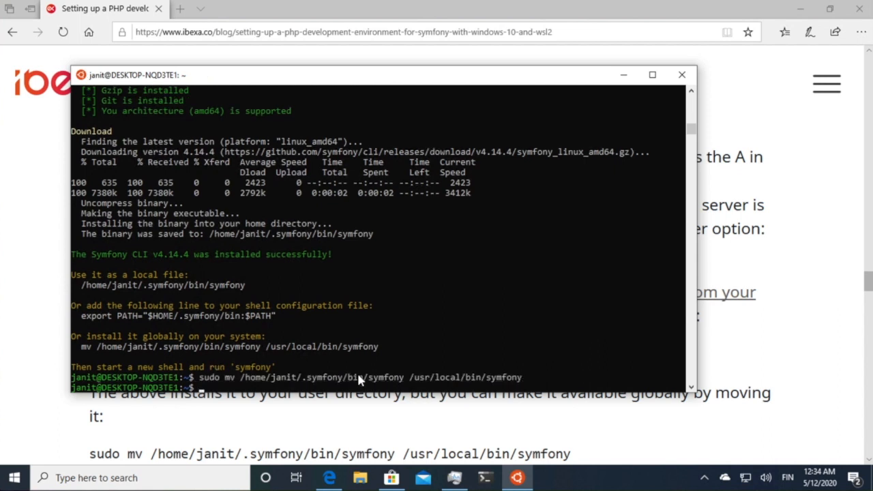
# Run 'symfony serve', check localhost:8000 shows Page not found, then stop it with Ctrl+C
pyautogui.write('s')
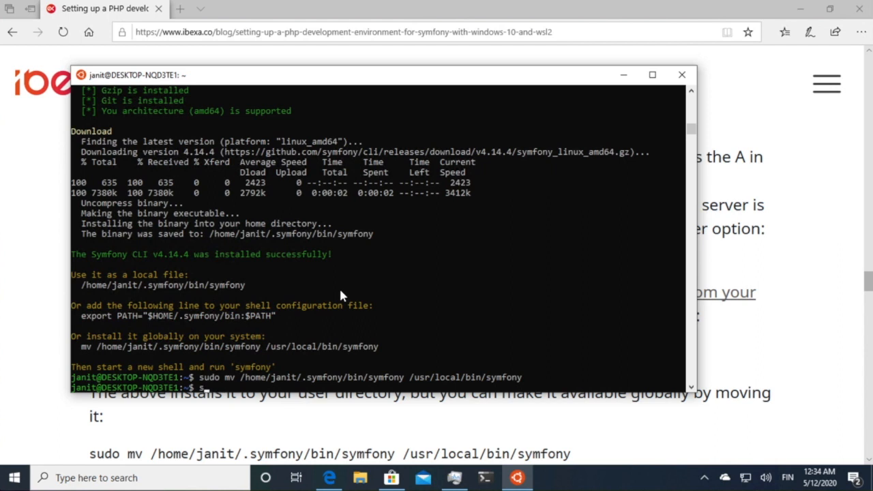
pyautogui.write('ymfony server:run')
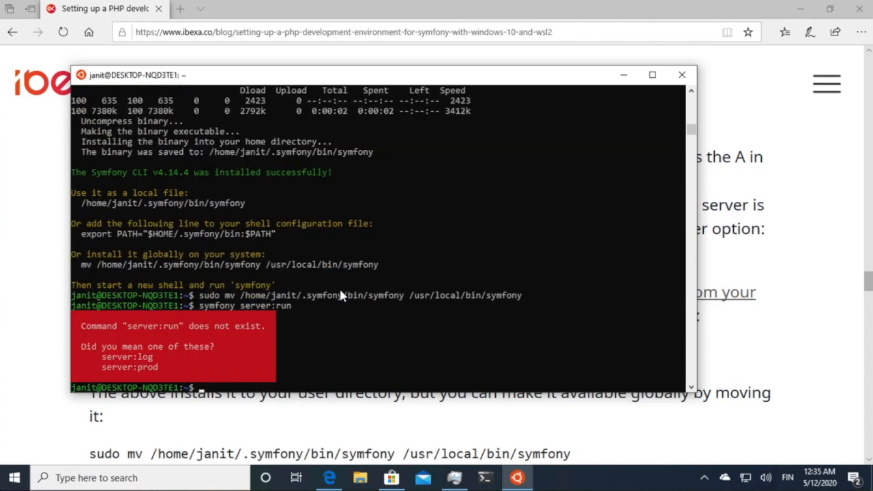
pyautogui.write('symfony serve')
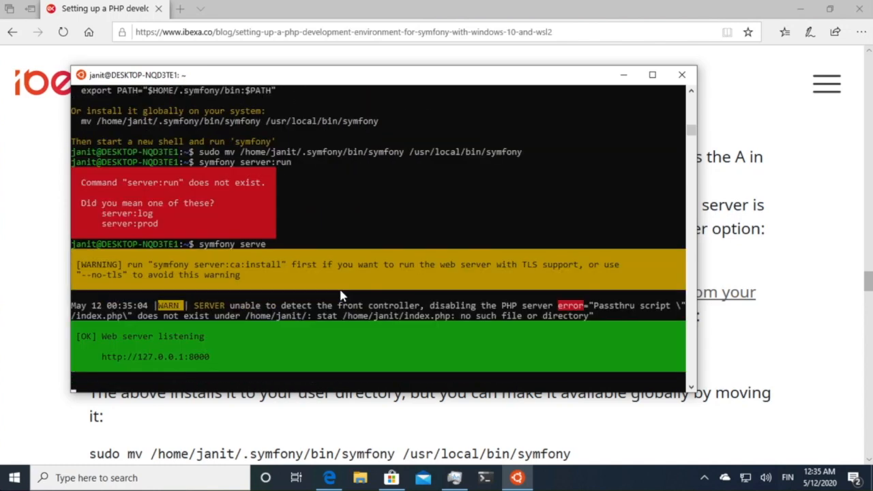
pyautogui.moveTo(493, 421)
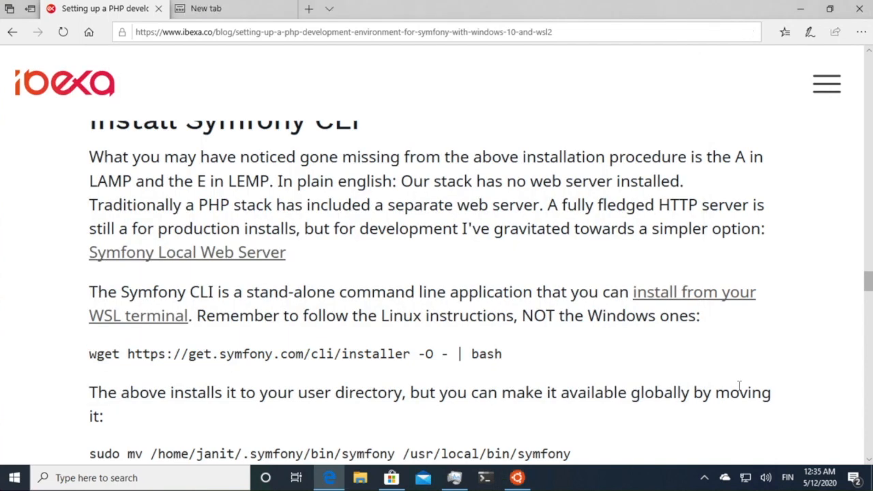
pyautogui.write('localhost:8000/')
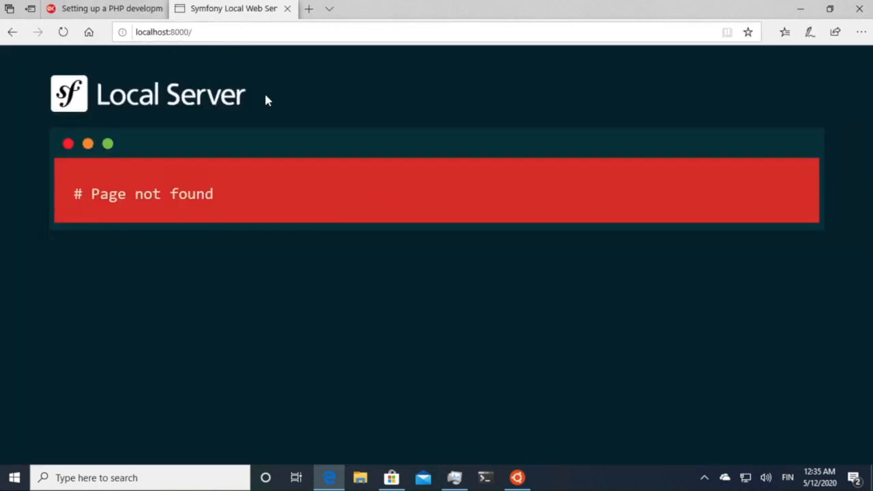
pyautogui.moveTo(420, 380)
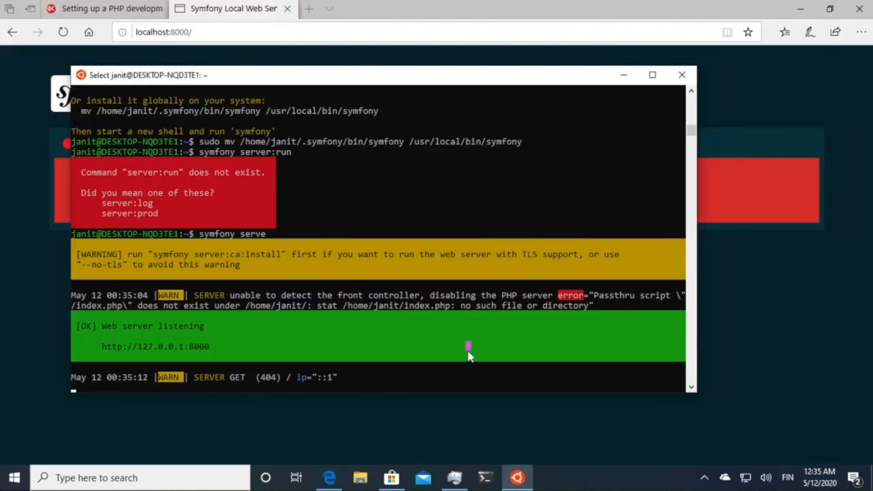
pyautogui.press('ctrl+c')
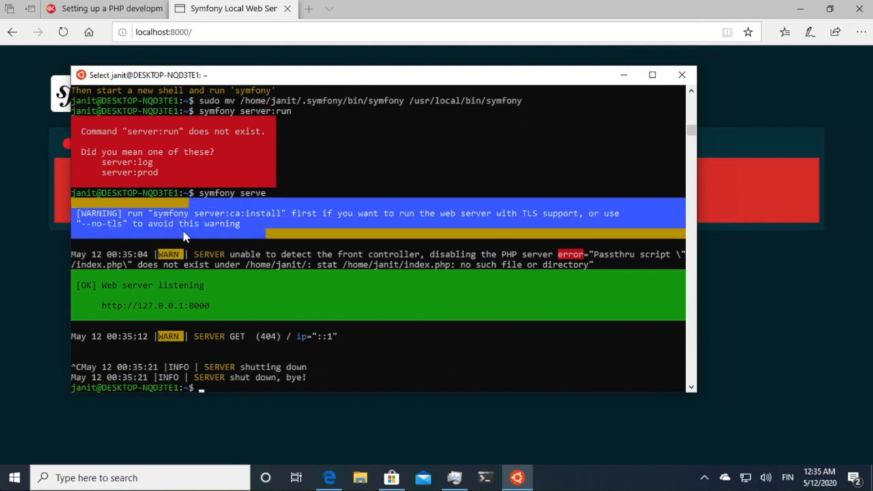
pyautogui.moveTo(301, 266)
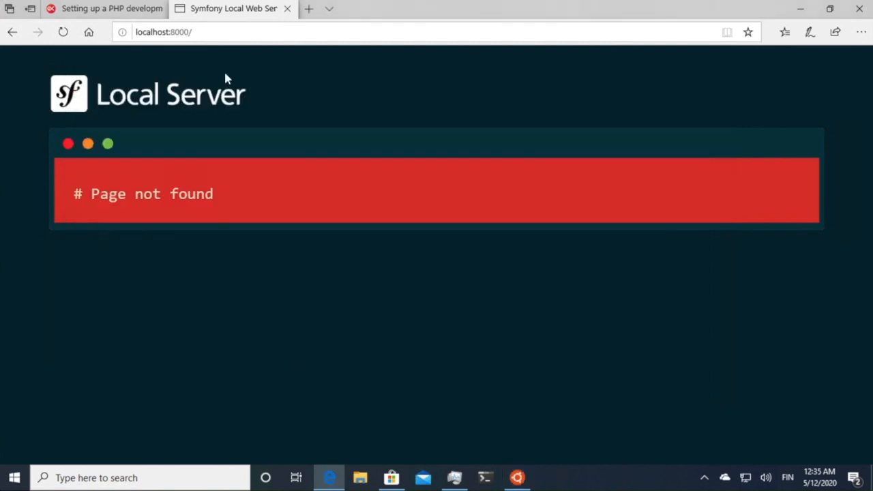
# Copy the guide's ezplatform git clone command and run it in the Ubuntu terminal
pyautogui.click(102, 8)
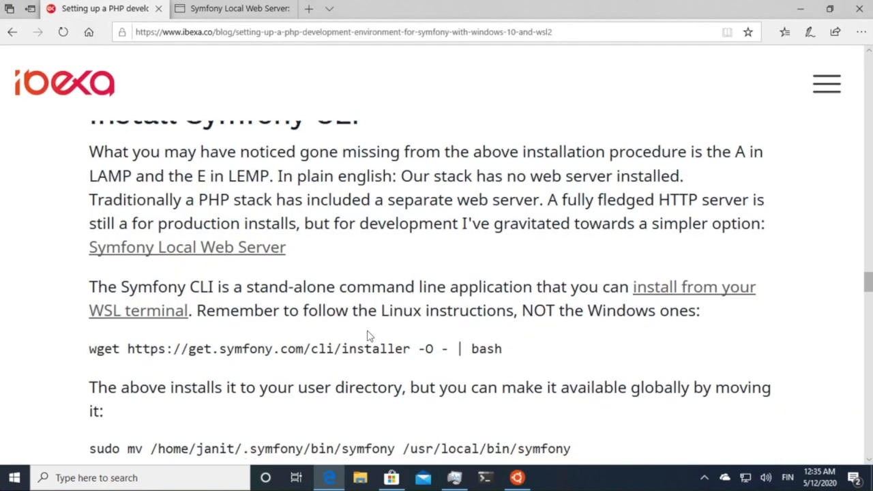
pyautogui.scroll(-3)
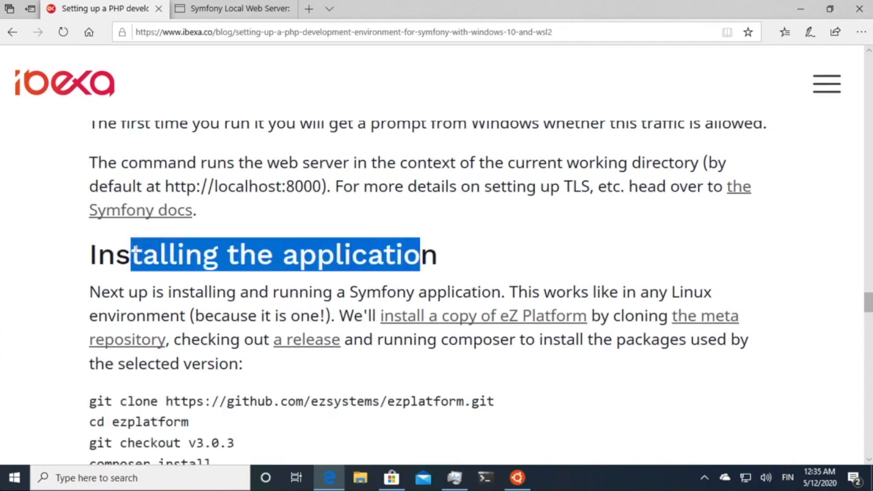
pyautogui.scroll(-3)
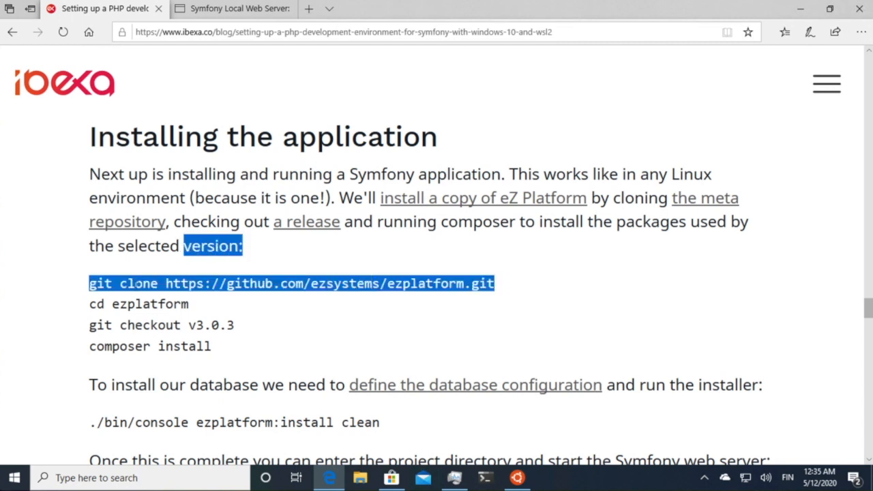
pyautogui.rightClick(137, 283)
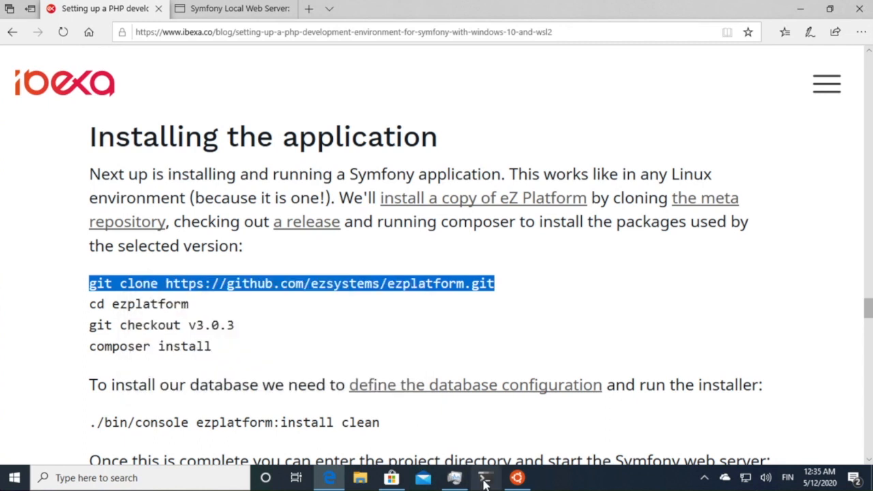
pyautogui.click(484, 477)
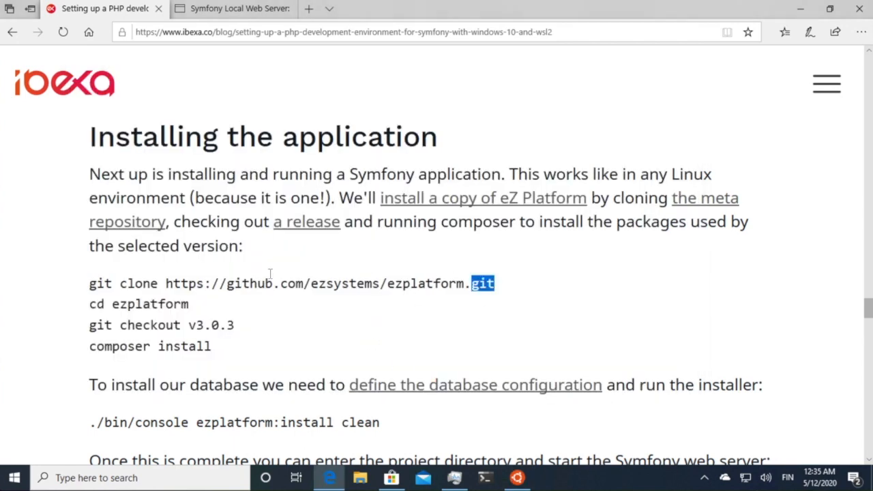
pyautogui.rightClick(286, 283)
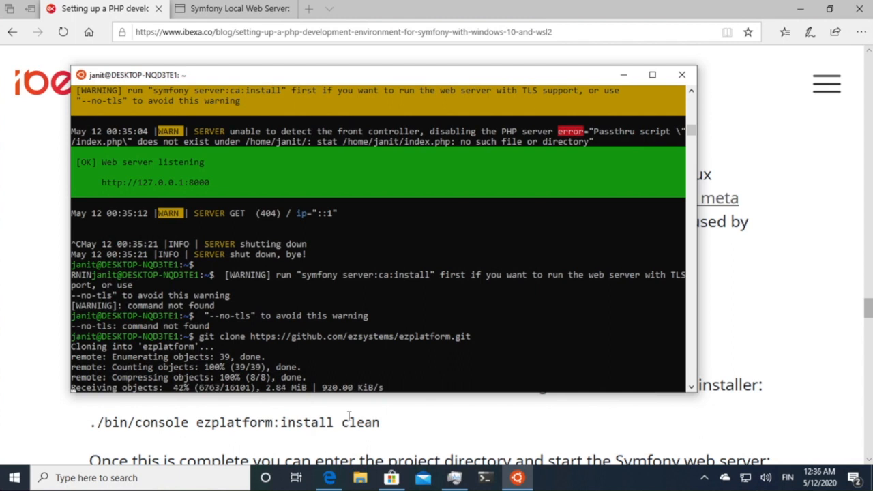
# Enter ezplatform, list git tags, check out v3.0.3 and run composer install
pyautogui.scroll(-3)
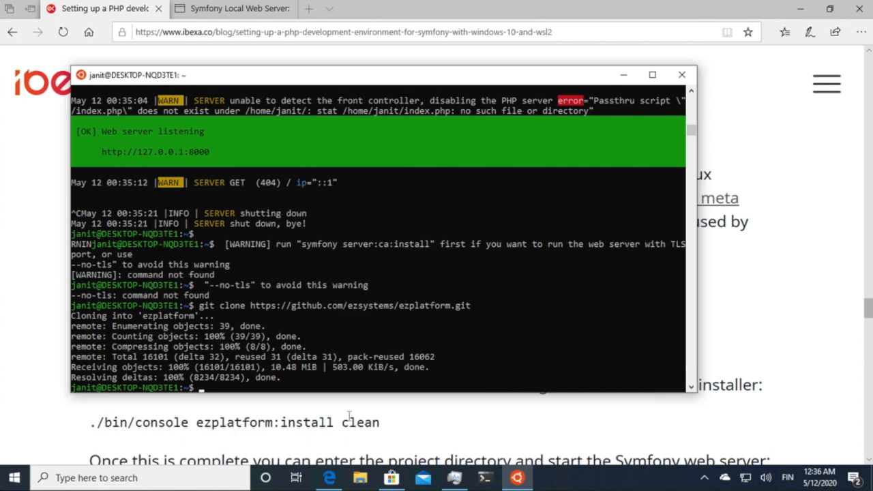
pyautogui.write('cd ezplatform/')
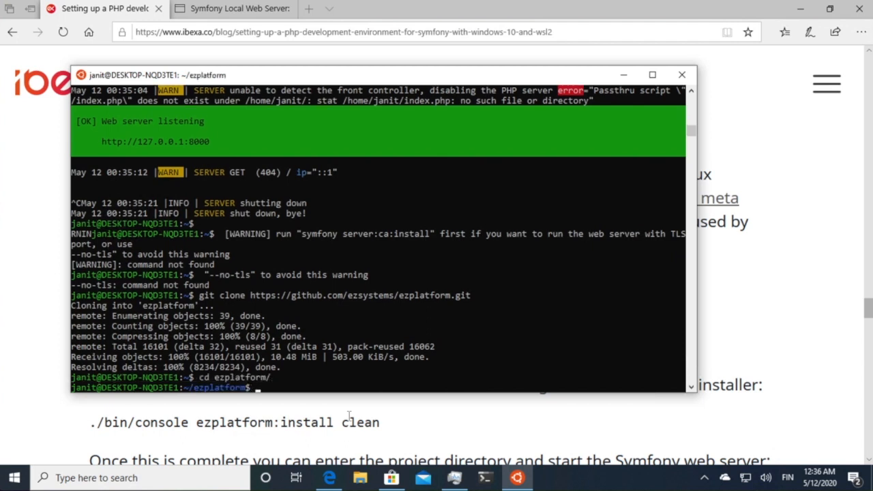
pyautogui.write('git')
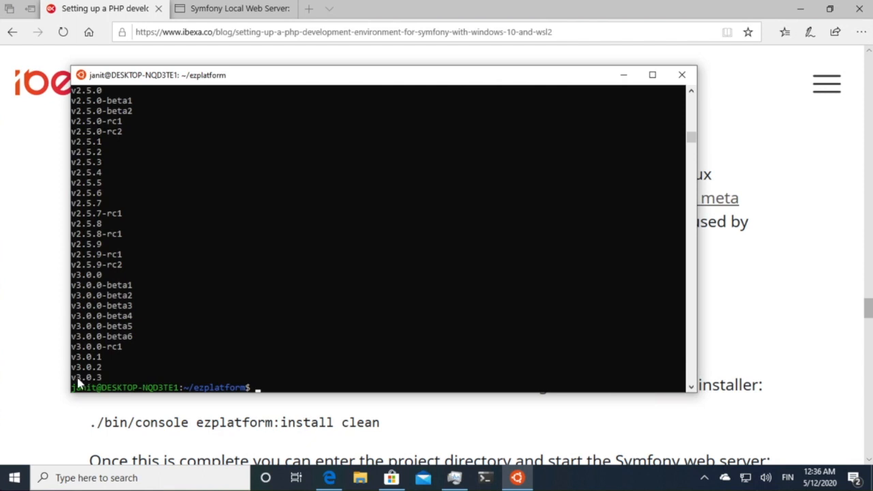
pyautogui.write('git checkout v3.0.3')
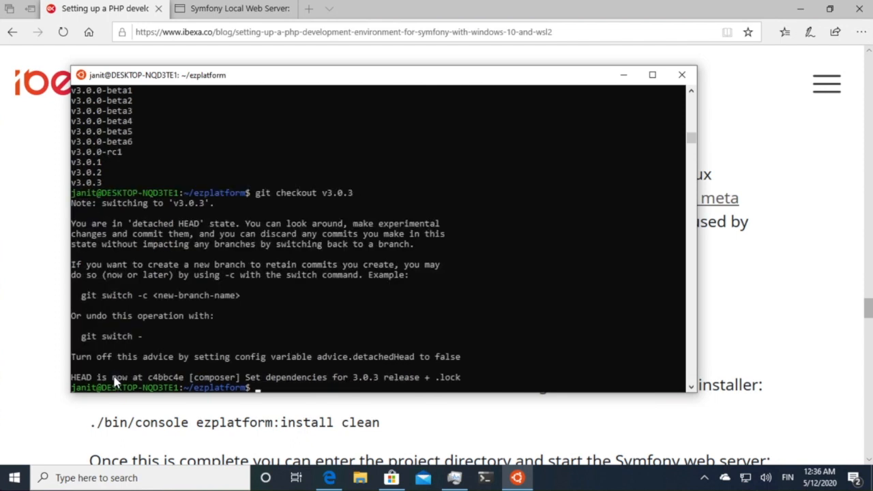
pyautogui.write('composer install')
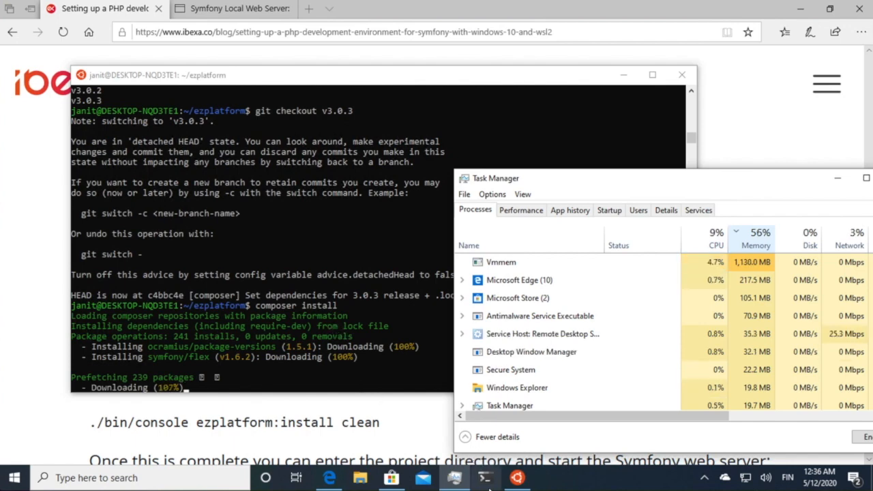
# Open a new Ubuntu tab in Windows Terminal and run top
pyautogui.click(227, 45)
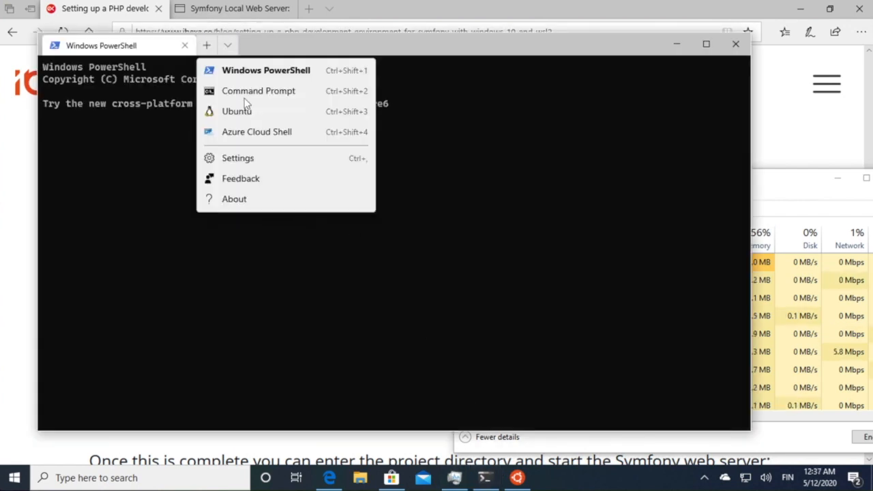
pyautogui.click(236, 111)
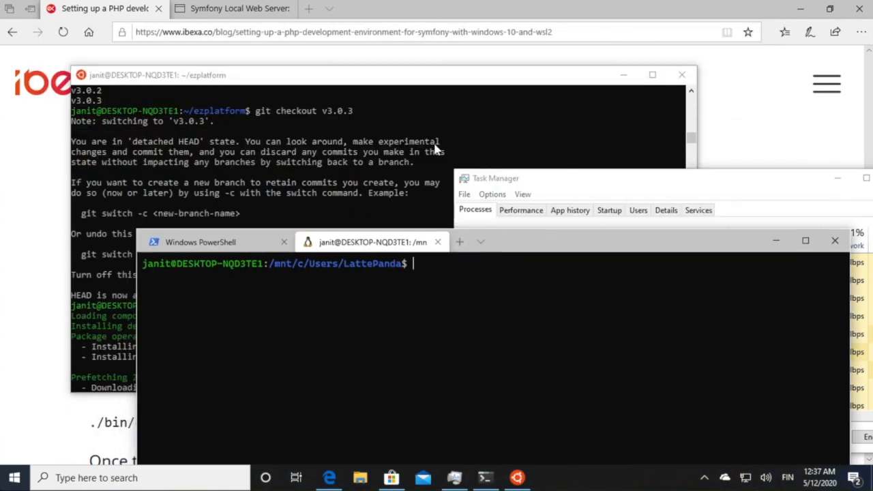
pyautogui.write('top')
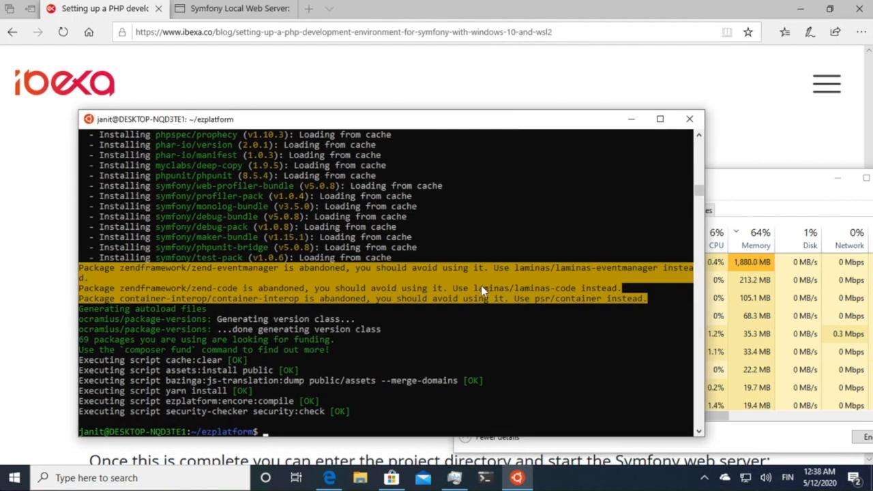
# Run 'symfony serve' in ~/ezplatform and view localhost:8000 in Edge
pyautogui.write('su')
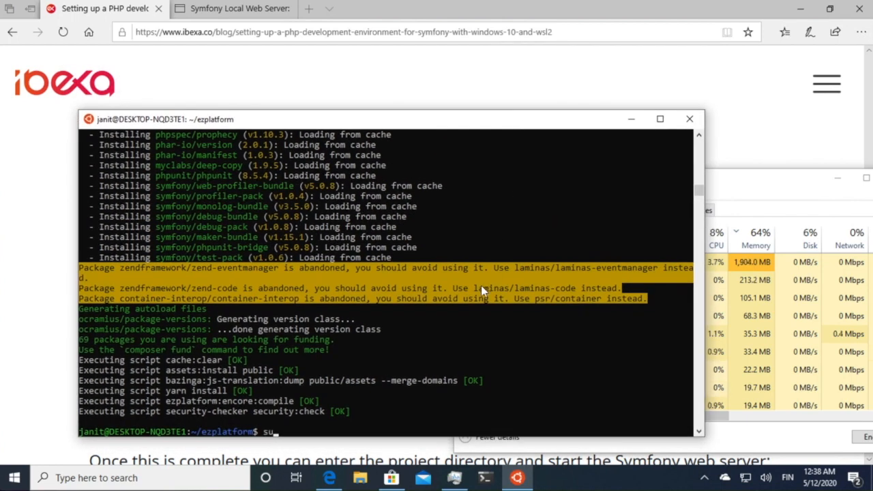
pyautogui.write('composer')
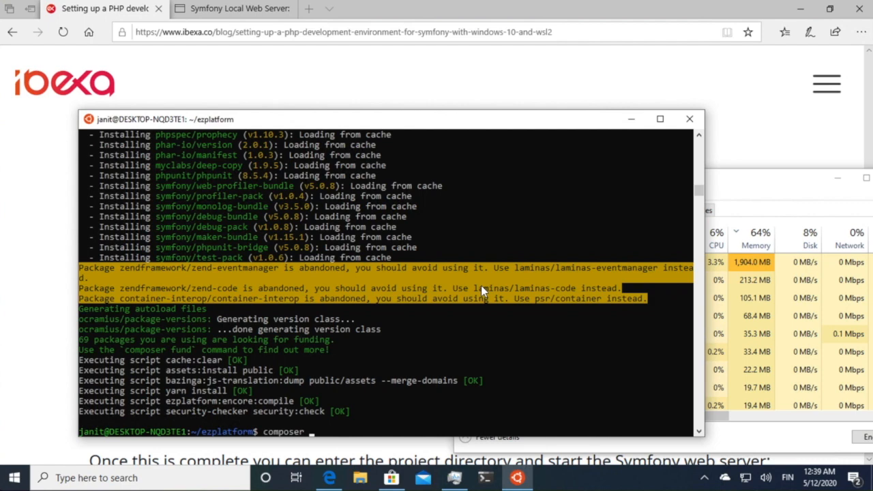
pyautogui.write('symfony')
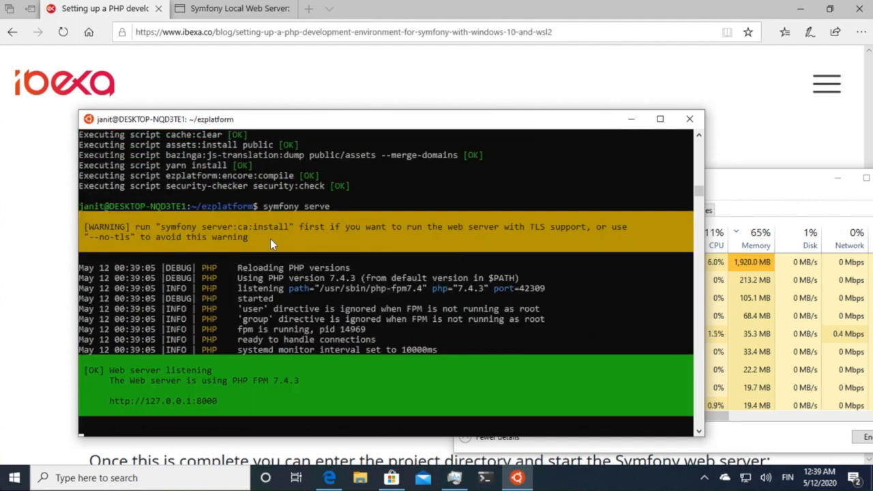
pyautogui.moveTo(361, 302)
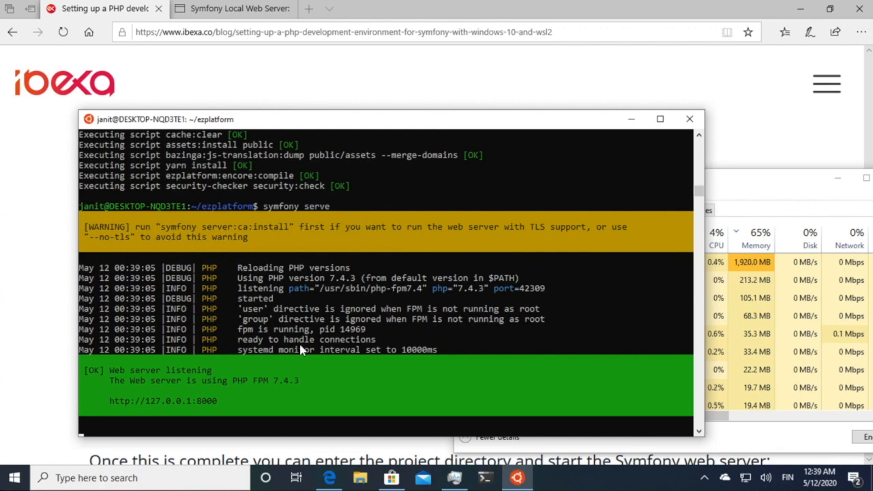
pyautogui.click(234, 8)
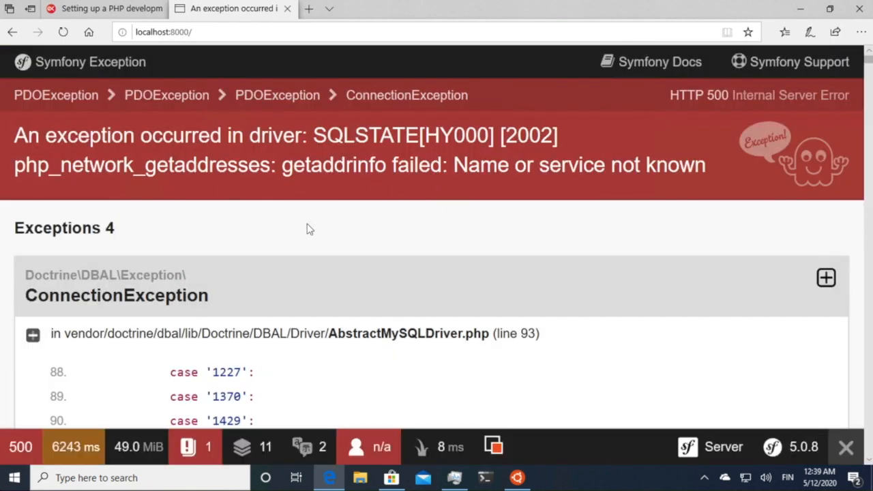
pyautogui.moveTo(326, 248)
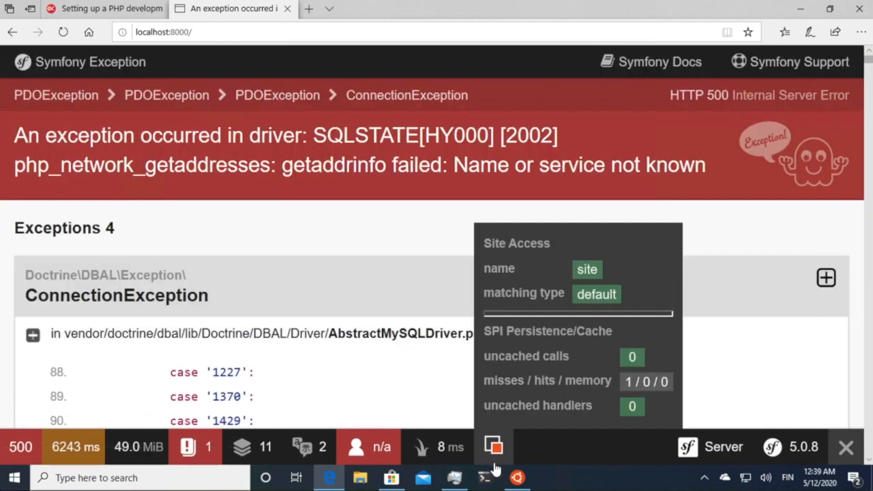
# Restart the server with 'symfony serve --daemon' and open .env in vim
pyautogui.click(516, 477)
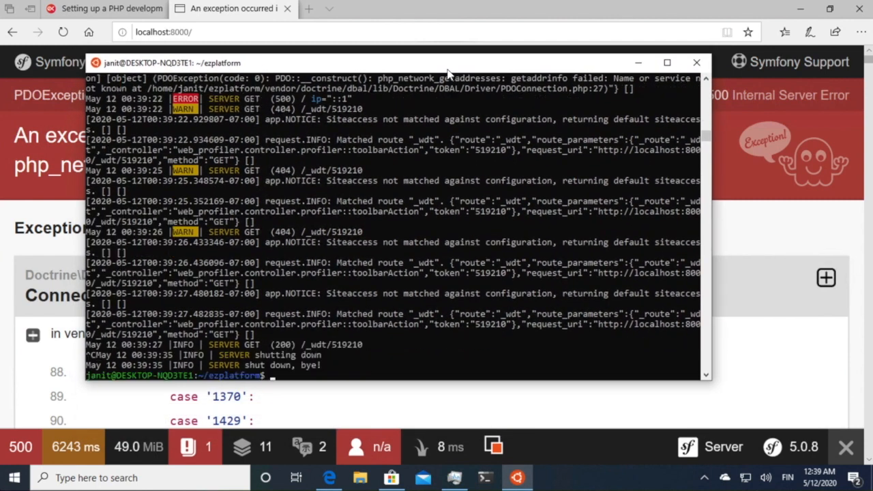
pyautogui.write('symfony serve --')
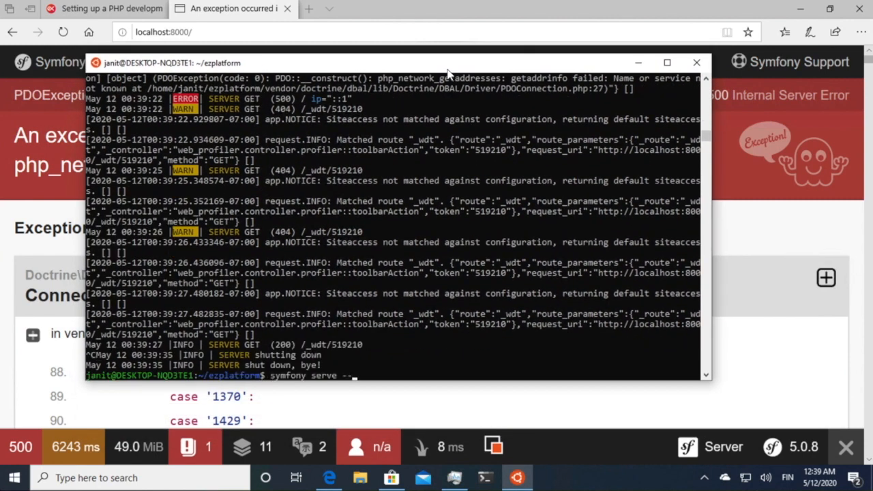
pyautogui.write('deam')
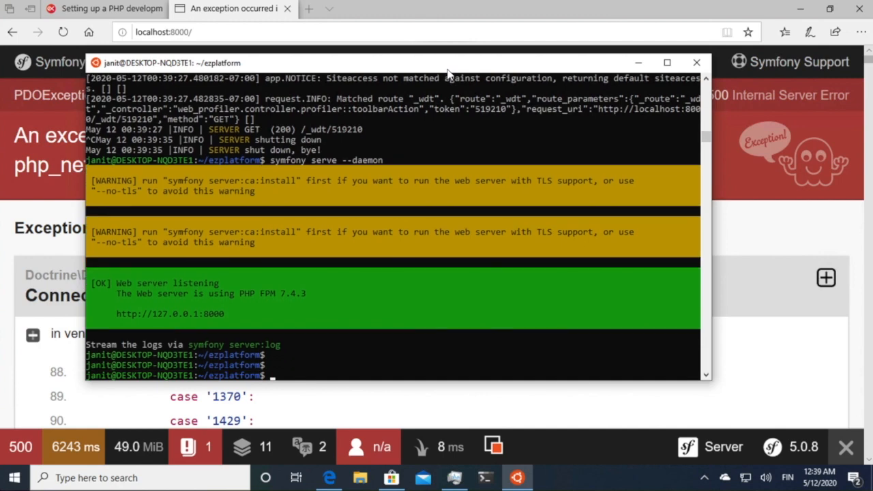
pyautogui.write('vim .env')
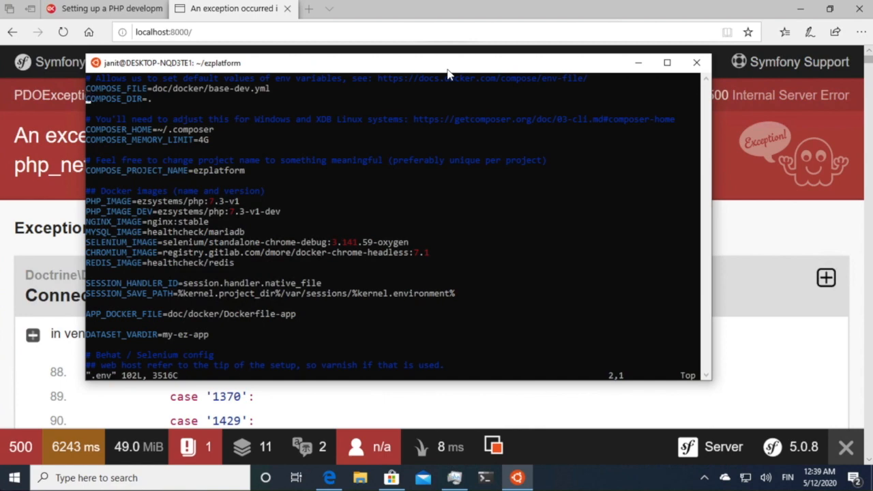
pyautogui.scroll(-3)
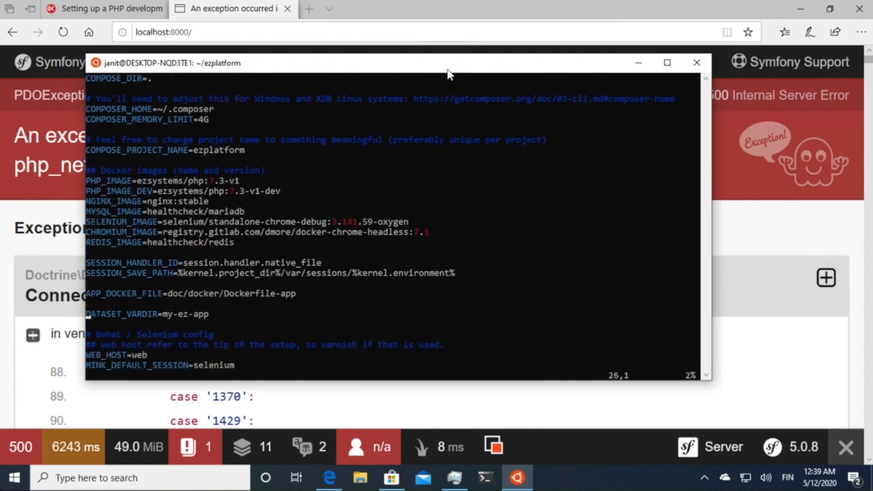
pyautogui.scroll(-3)
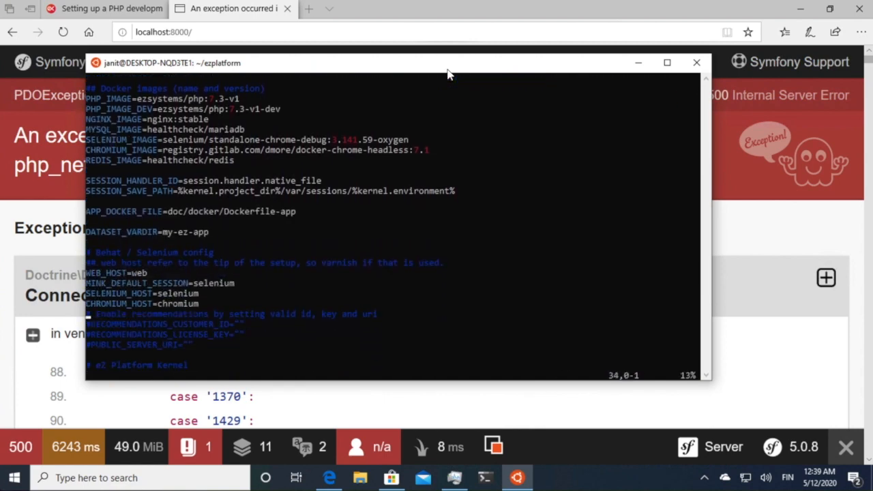
pyautogui.scroll(-3)
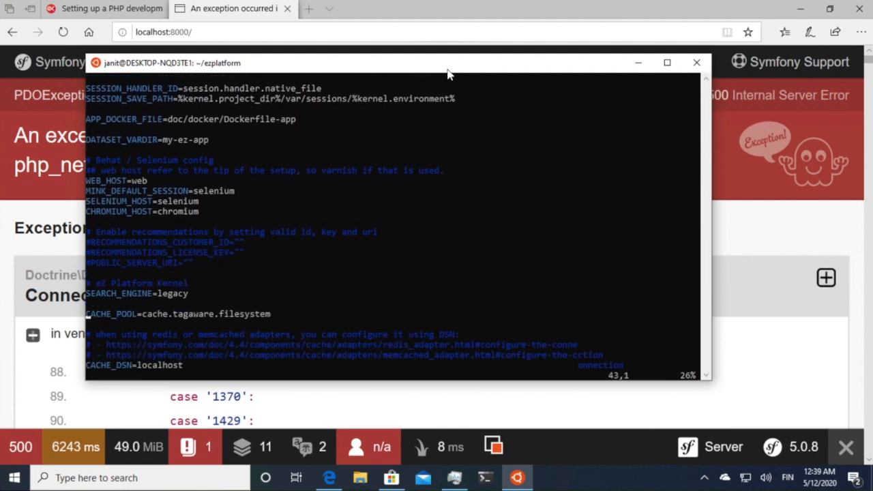
pyautogui.scroll(-3)
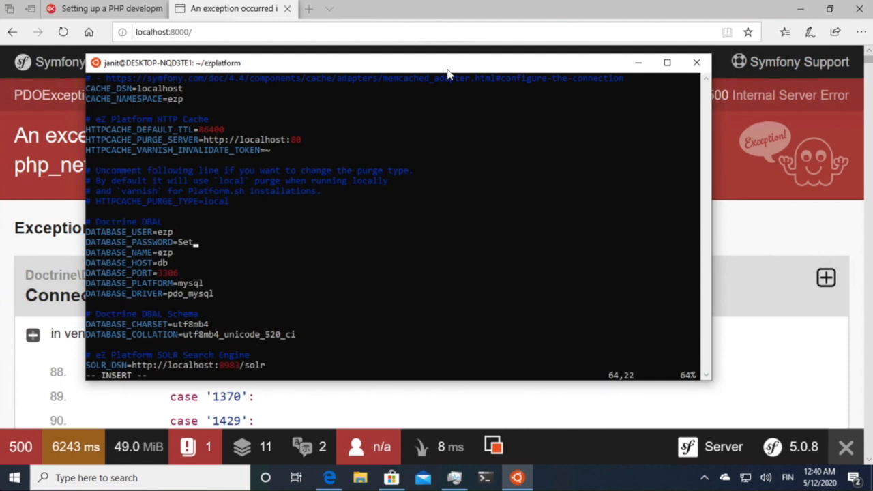
pyautogui.write('ws12')
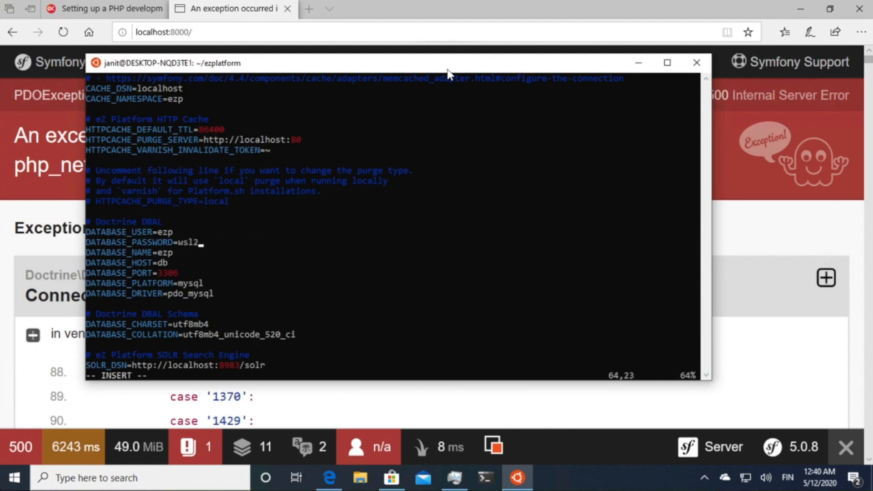
pyautogui.write('ezp')
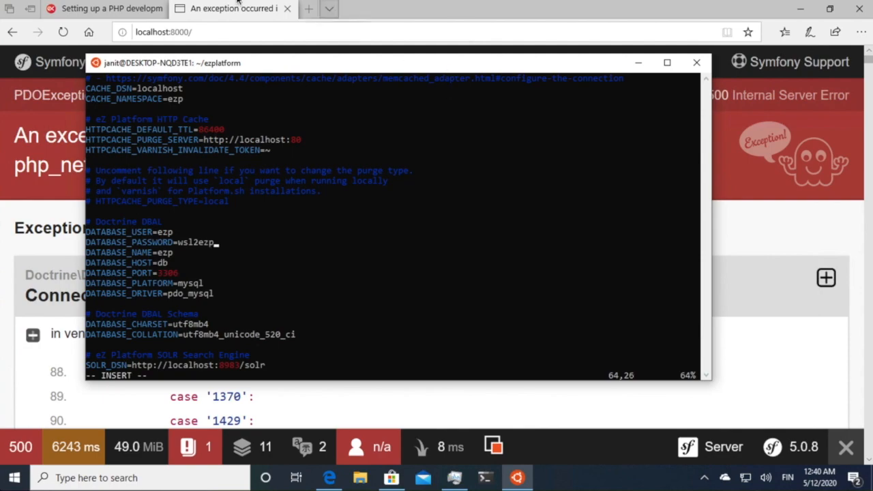
# Set DATABASE_HOST to localhost, then save and quit vim
pyautogui.click(102, 8)
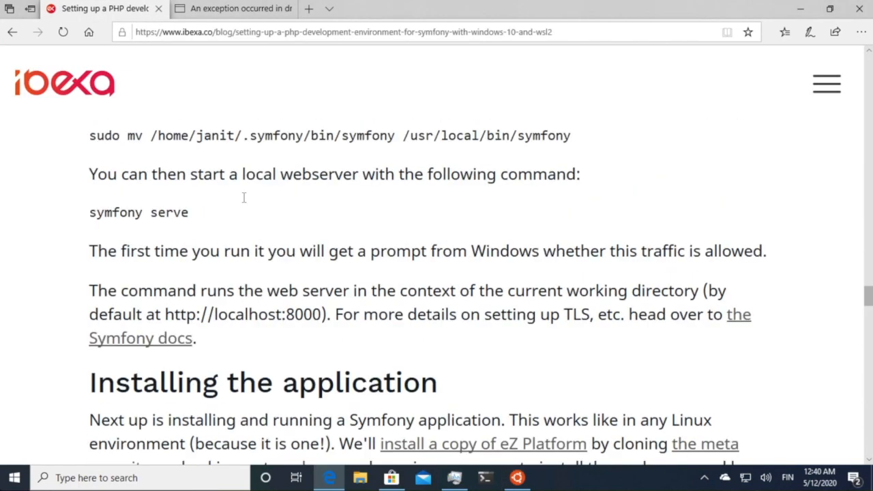
pyautogui.scroll(-3)
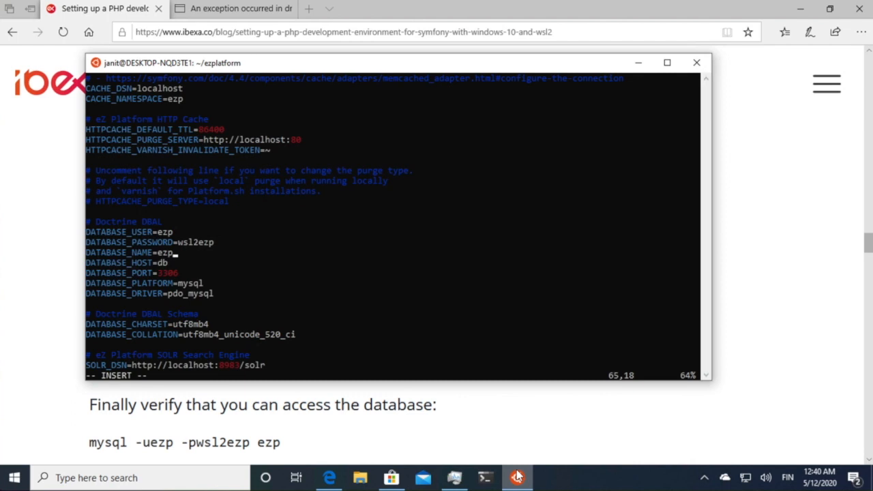
pyautogui.write('loc')
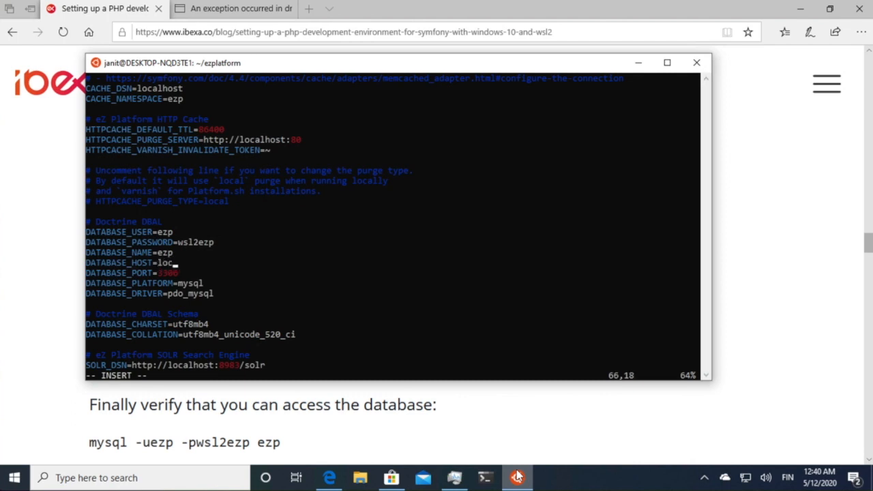
pyautogui.write('alhost')
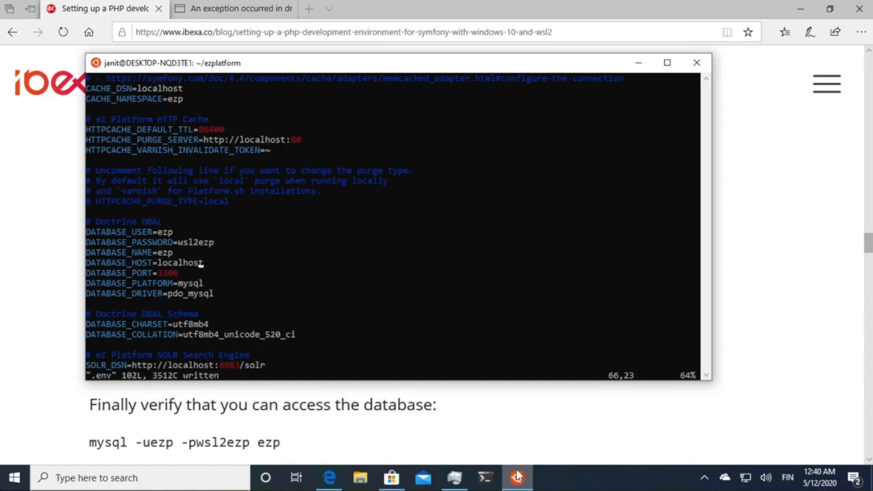
pyautogui.write(':qa')
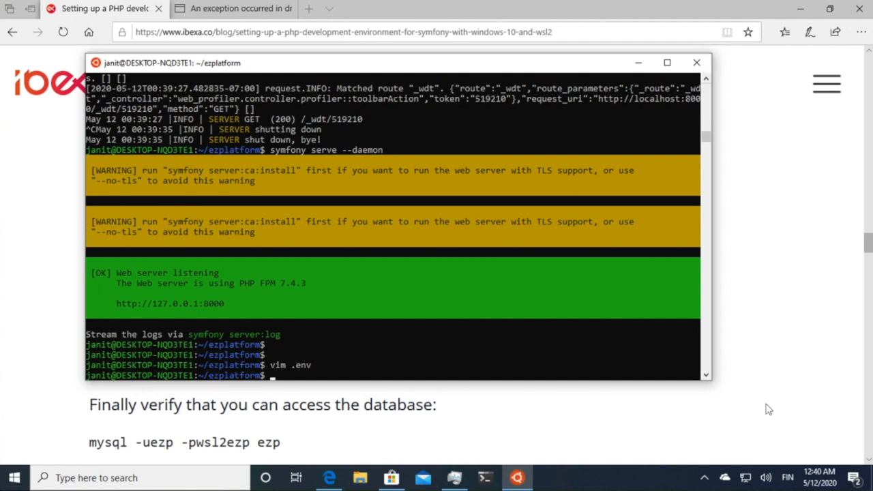
# Reload localhost:8000 to see the TableNotFoundException, then find the ezplatform:install clean command
pyautogui.click(232, 8)
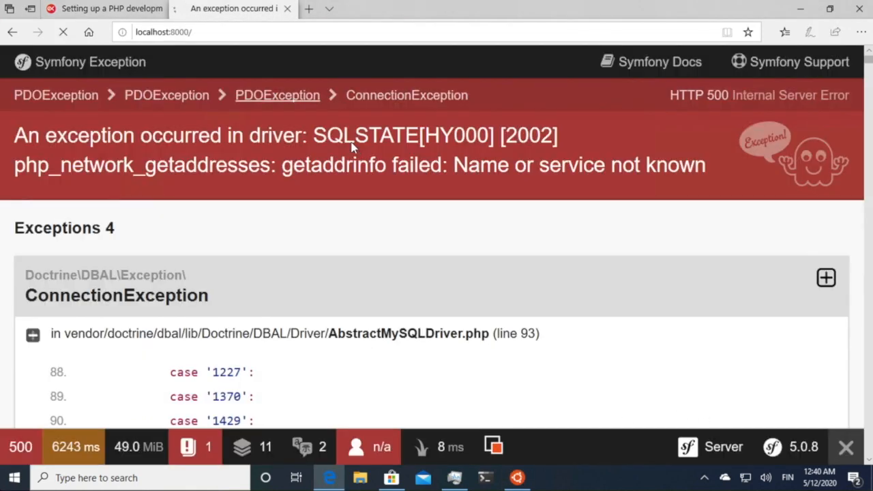
pyautogui.click(60, 31)
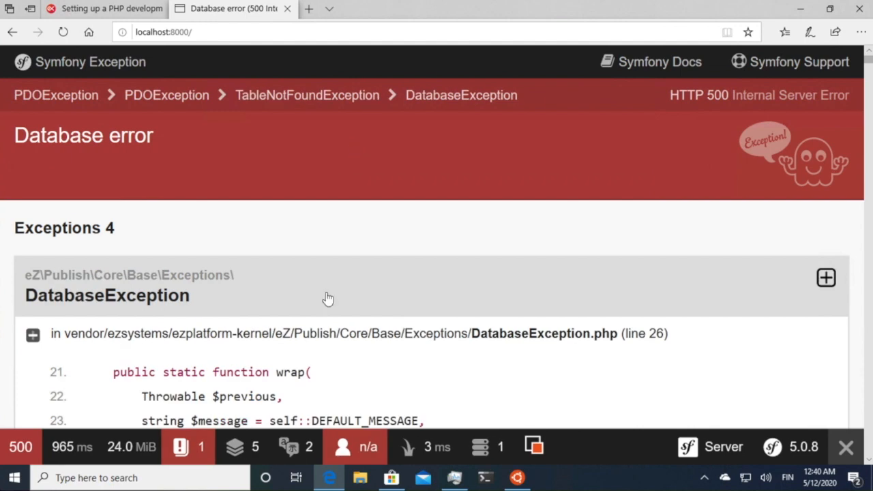
pyautogui.moveTo(341, 95)
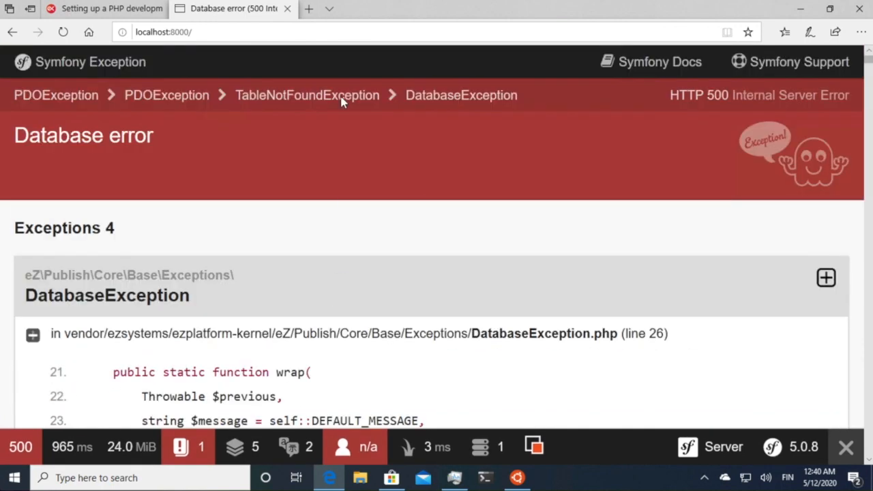
pyautogui.click(163, 31)
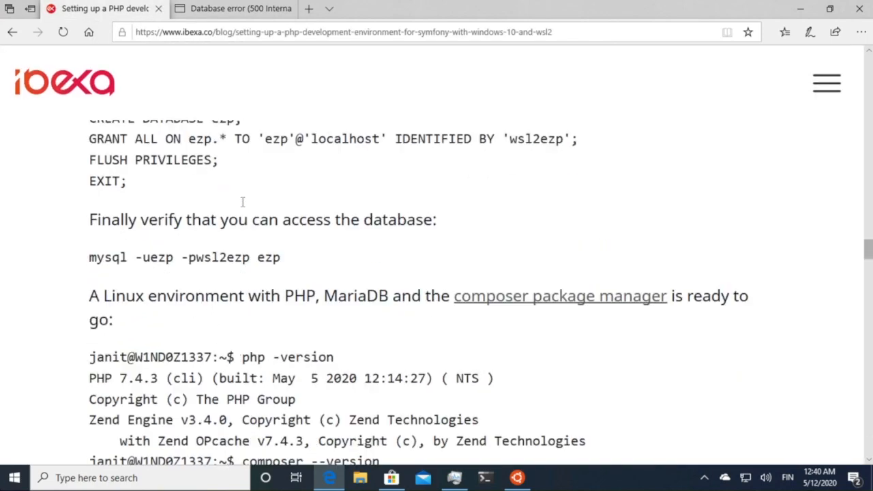
pyautogui.scroll(-3)
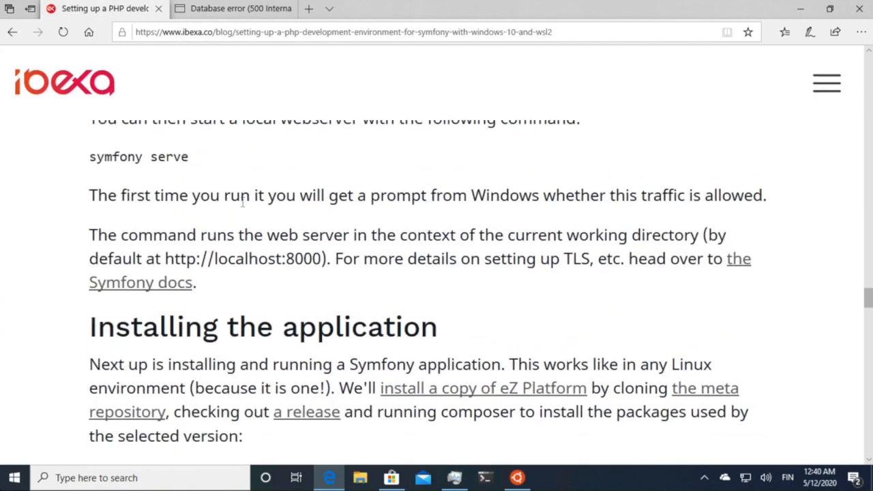
pyautogui.scroll(-3)
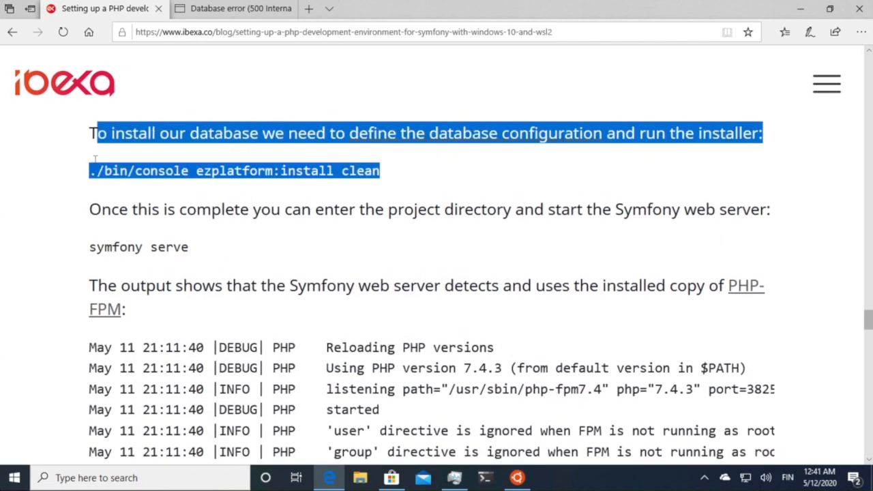
# Run './bin/console ezplatform:install clean' in the WSL terminal, then return to the browser
pyautogui.rightClick(231, 171)
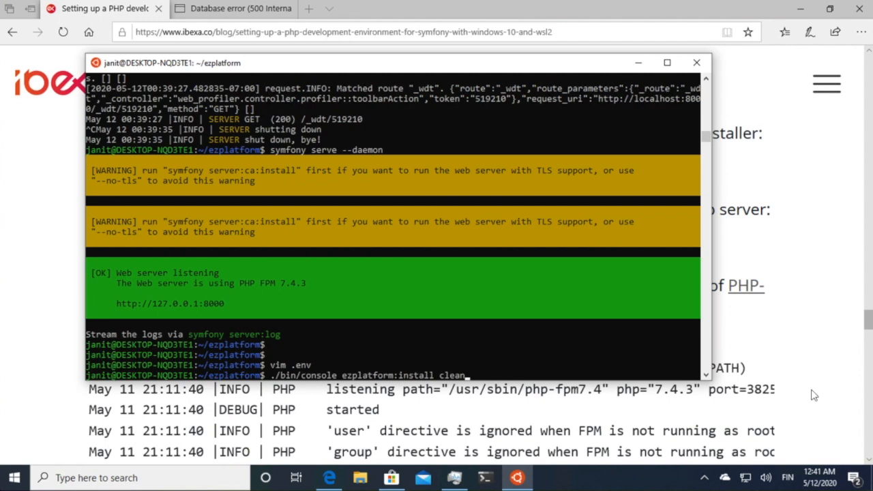
pyautogui.press('Return')
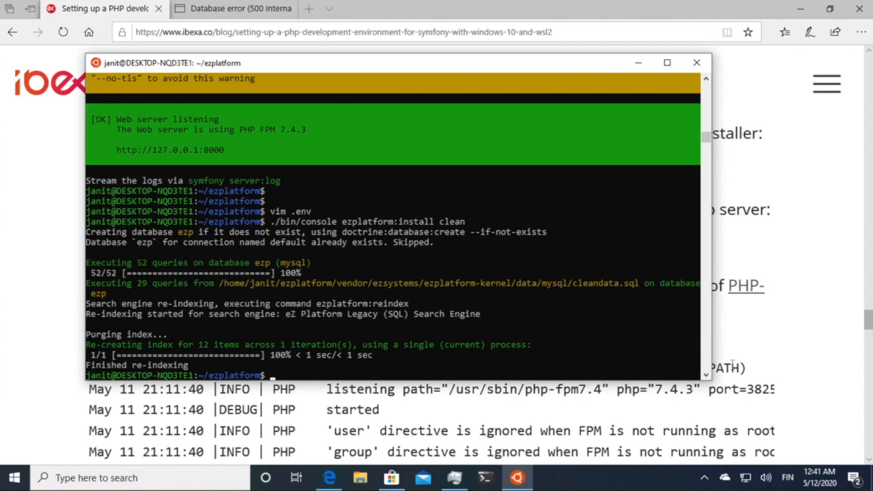
pyautogui.click(232, 8)
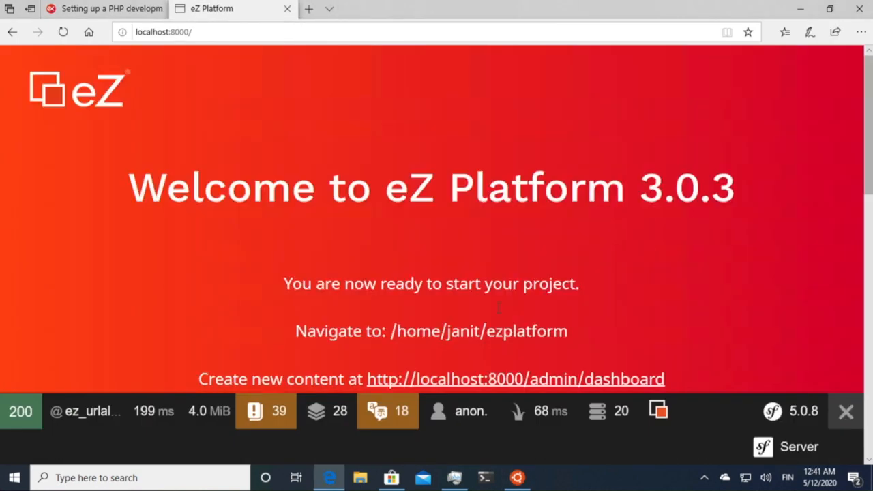
pyautogui.moveTo(387, 208)
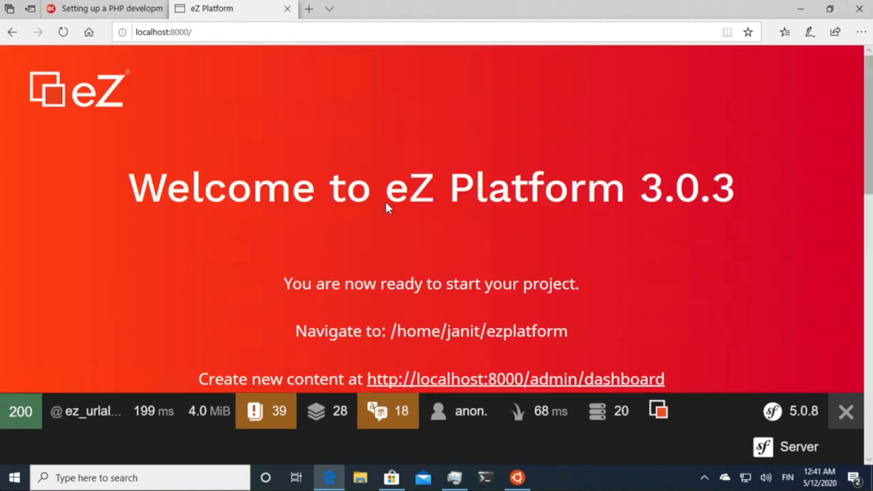
pyautogui.moveTo(714, 198)
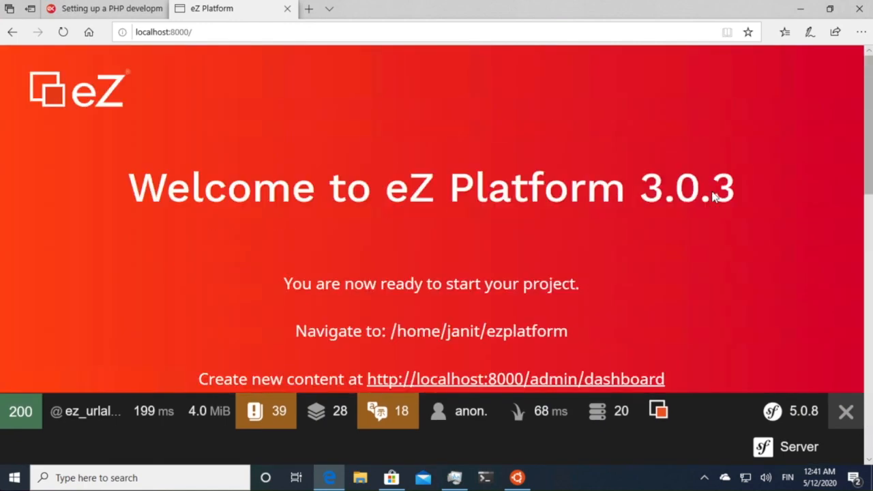
# Inspect the Symfony server status details and PHP configuration info page
pyautogui.click(798, 447)
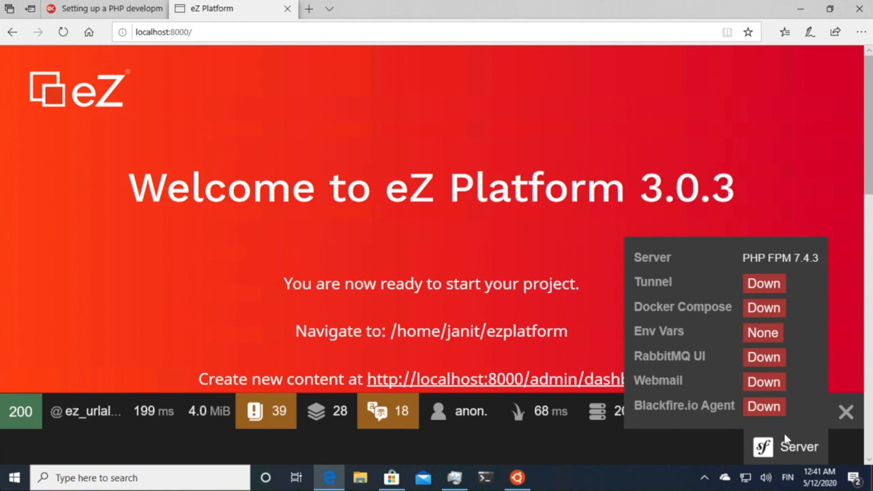
pyautogui.click(786, 446)
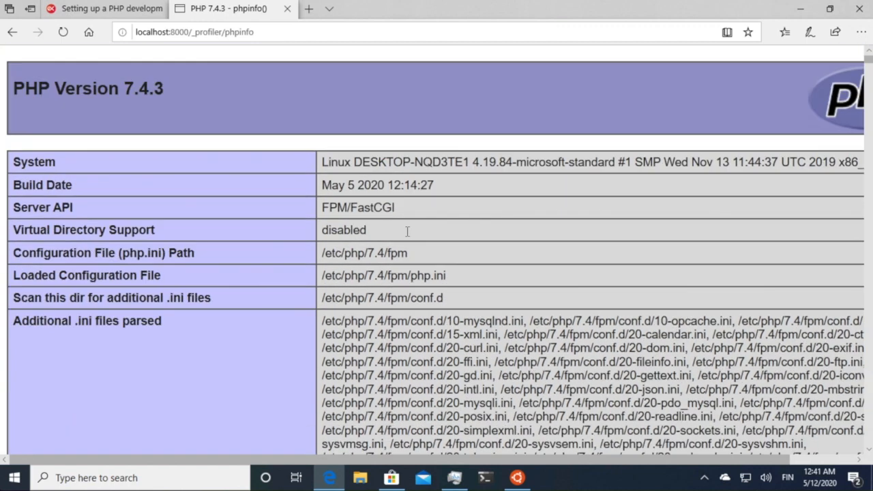
pyautogui.moveTo(372, 161); pyautogui.dragTo(661, 162)
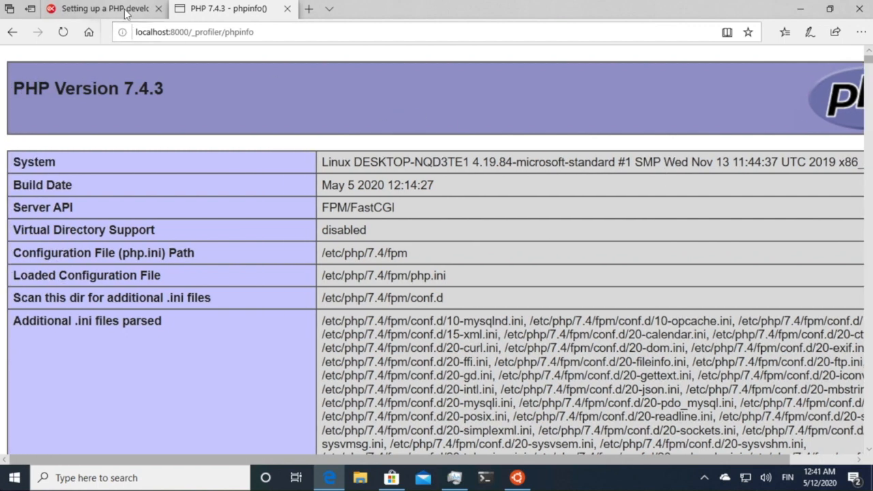
pyautogui.click(102, 8)
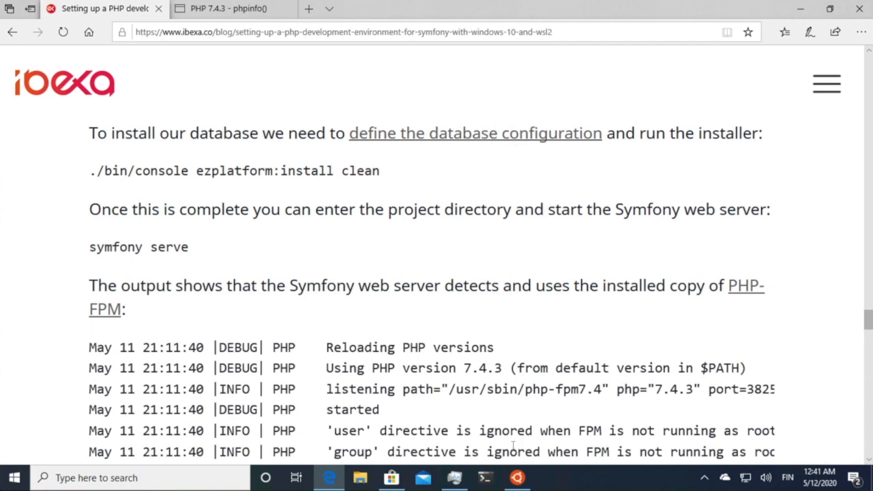
pyautogui.scroll(-3)
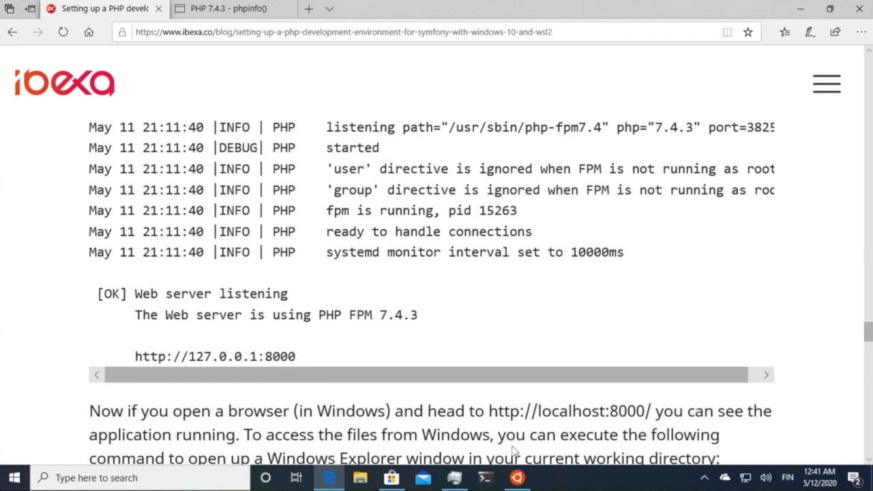
# Open the localhost:8000 profiler's Twig rendering details and scroll to the call graph
pyautogui.click(225, 8)
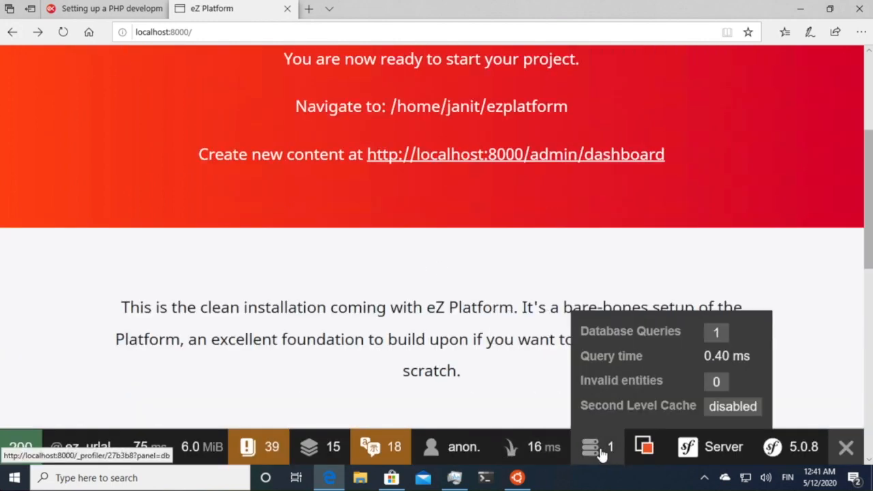
pyautogui.click(597, 446)
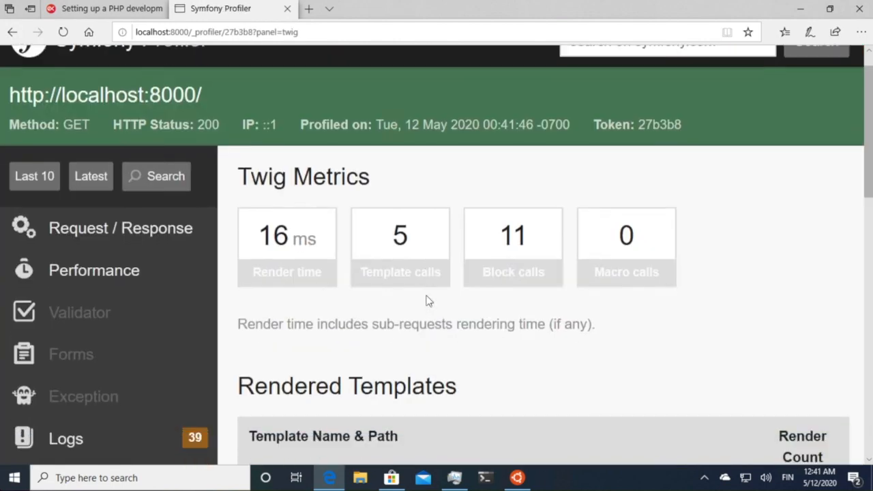
pyautogui.scroll(-3)
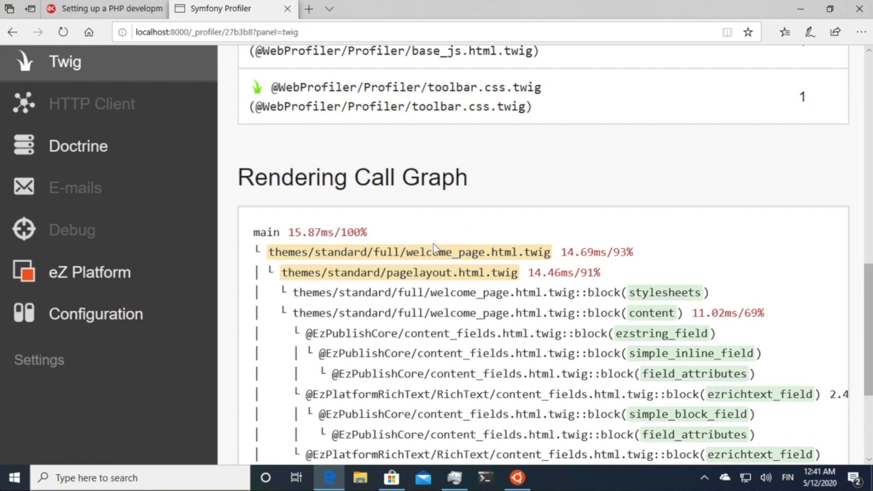
pyautogui.moveTo(182, 390)
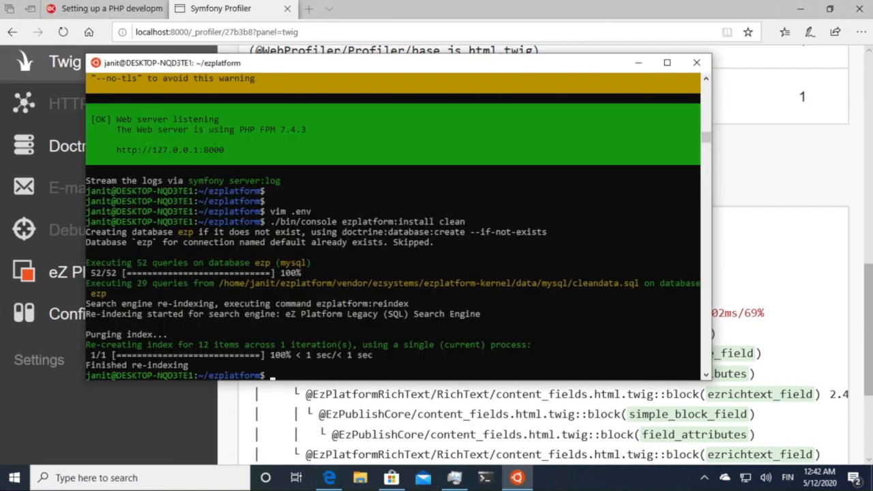
# Launch File Explorer from the terminal and browse into templates/themes/standard/full
pyautogui.write('explore')
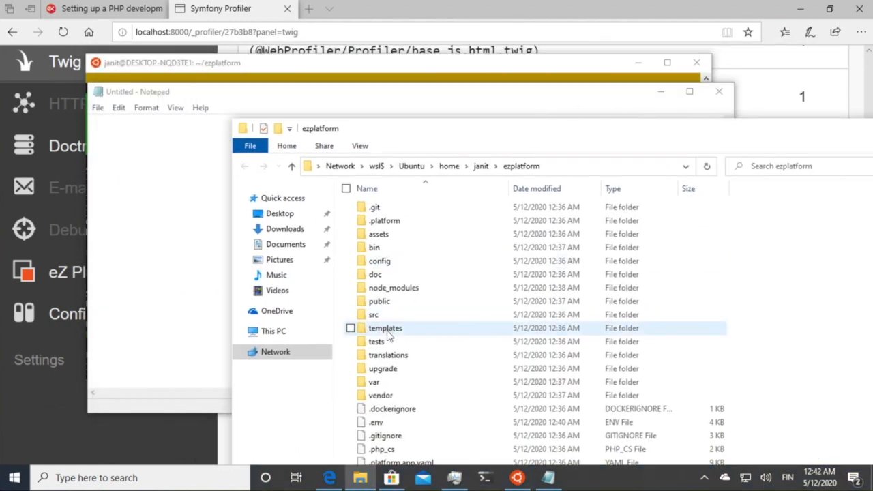
pyautogui.doubleClick(384, 328)
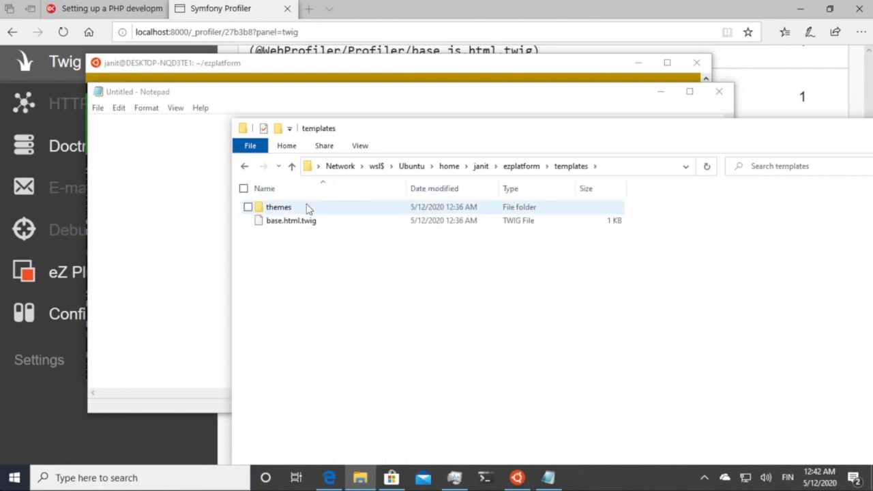
pyautogui.moveTo(278, 206)
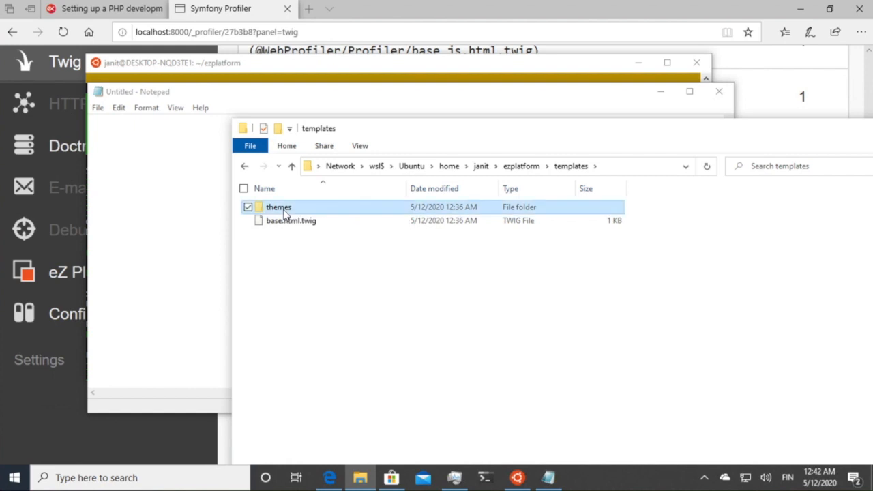
pyautogui.doubleClick(278, 206)
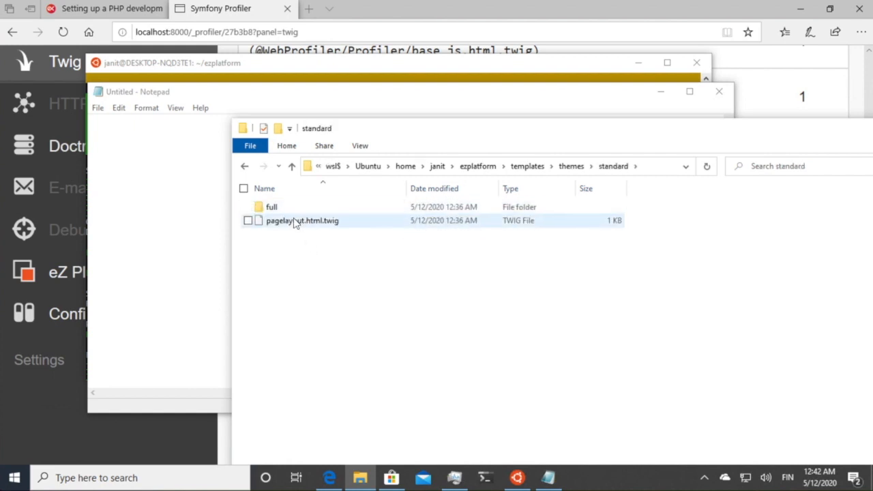
pyautogui.doubleClick(302, 220)
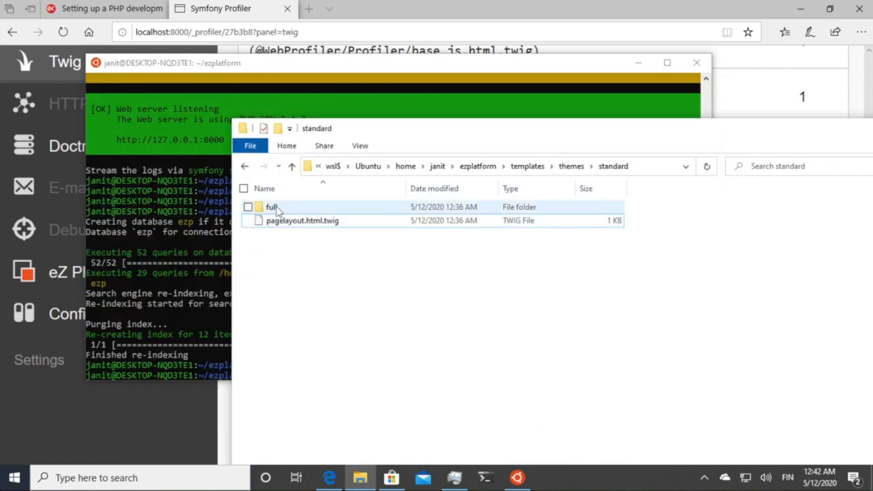
pyautogui.doubleClick(271, 206)
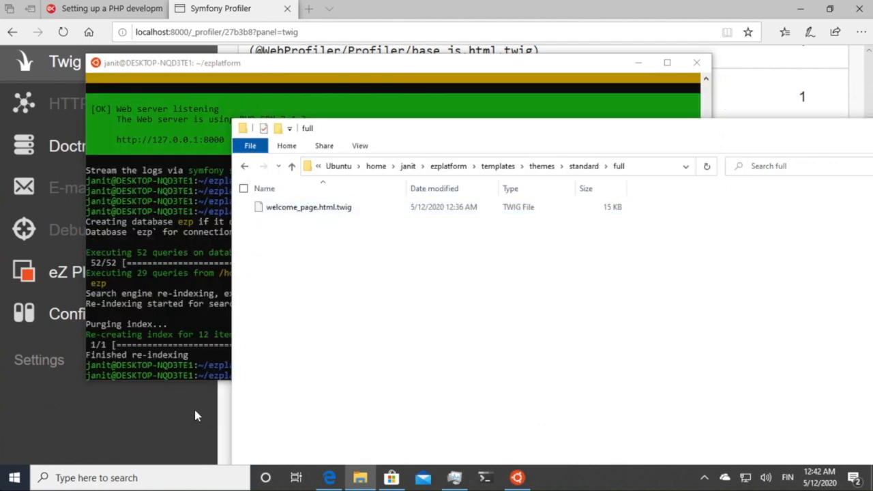
pyautogui.write('note')
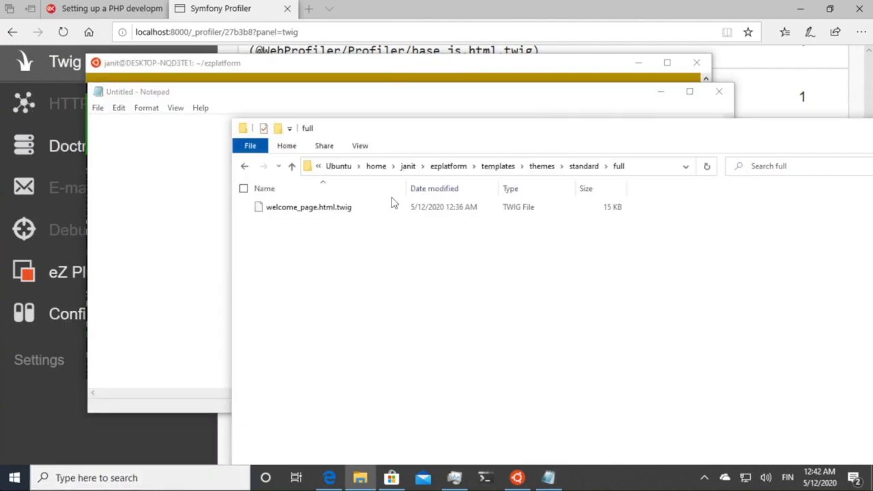
# Open welcome_page.html.twig in Notepad and scroll to the existing welcome heading
pyautogui.doubleClick(308, 206)
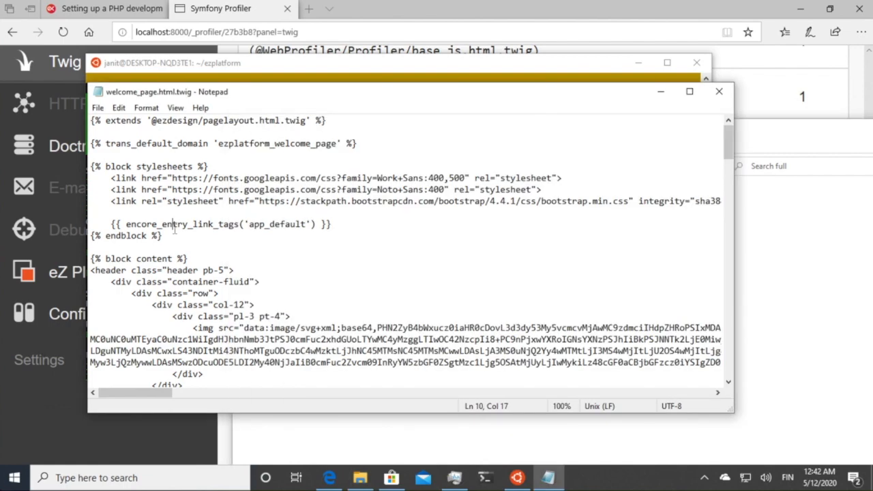
pyautogui.scroll(-3)
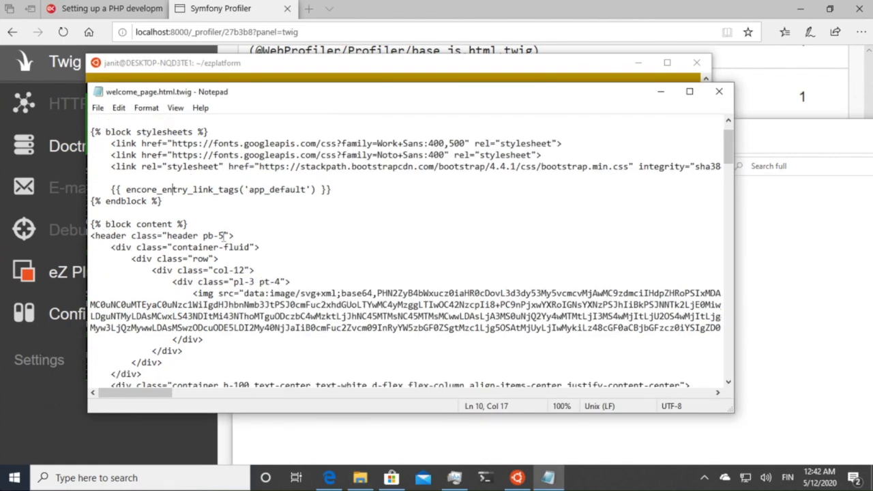
pyautogui.scroll(-3)
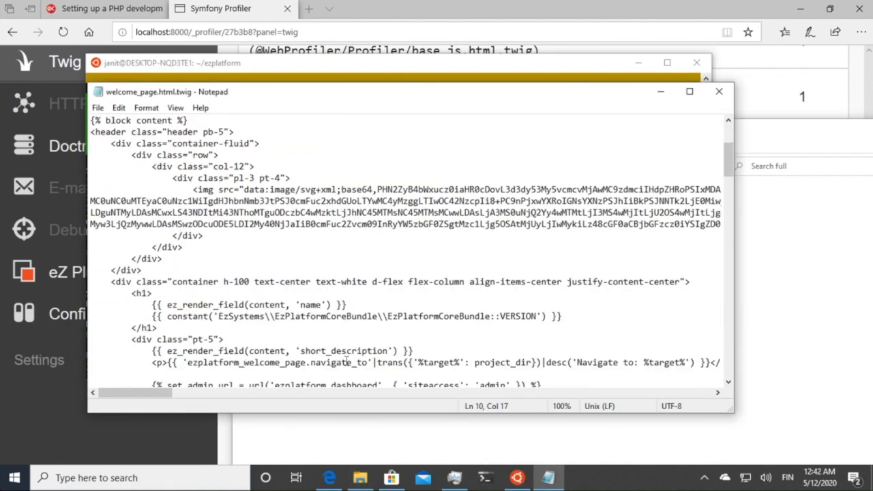
pyautogui.scroll(-3)
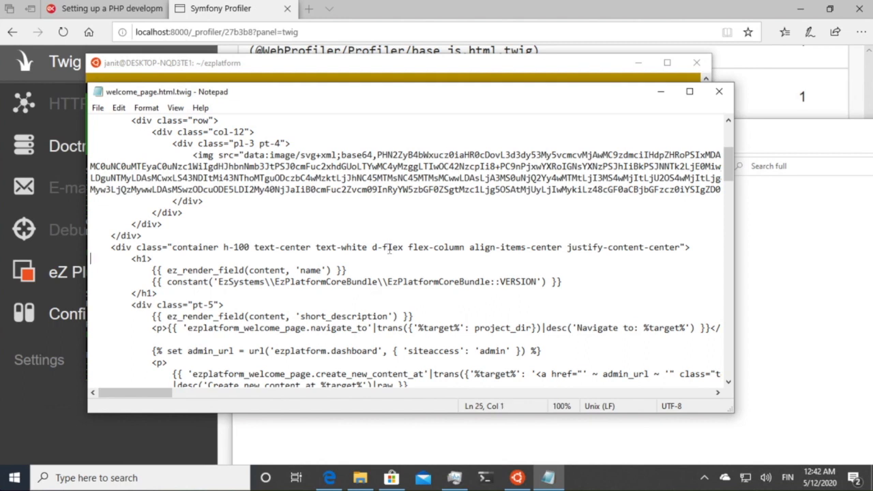
# Add a 'Hello from WSL2' heading above the welcome title and save the file
pyautogui.write('<h1')
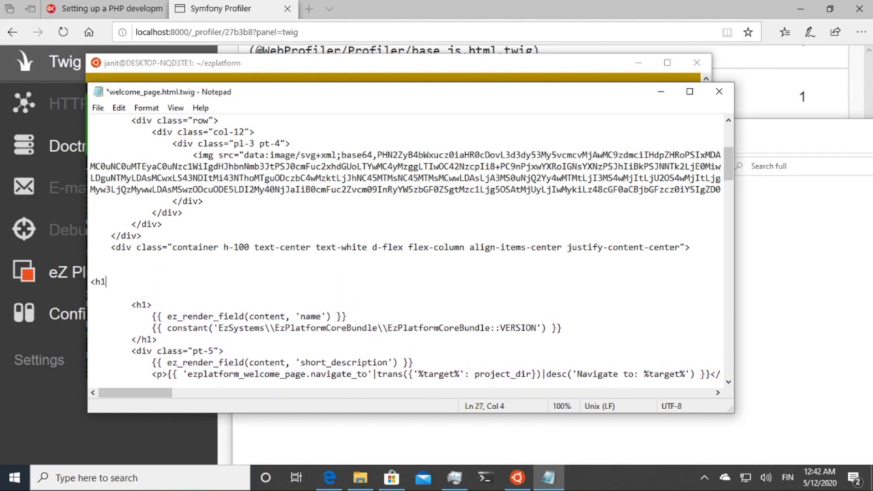
pyautogui.write('>Hello')
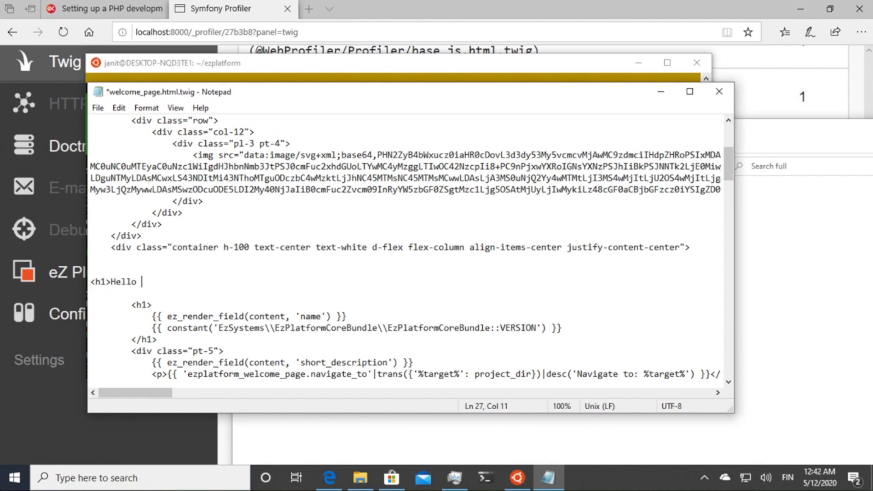
pyautogui.write('from WSL<')
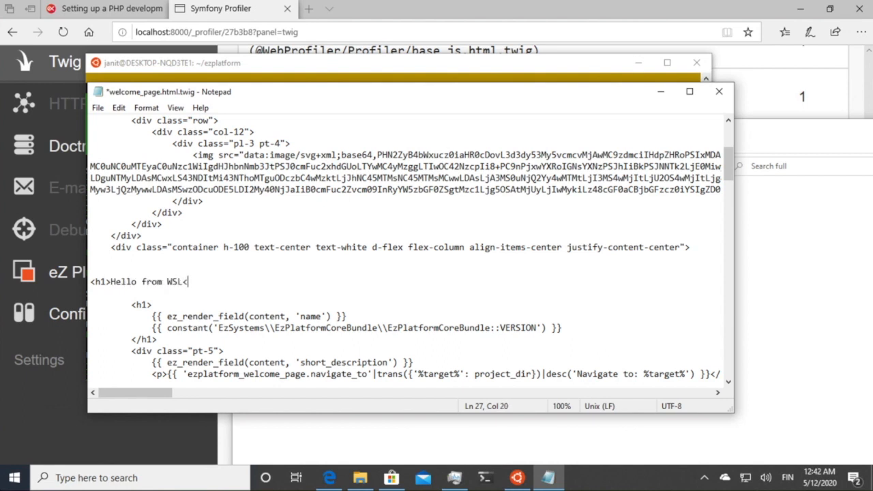
pyautogui.write('2</h2>')
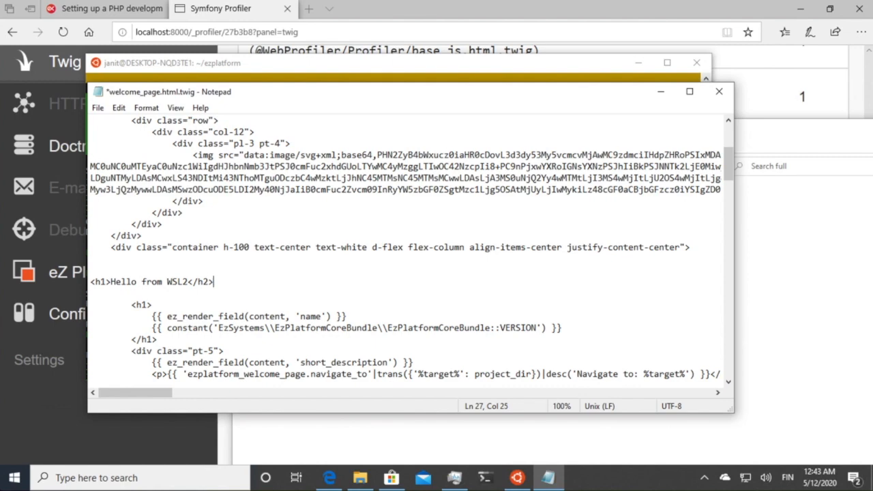
pyautogui.click(98, 107)
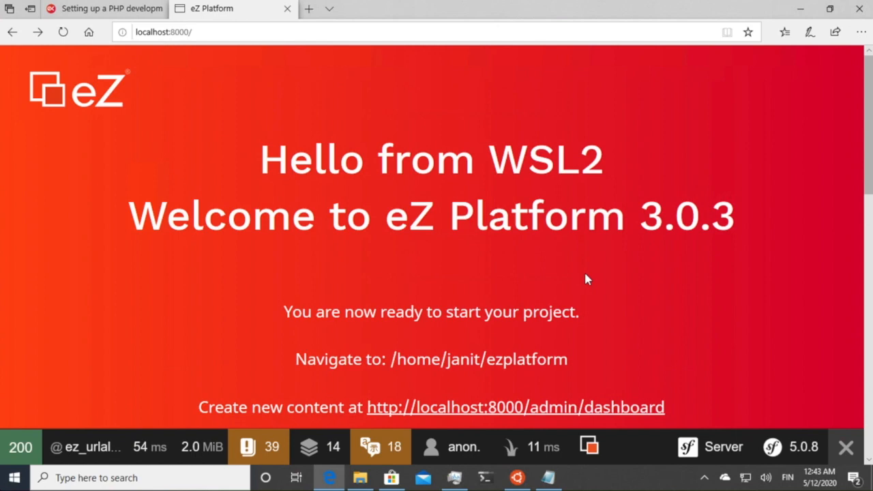
pyautogui.click(102, 9)
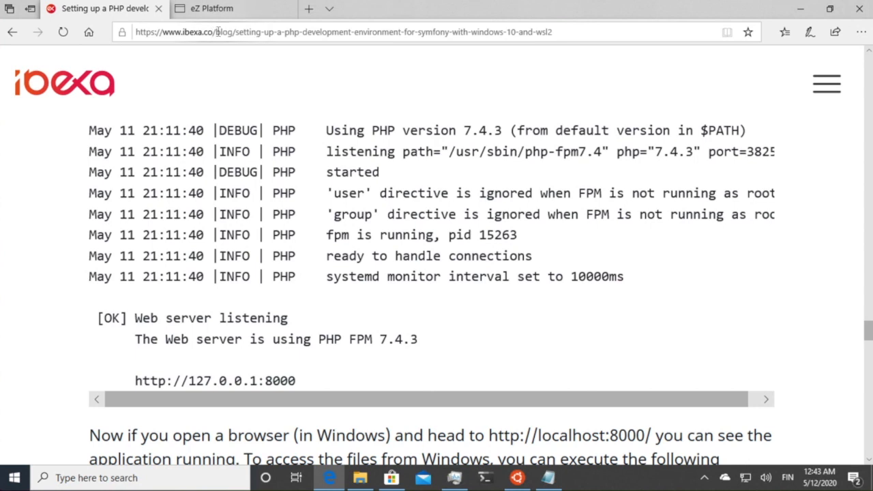
# Replace the address bar URL with ibexa.co/wsl, clearing the autocomplete suggestion
pyautogui.click(341, 31)
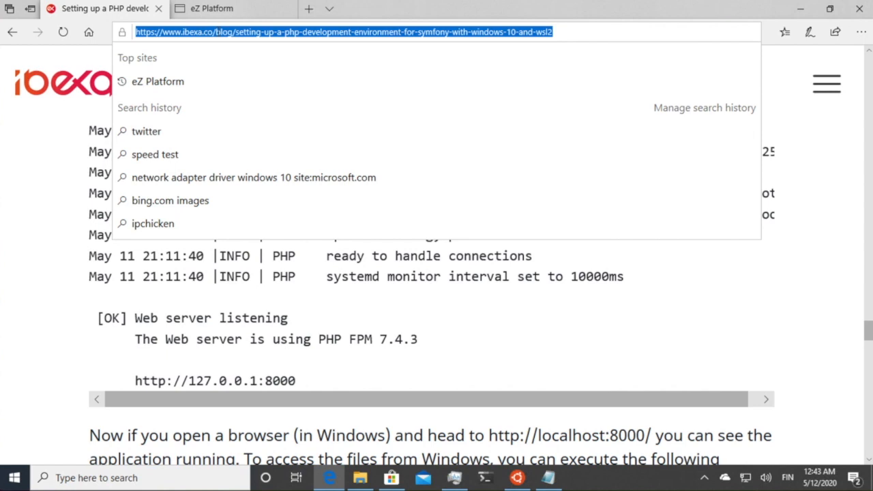
pyautogui.write('ibexa.co/')
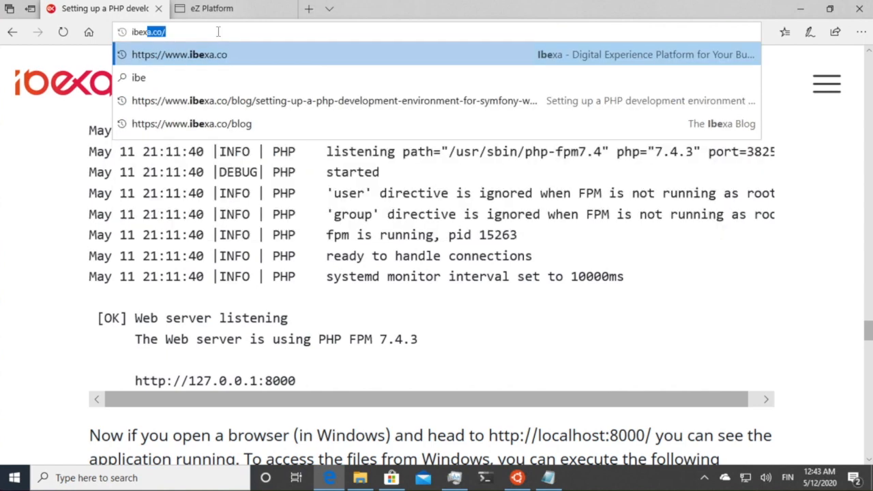
pyautogui.press('Backspace')
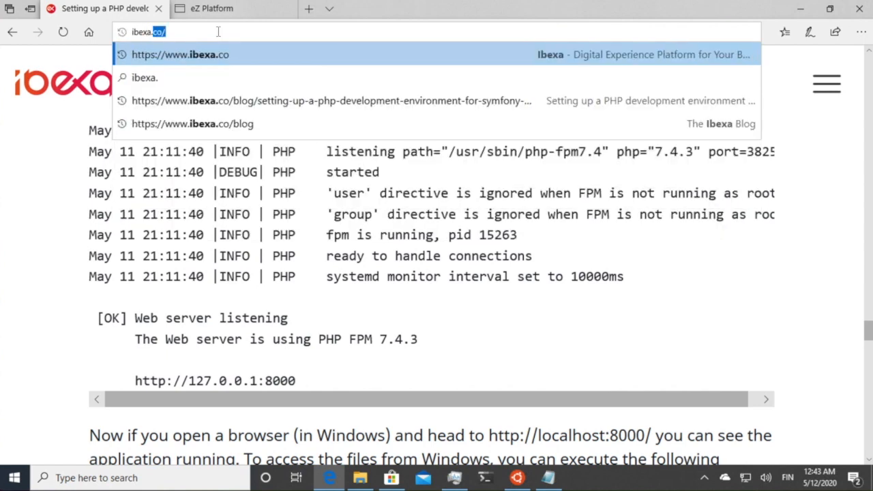
pyautogui.write('wsl')
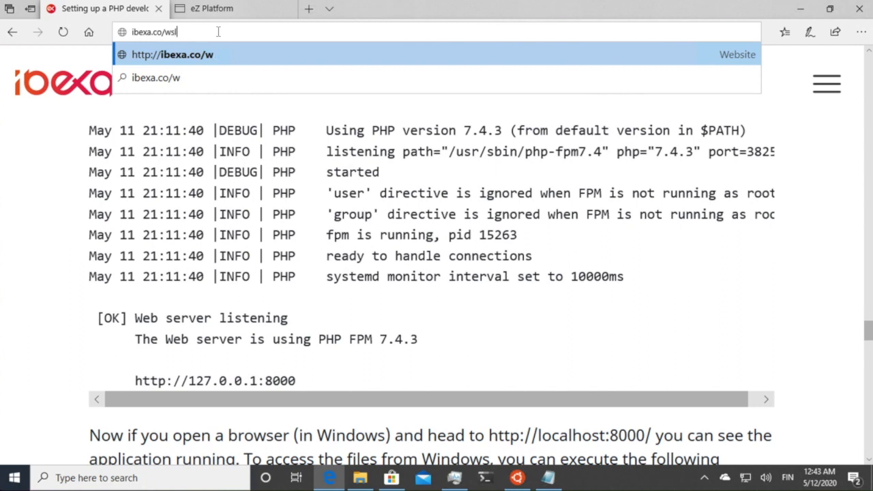